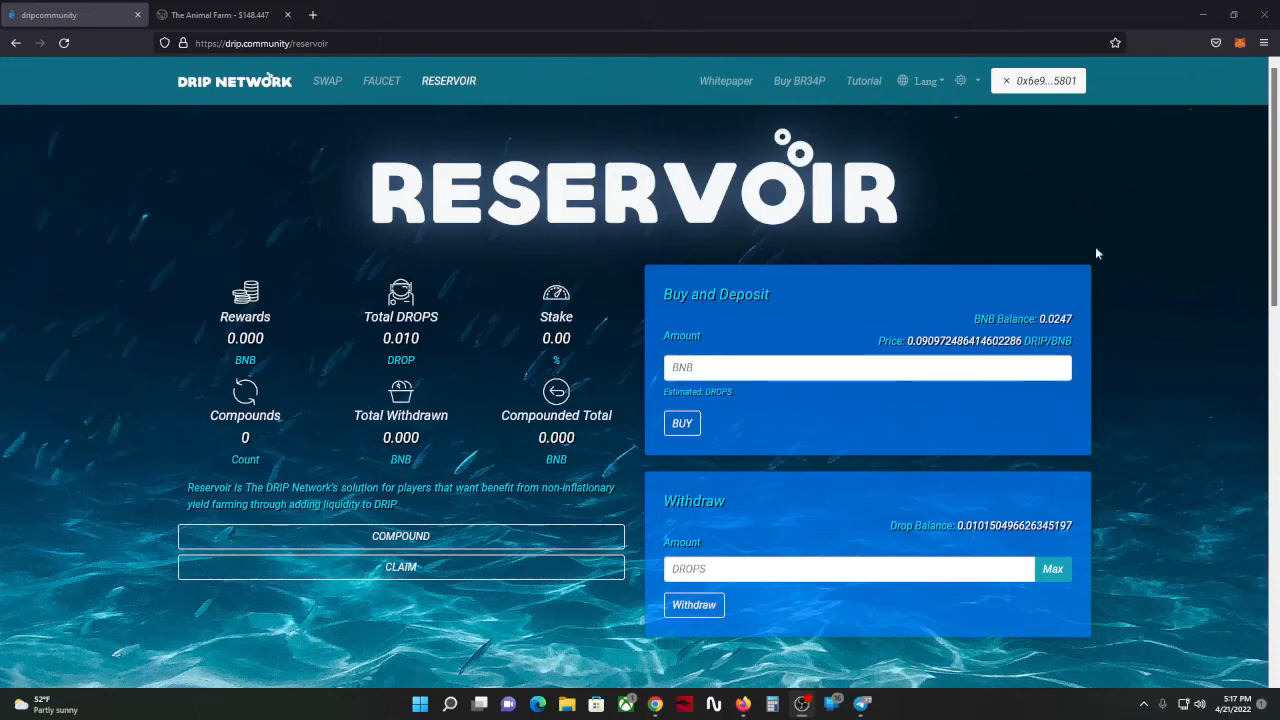
mouse_move(910, 687)
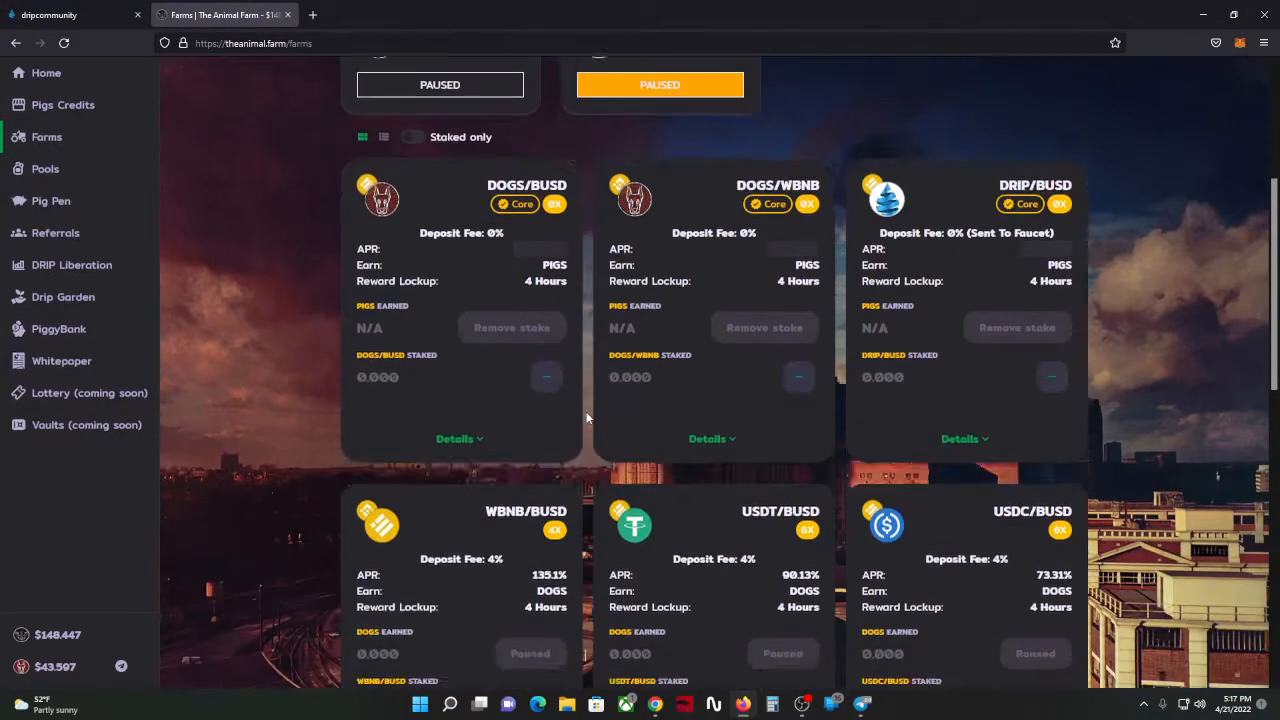
scroll(down, 3)
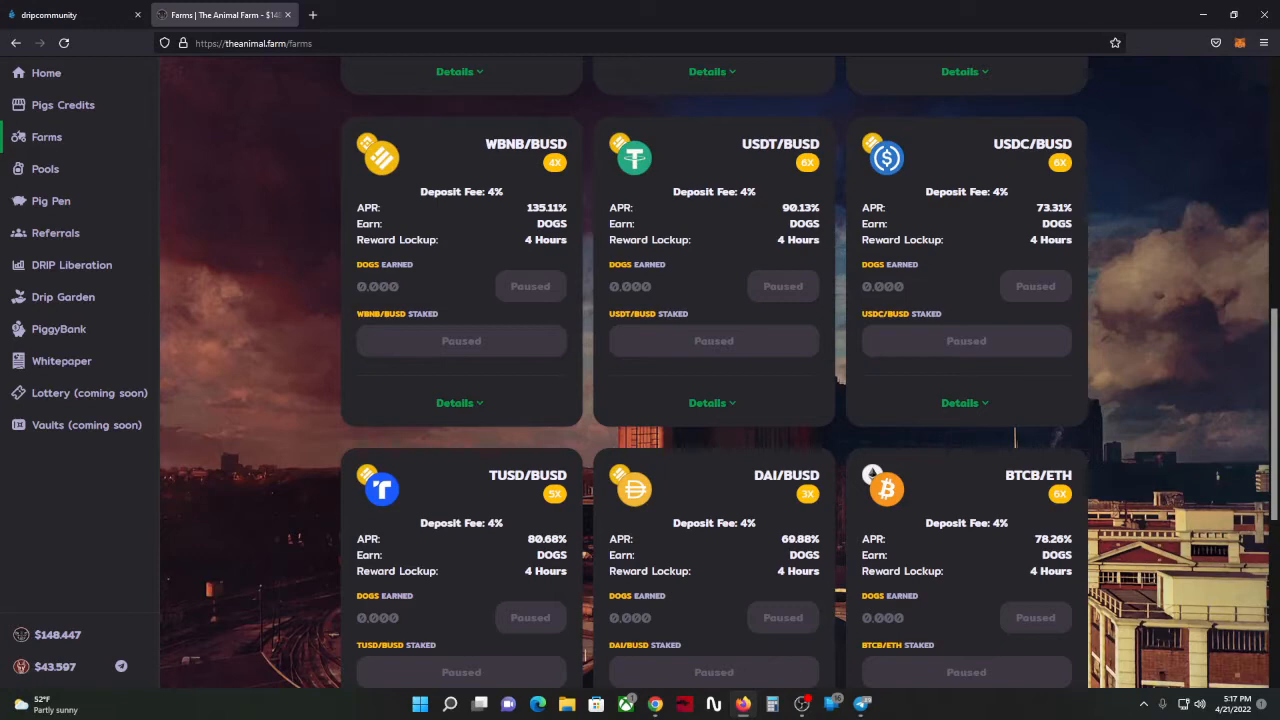
mouse_move(446, 230)
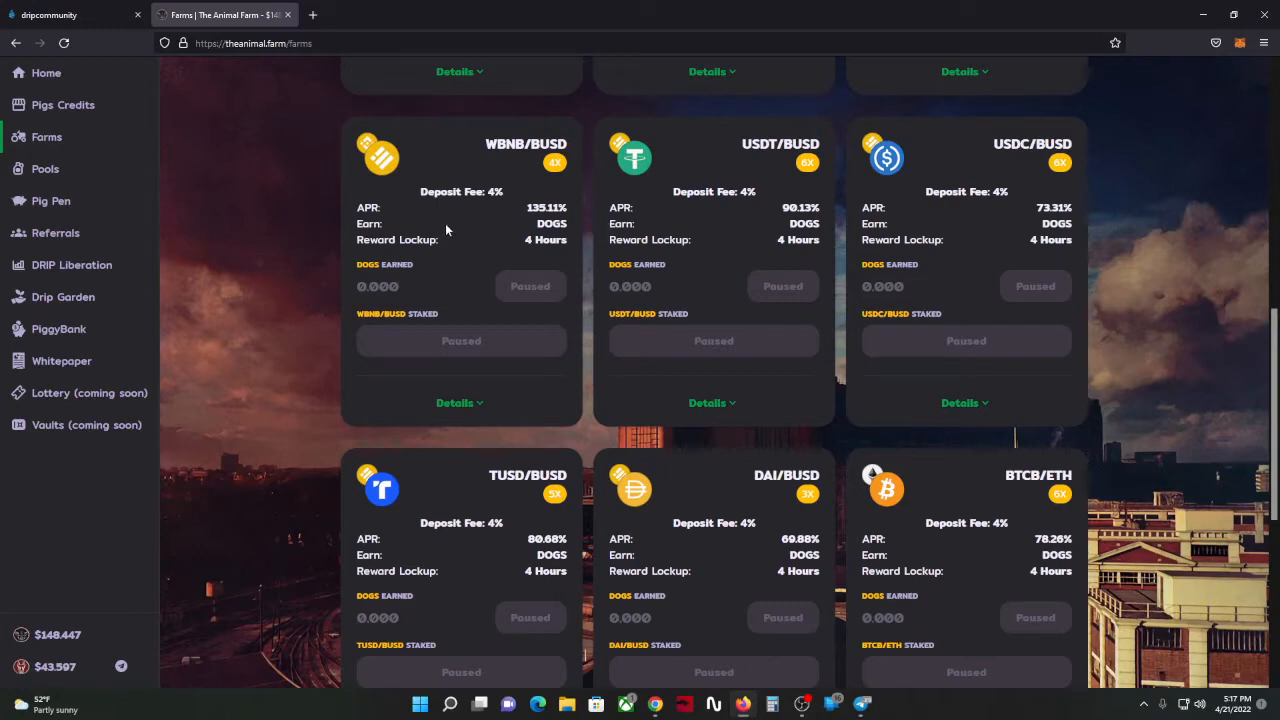
mouse_move(516, 207)
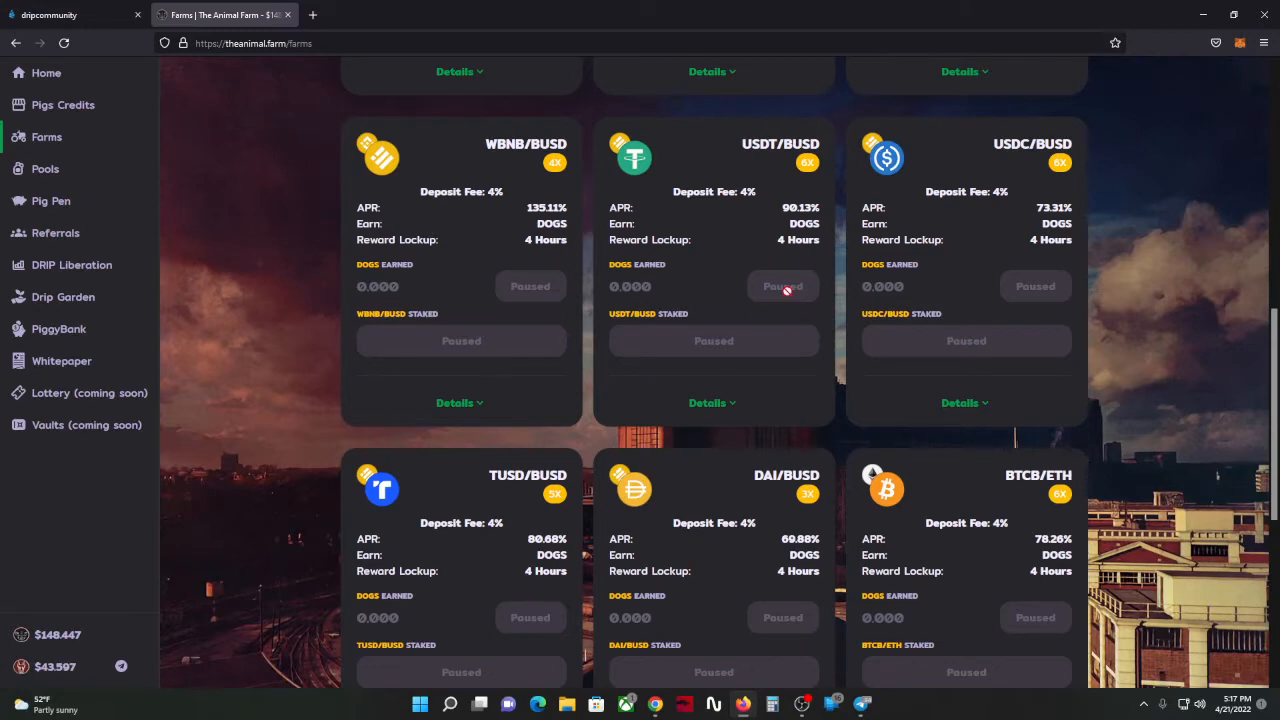
scroll(up, 3)
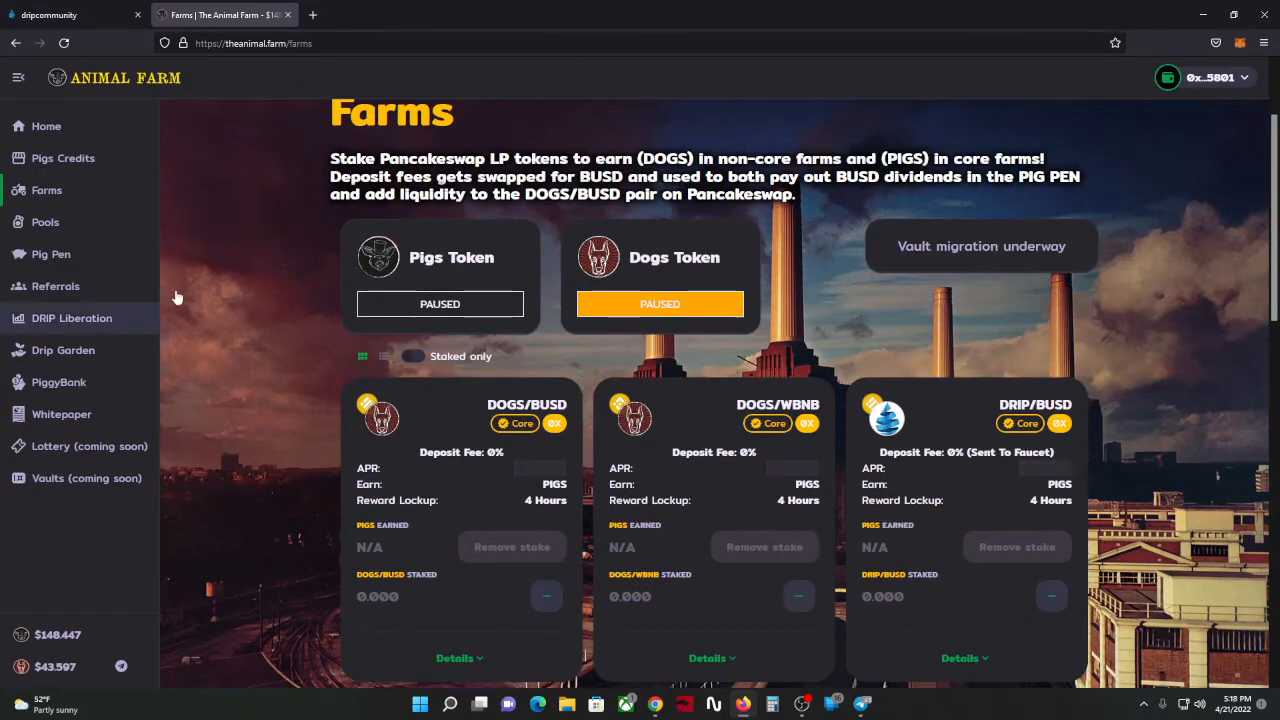
mouse_move(473, 243)
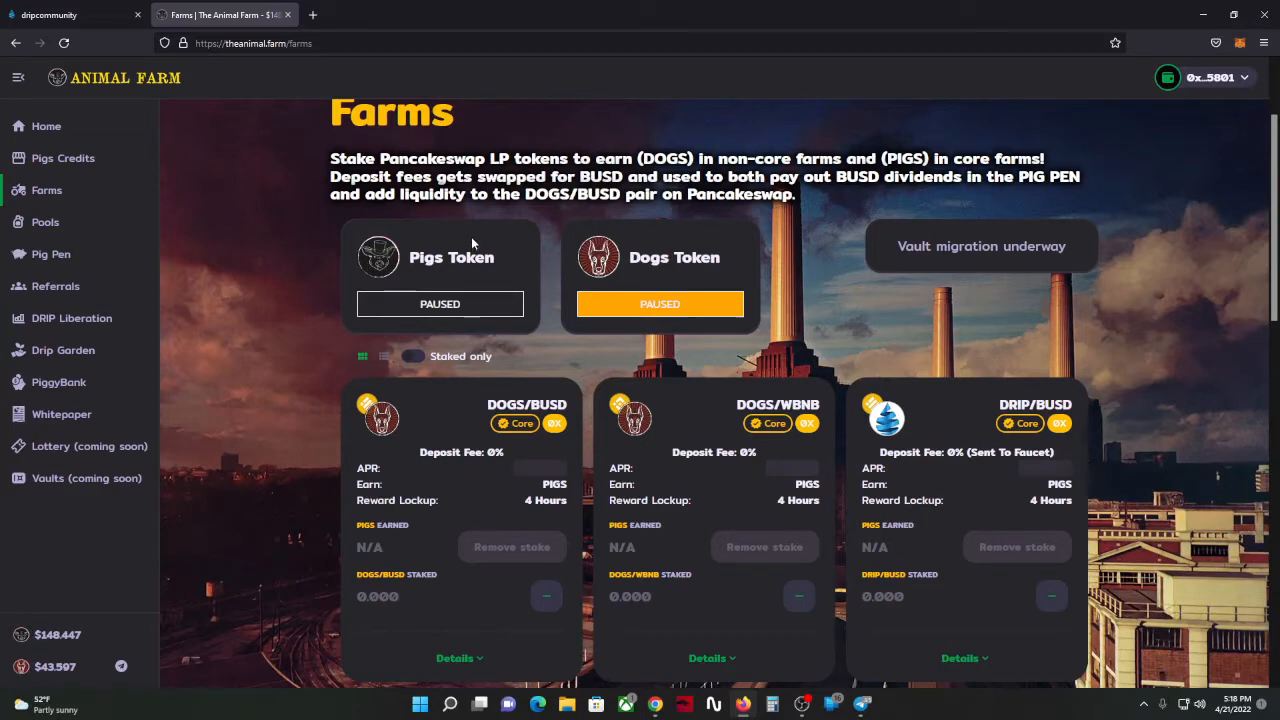
scroll(down, 3)
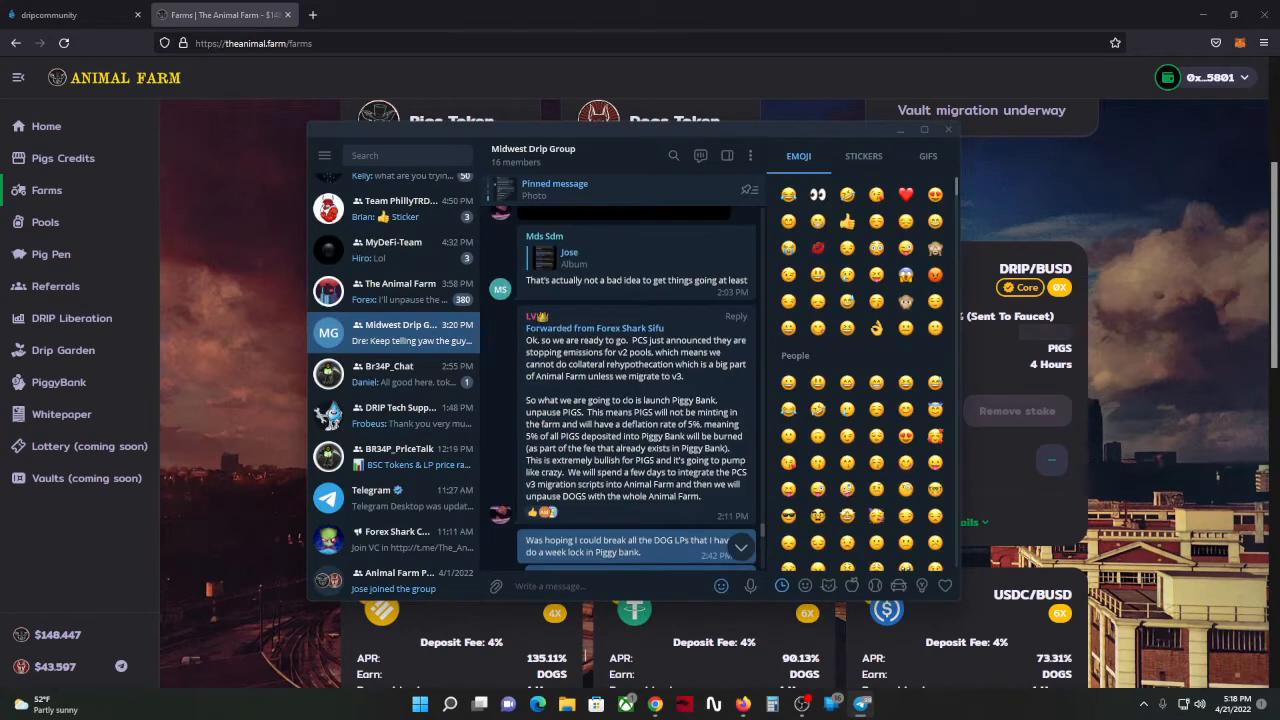
Step: Show the Midwest Drip Group chat with the Piggy Bank launch and PIGS unpause announcement
drag(598, 351, 650, 364)
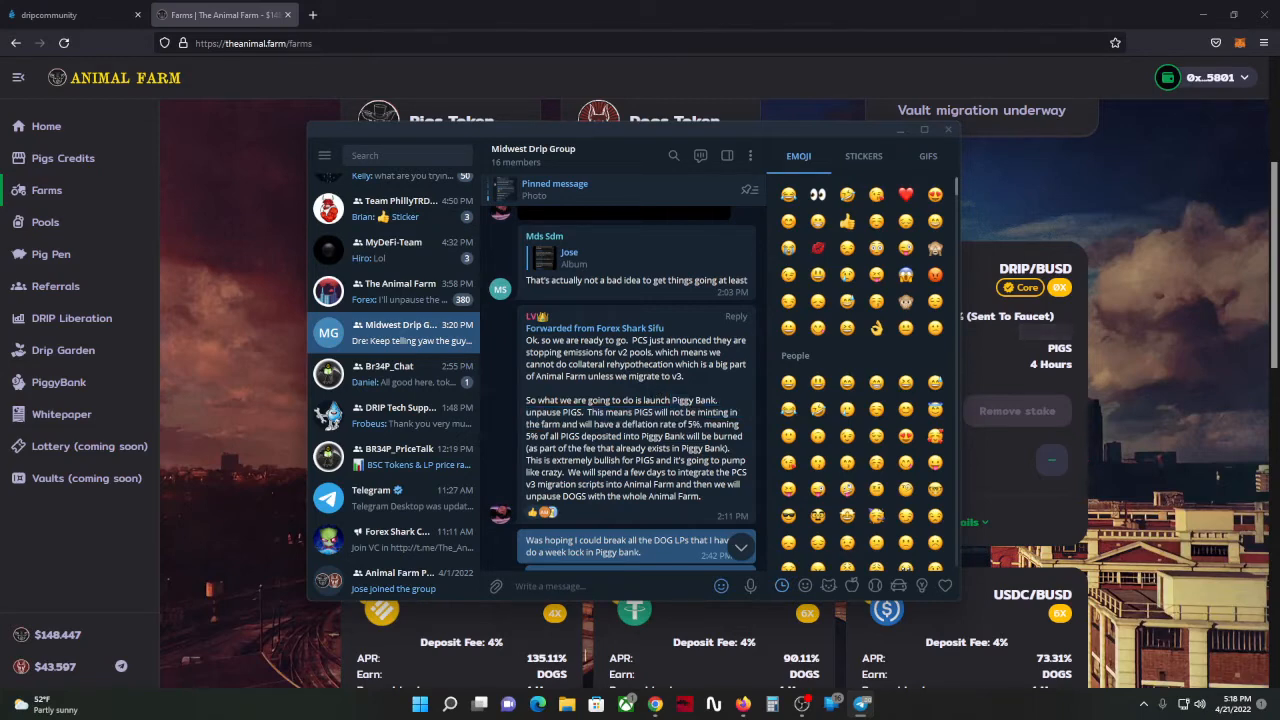
mouse_move(290, 357)
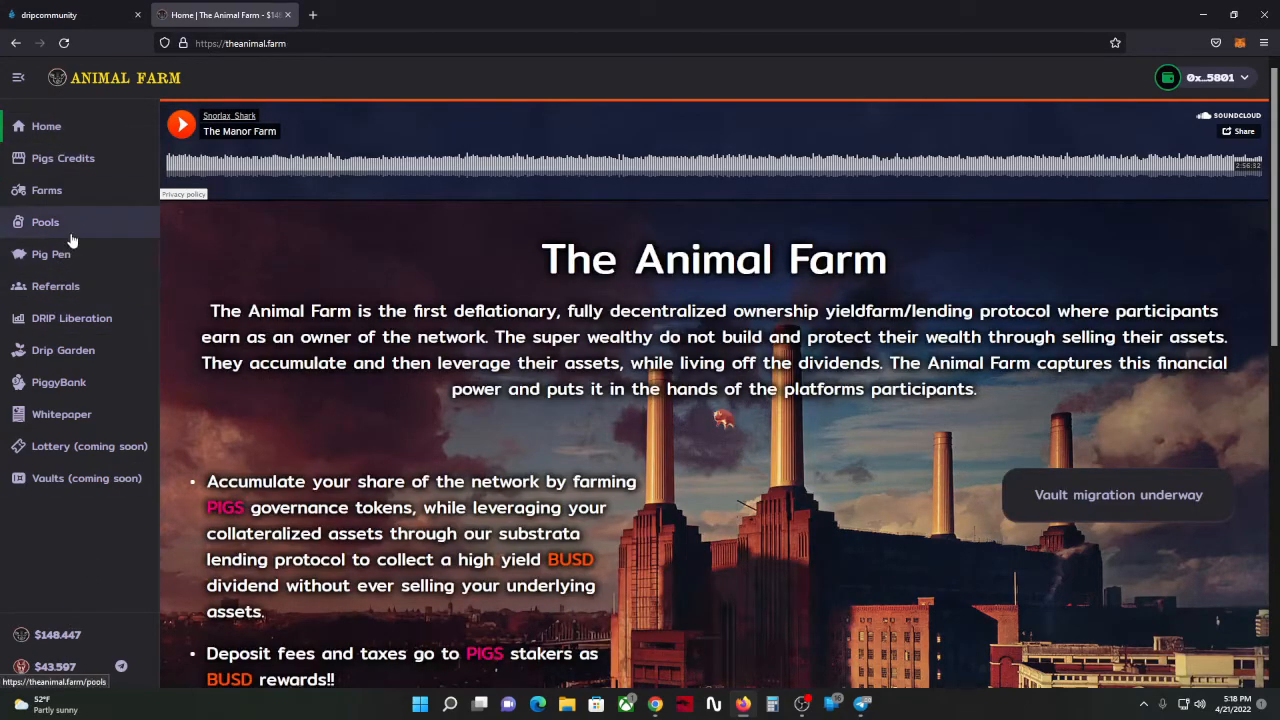
Step: Go through Pig Pen to the PiggyBank page listing three piggy banks with truffle values
click(51, 253)
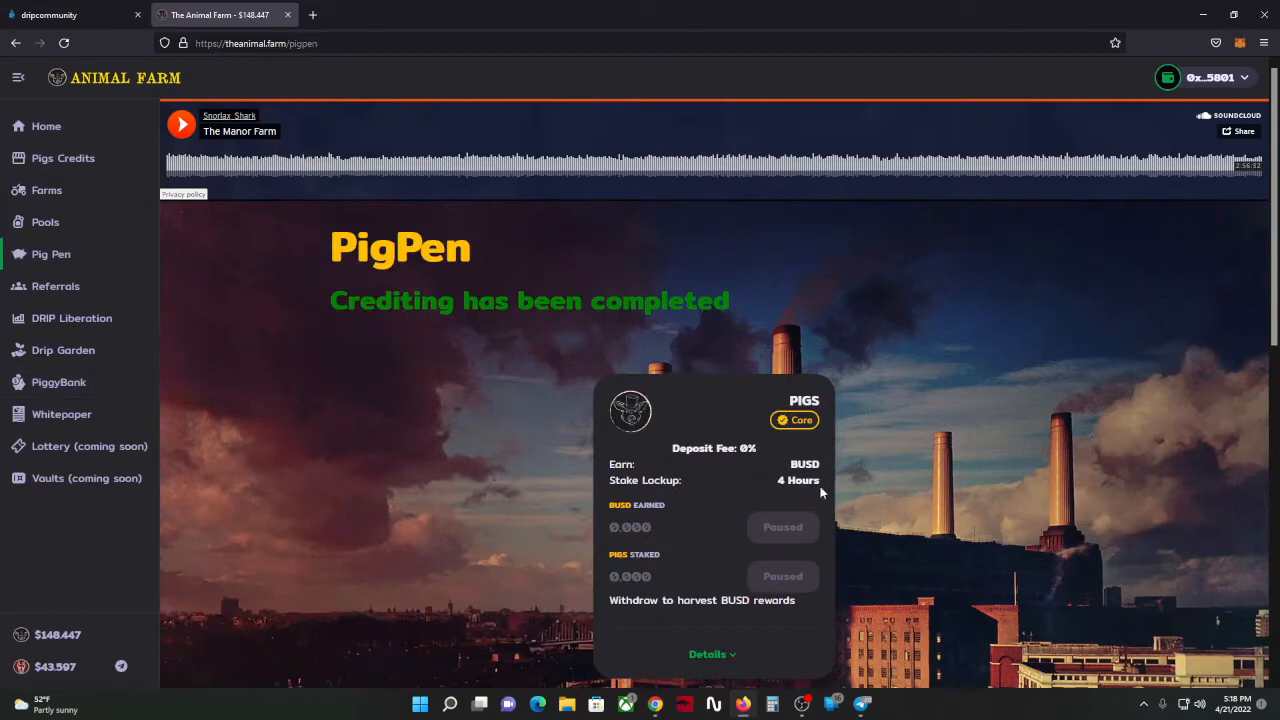
mouse_move(70, 382)
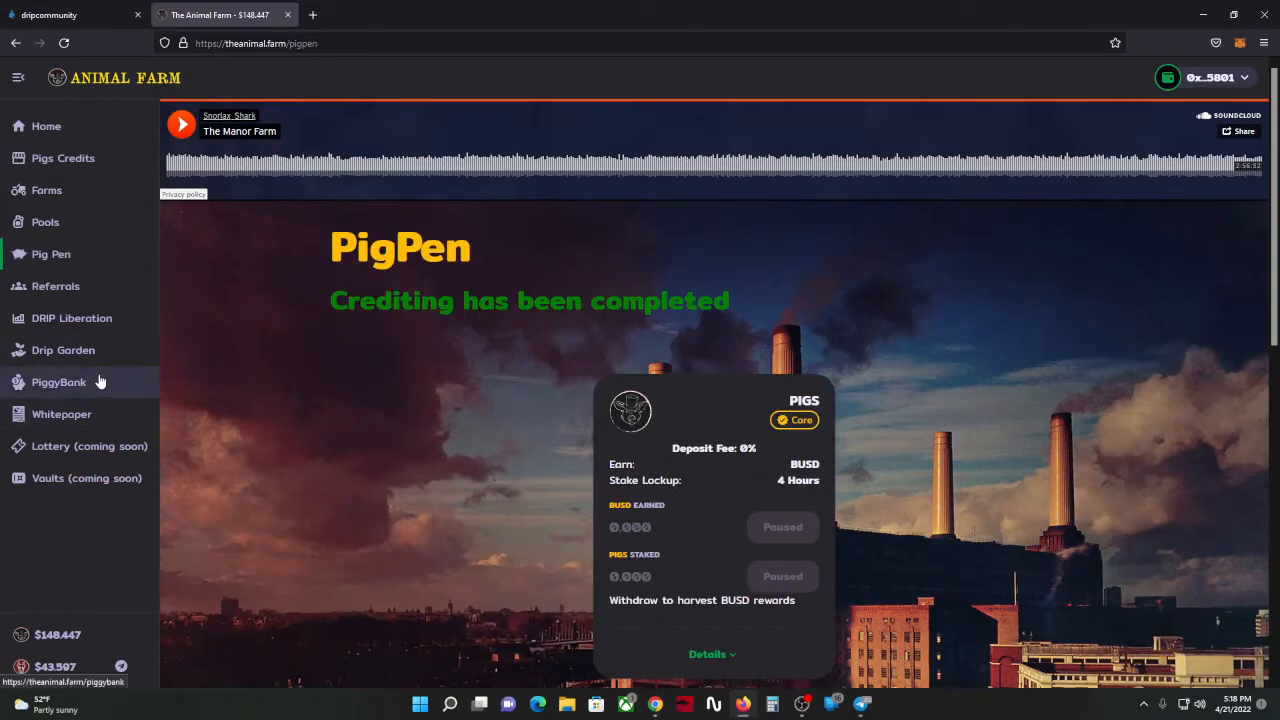
click(59, 382)
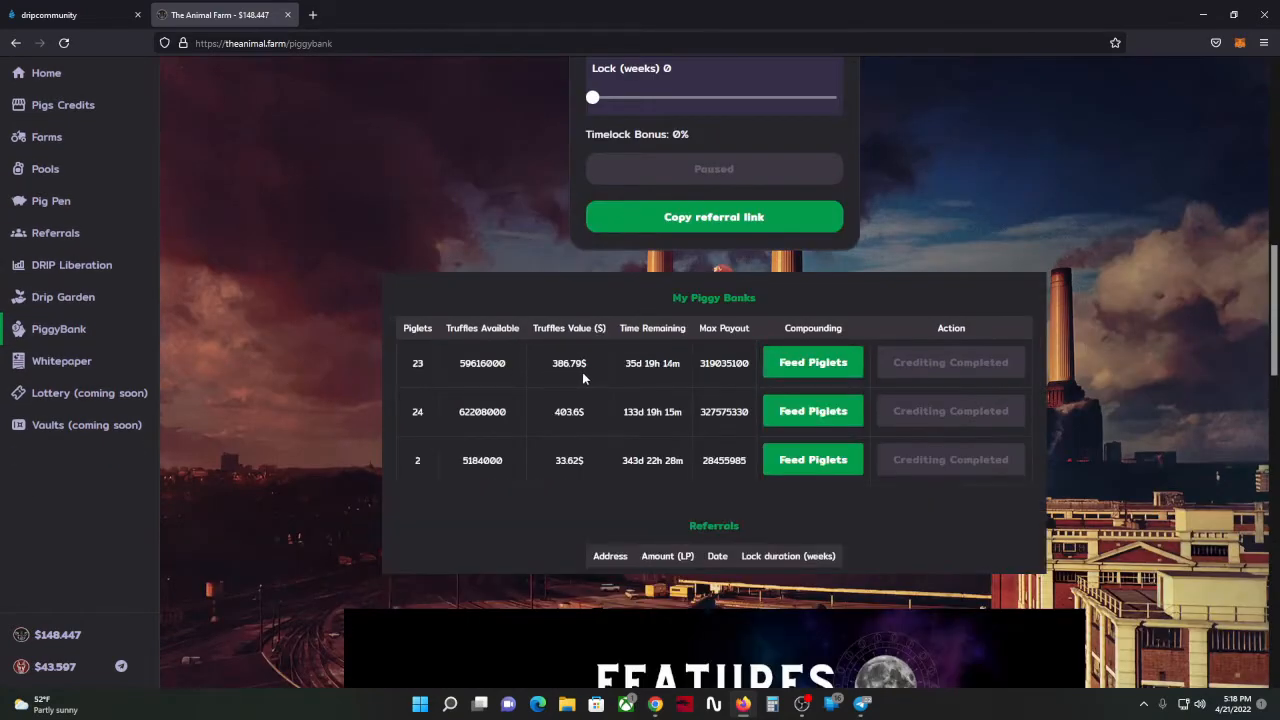
mouse_move(614, 316)
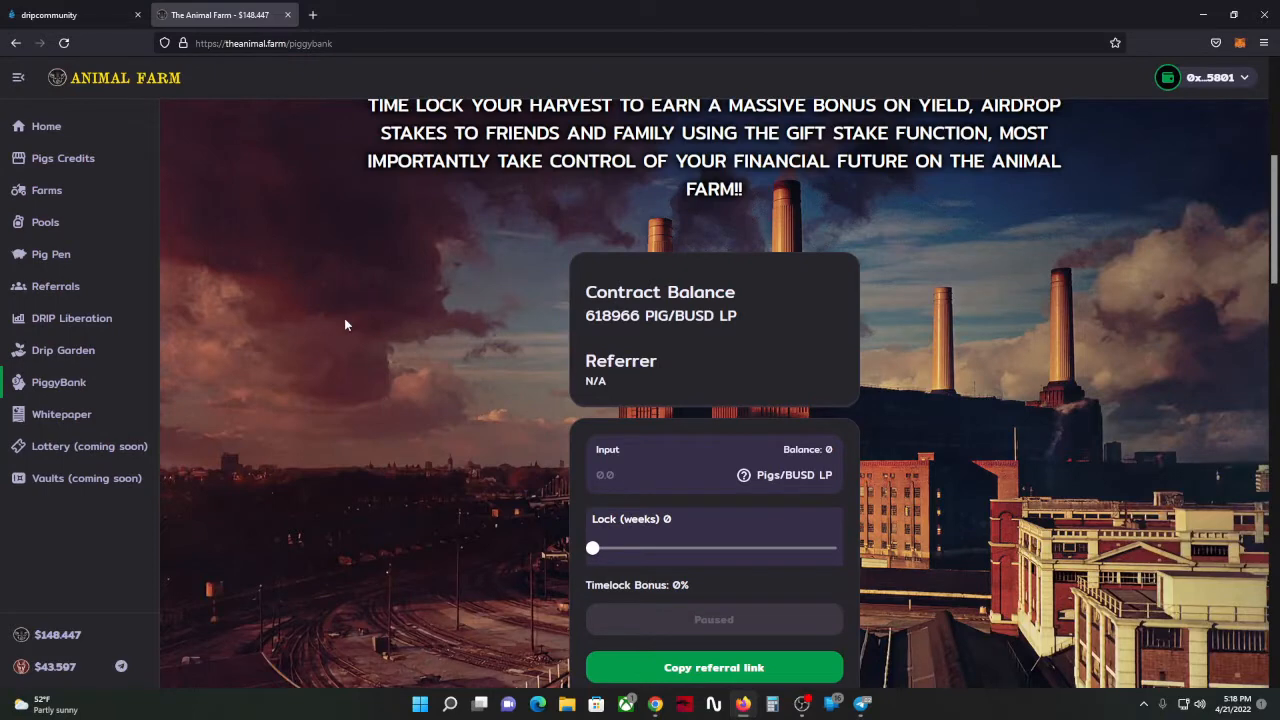
mouse_move(347, 298)
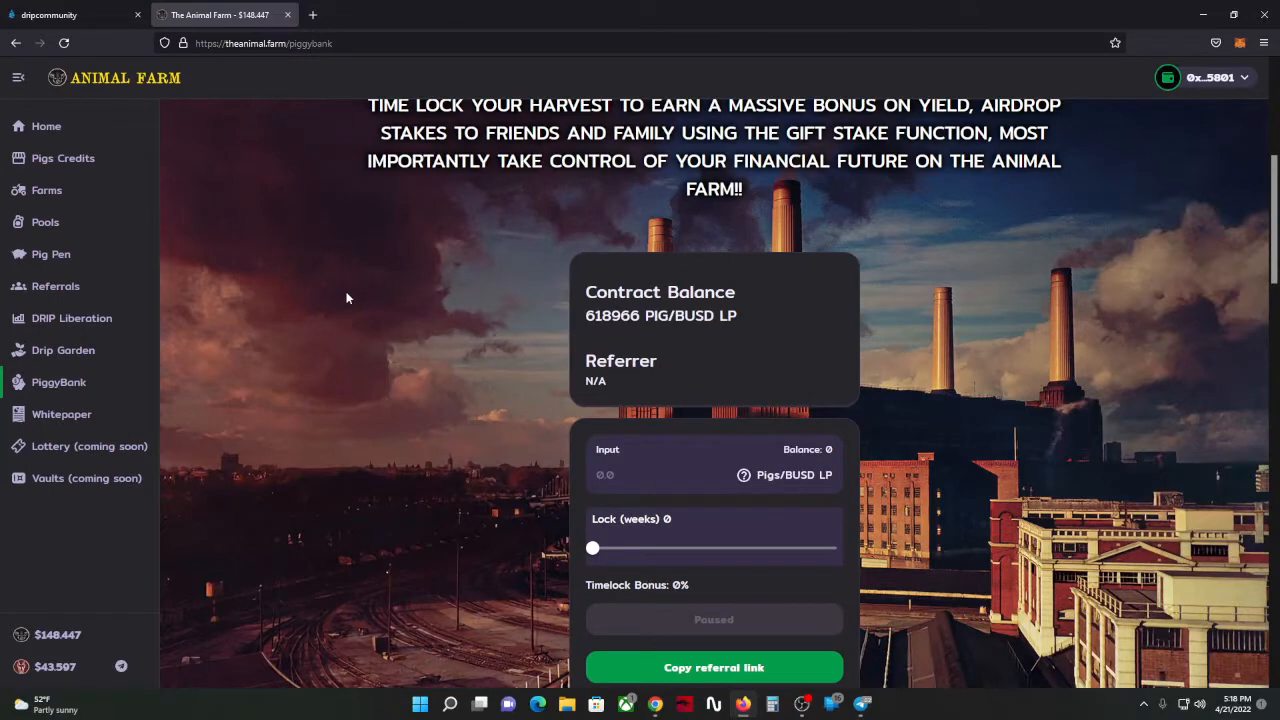
mouse_move(348, 280)
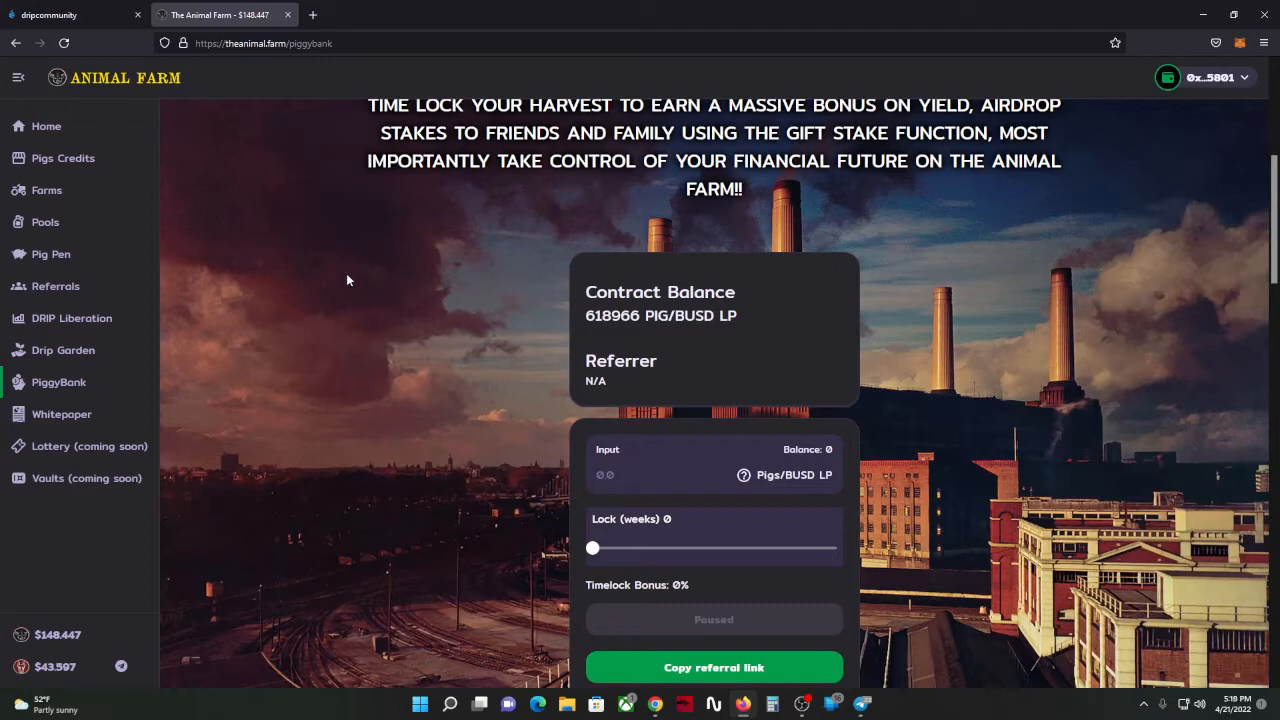
mouse_move(350, 271)
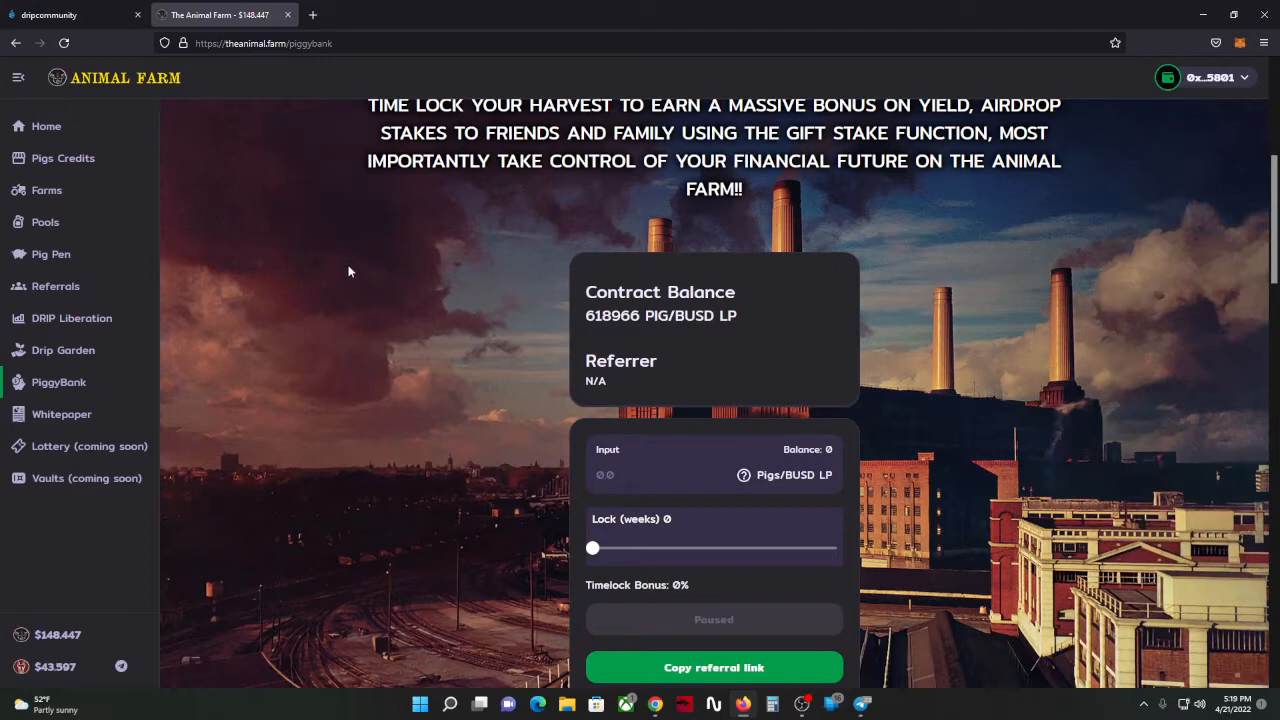
mouse_move(350, 265)
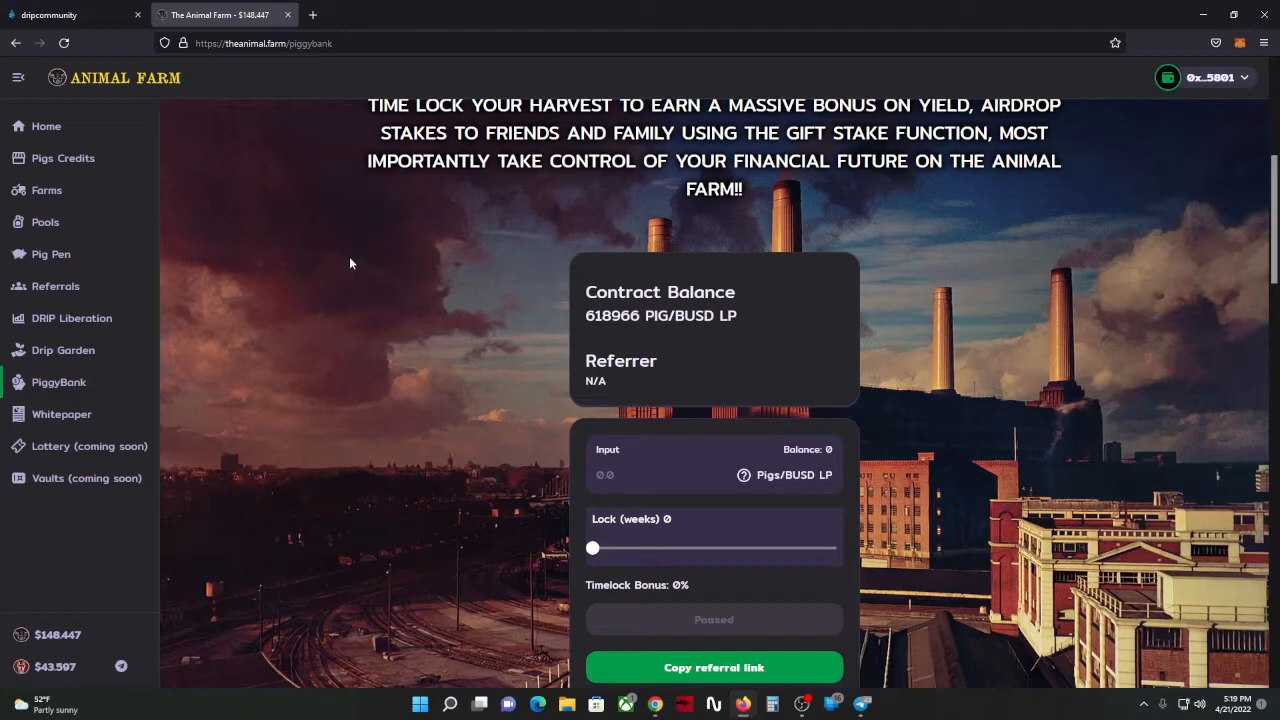
mouse_move(413, 262)
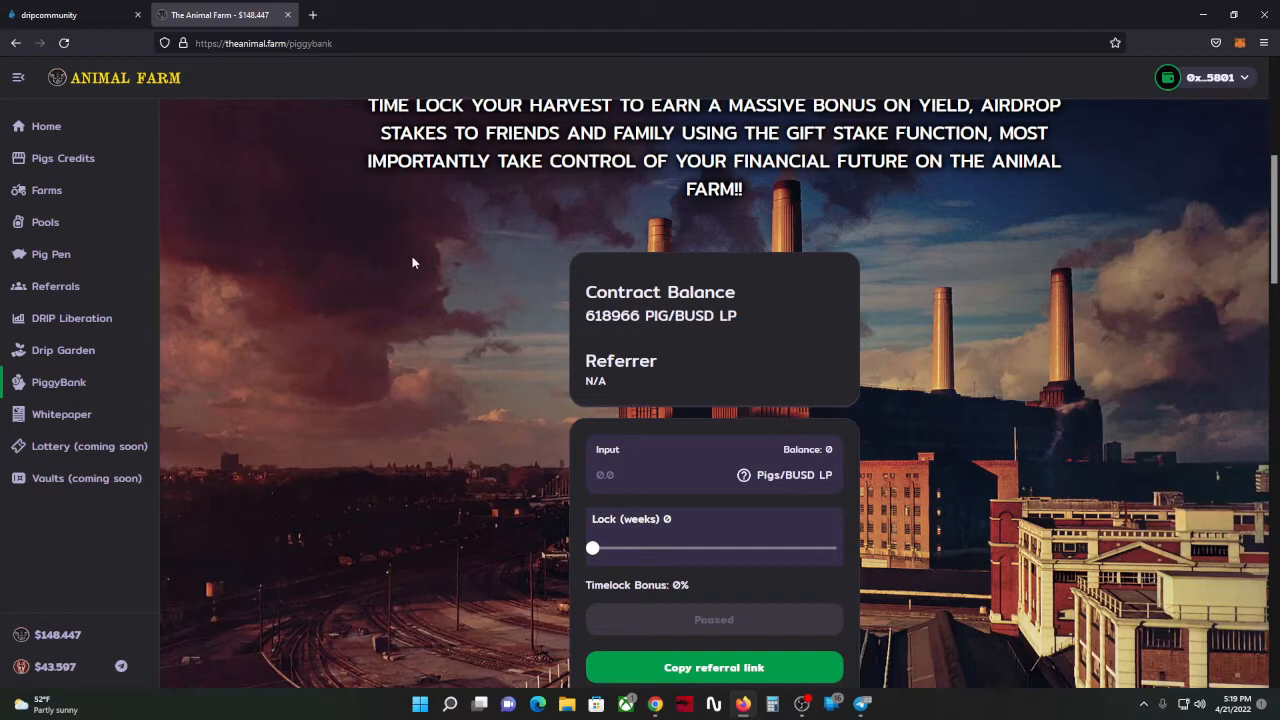
mouse_move(418, 260)
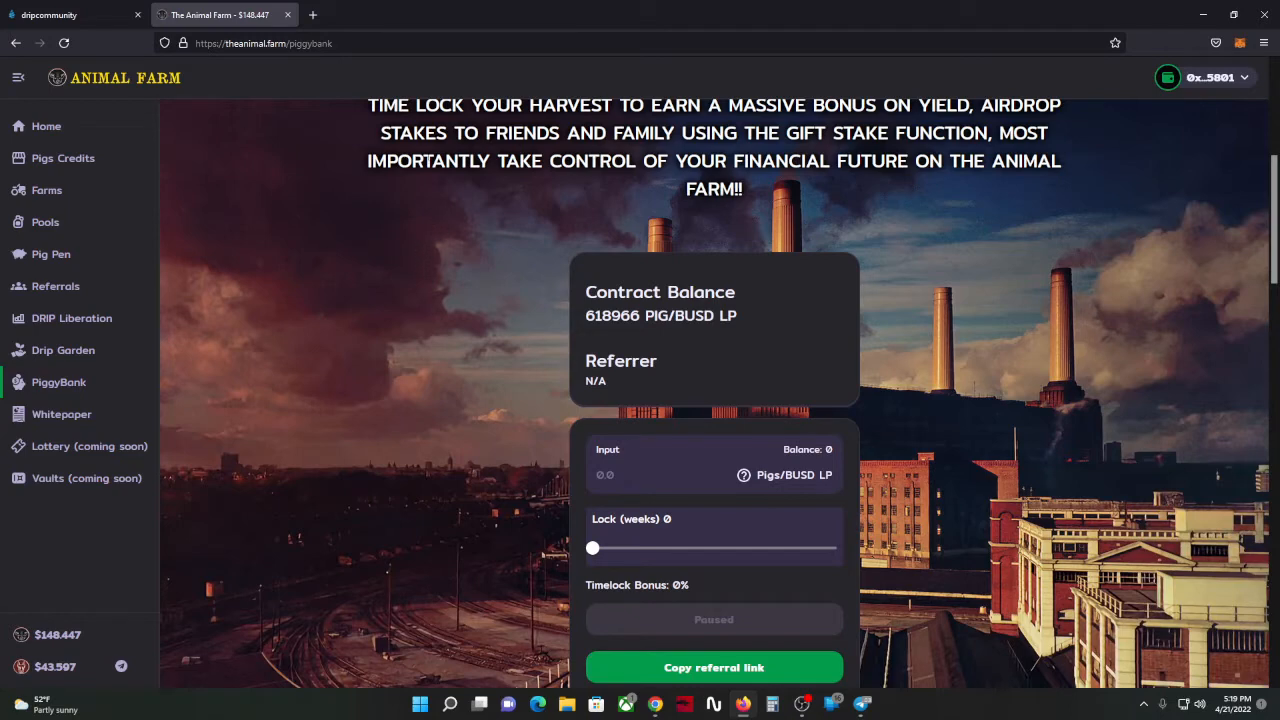
mouse_move(70, 58)
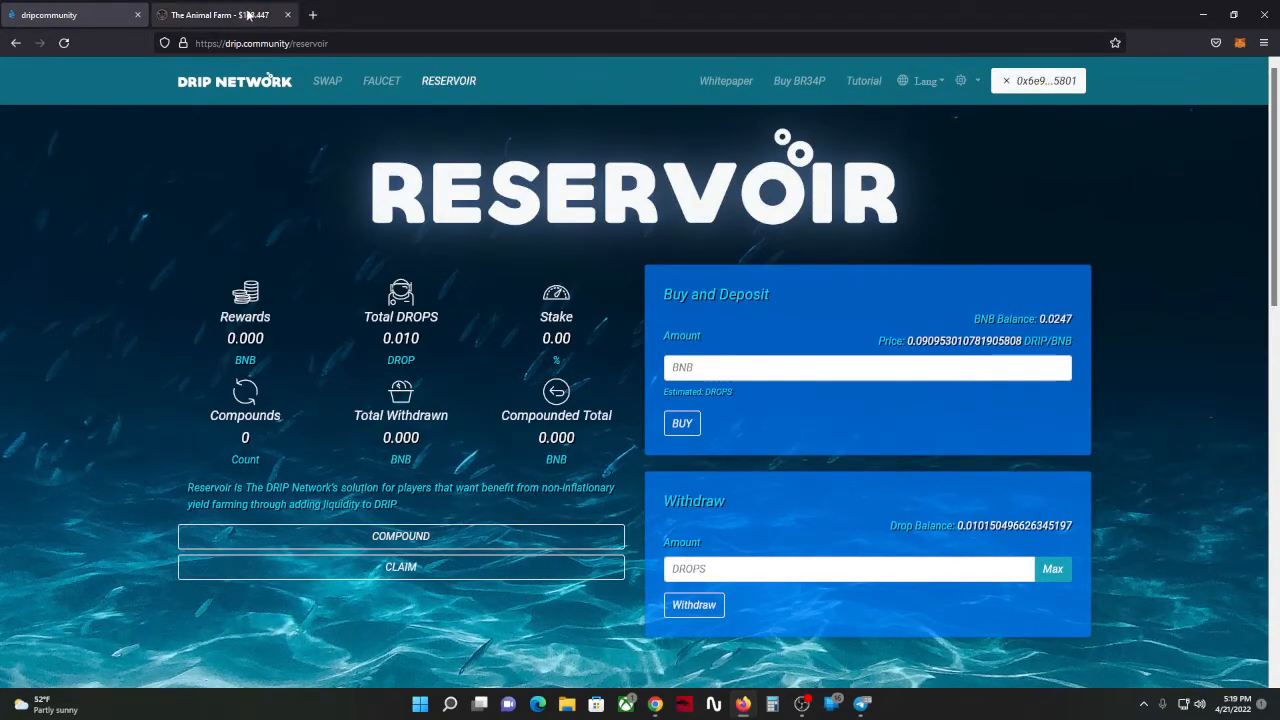
mouse_move(225, 14)
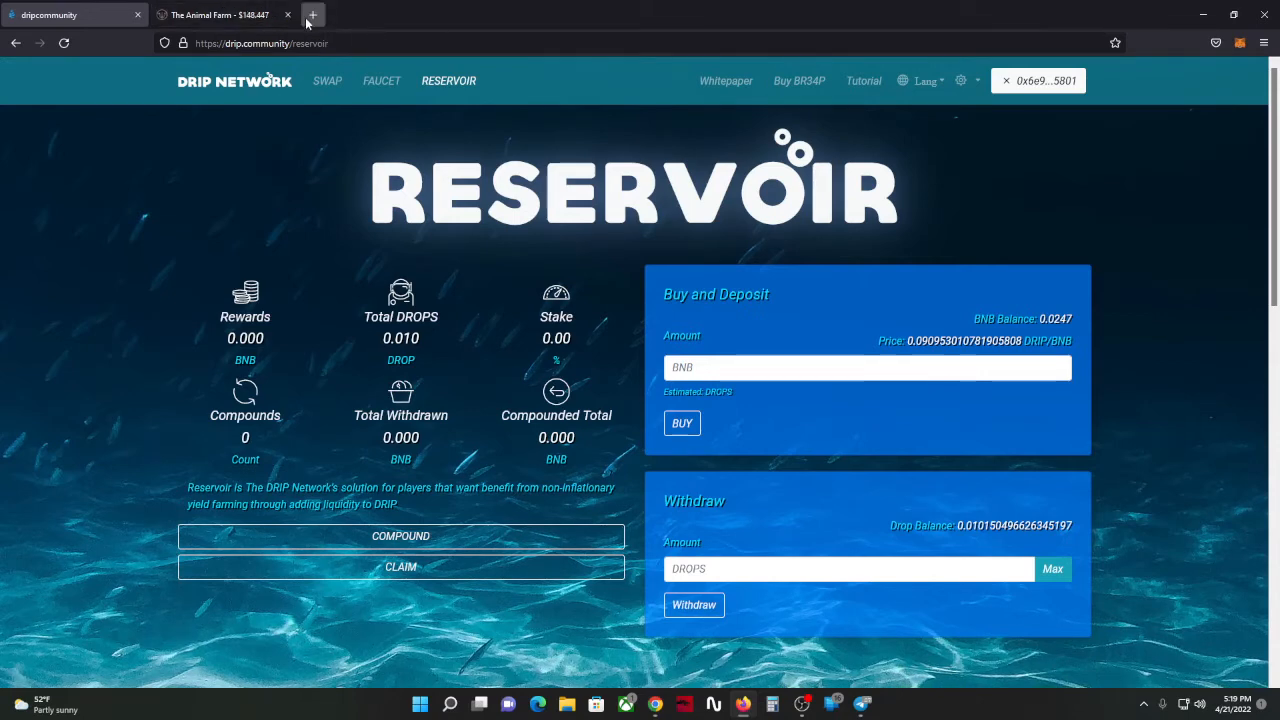
click(313, 14)
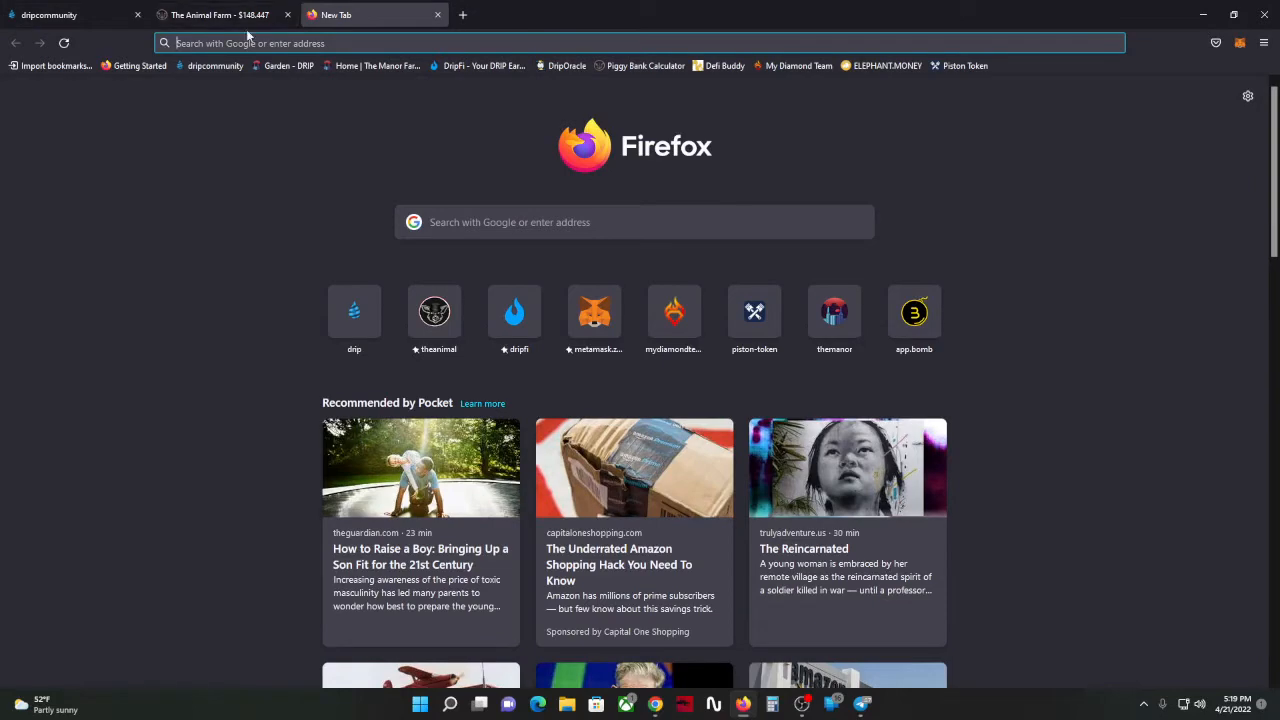
click(220, 14)
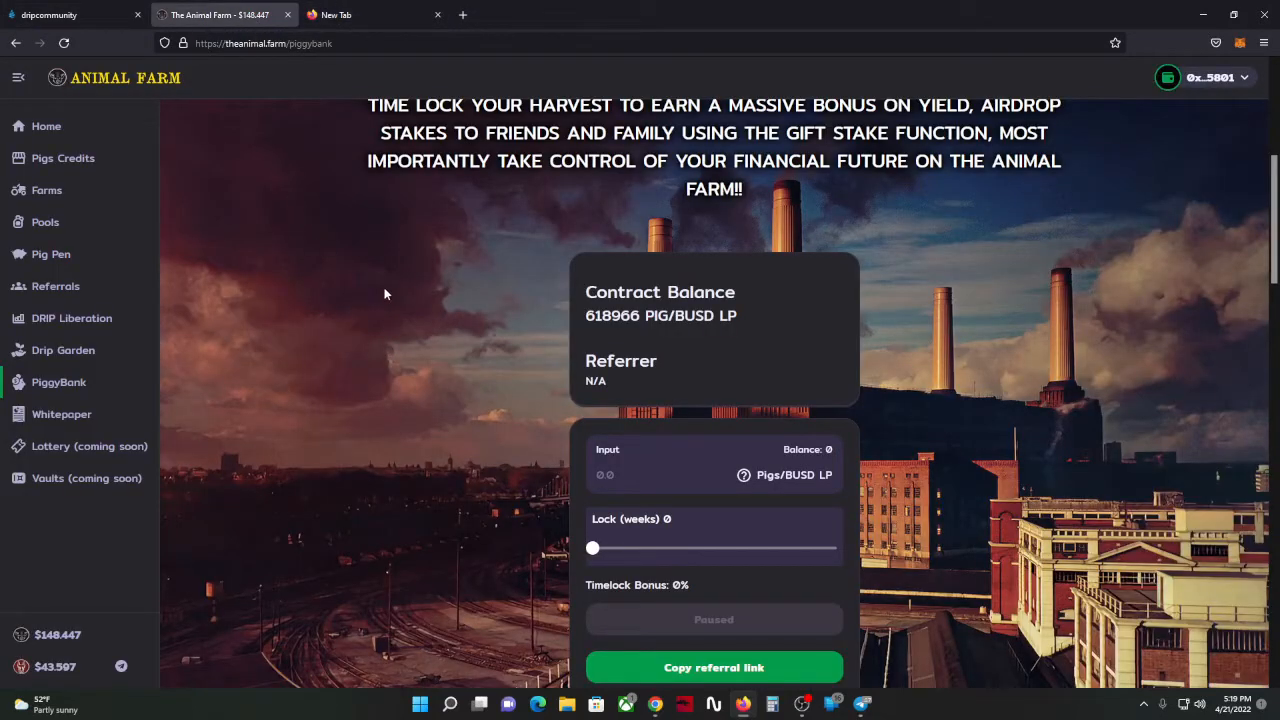
mouse_move(382, 279)
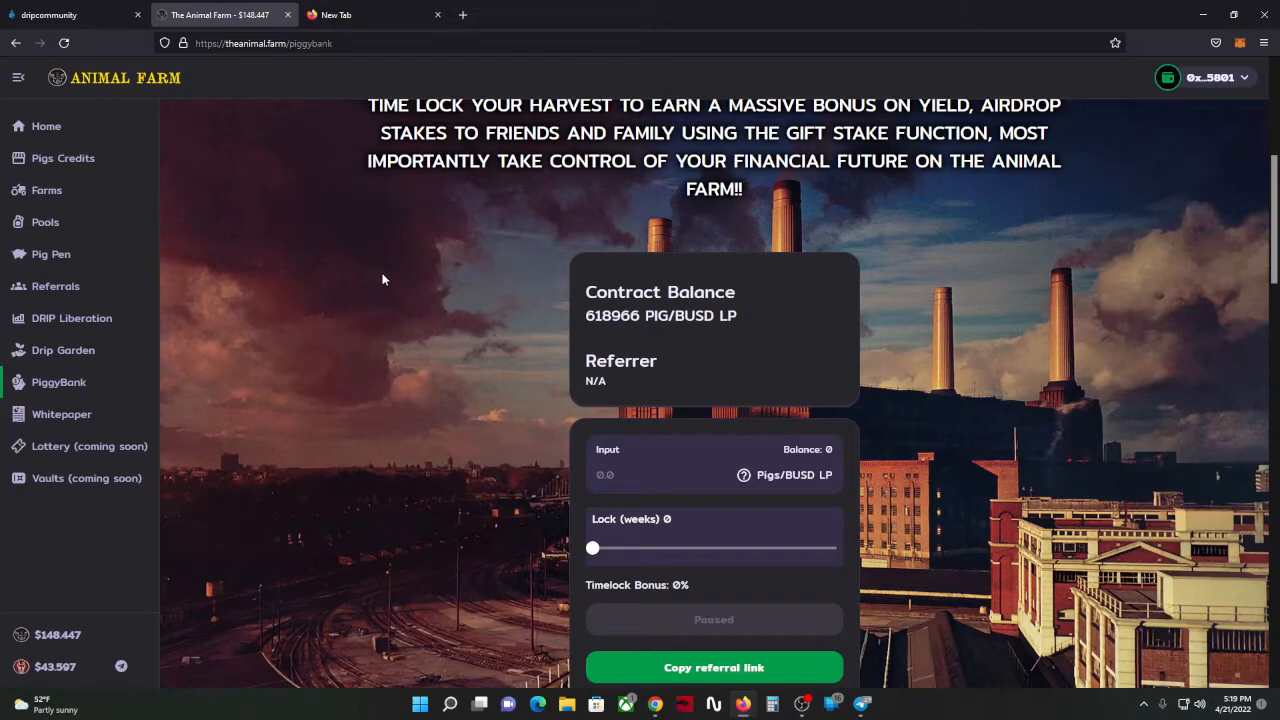
mouse_move(377, 265)
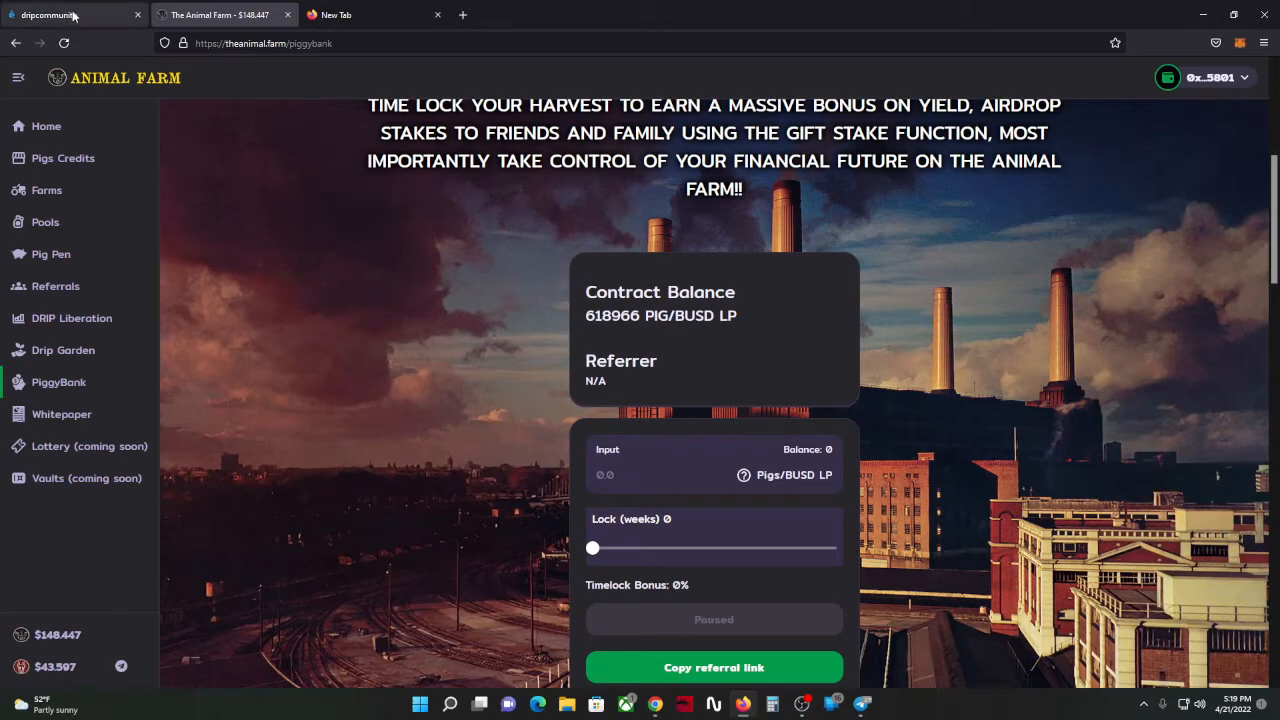
click(70, 14)
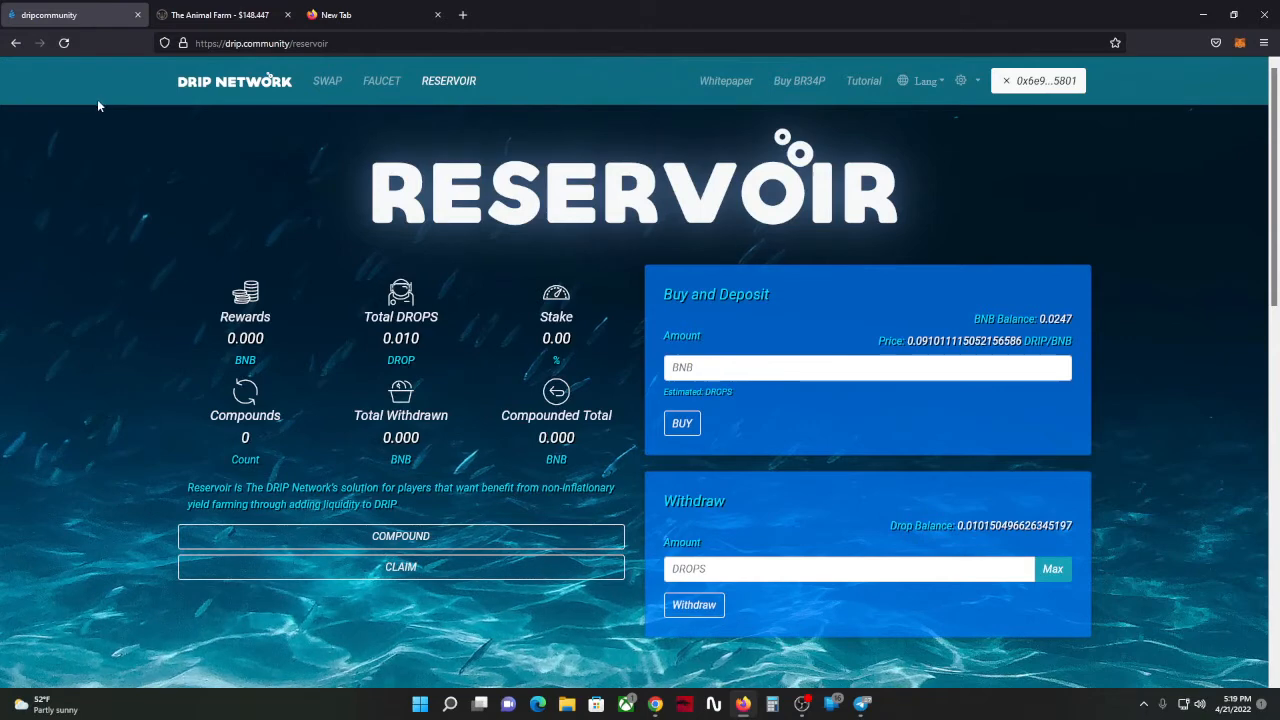
mouse_move(115, 94)
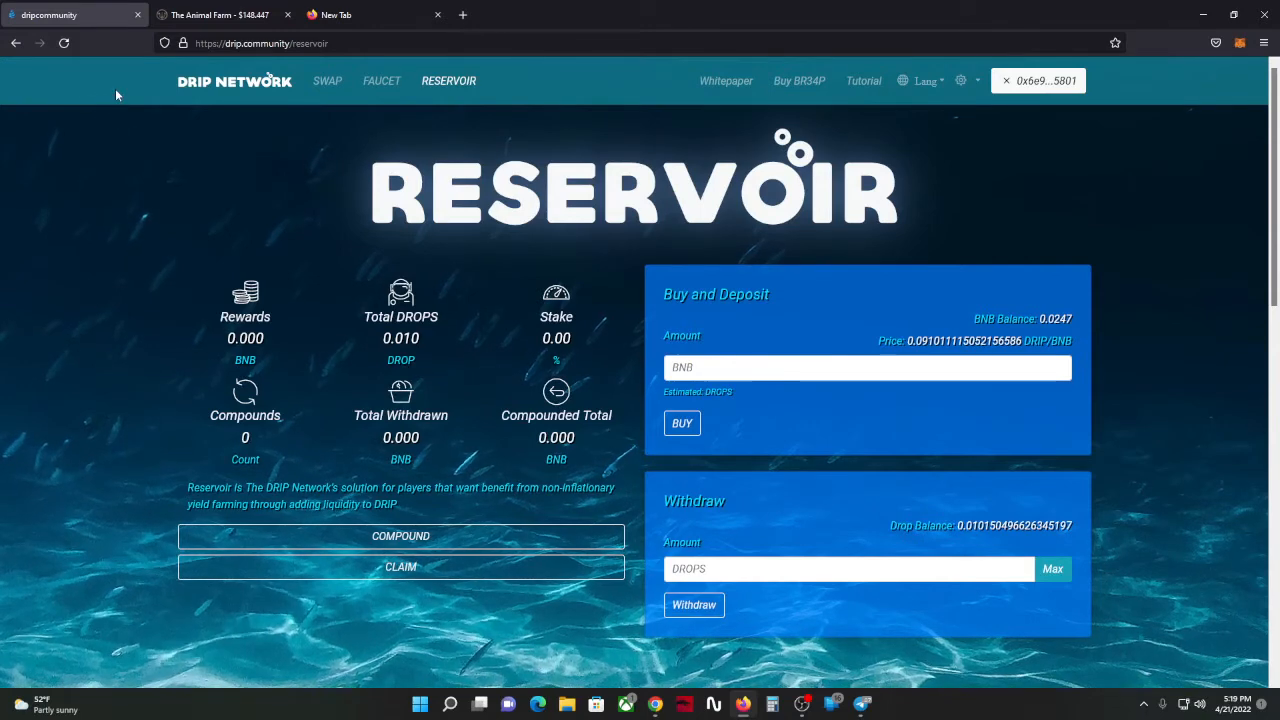
mouse_move(812, 399)
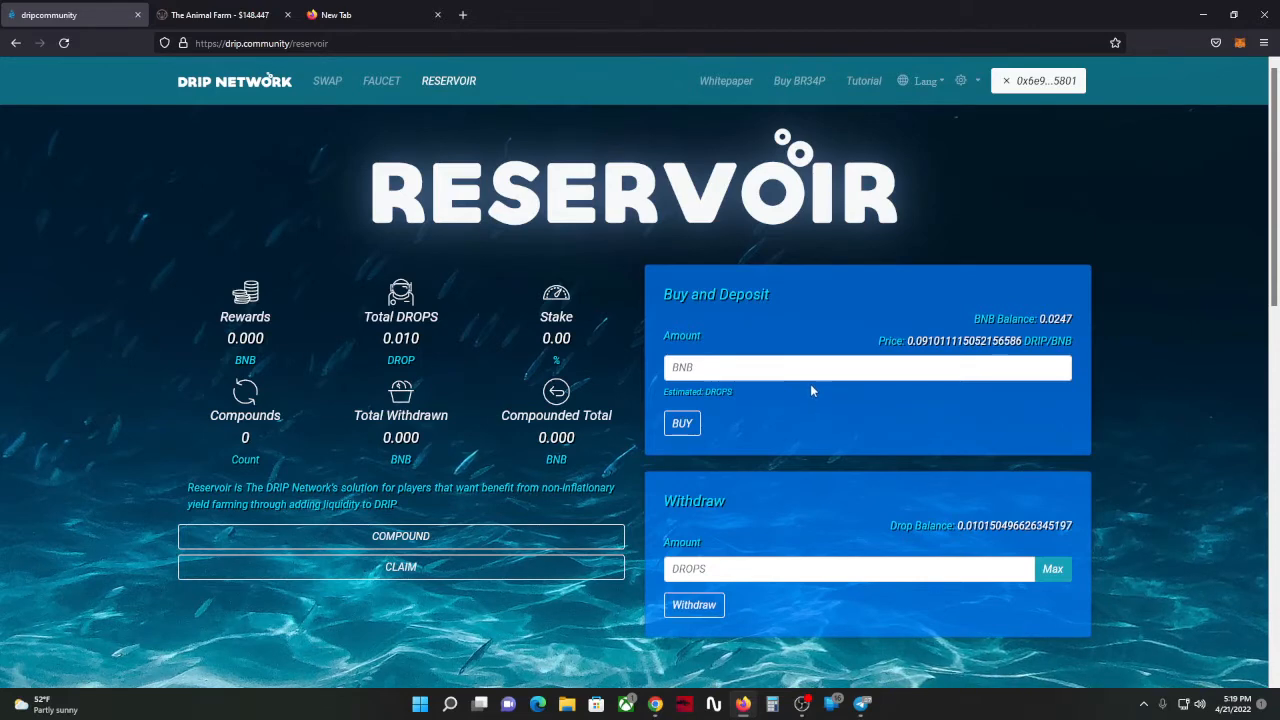
mouse_move(800, 394)
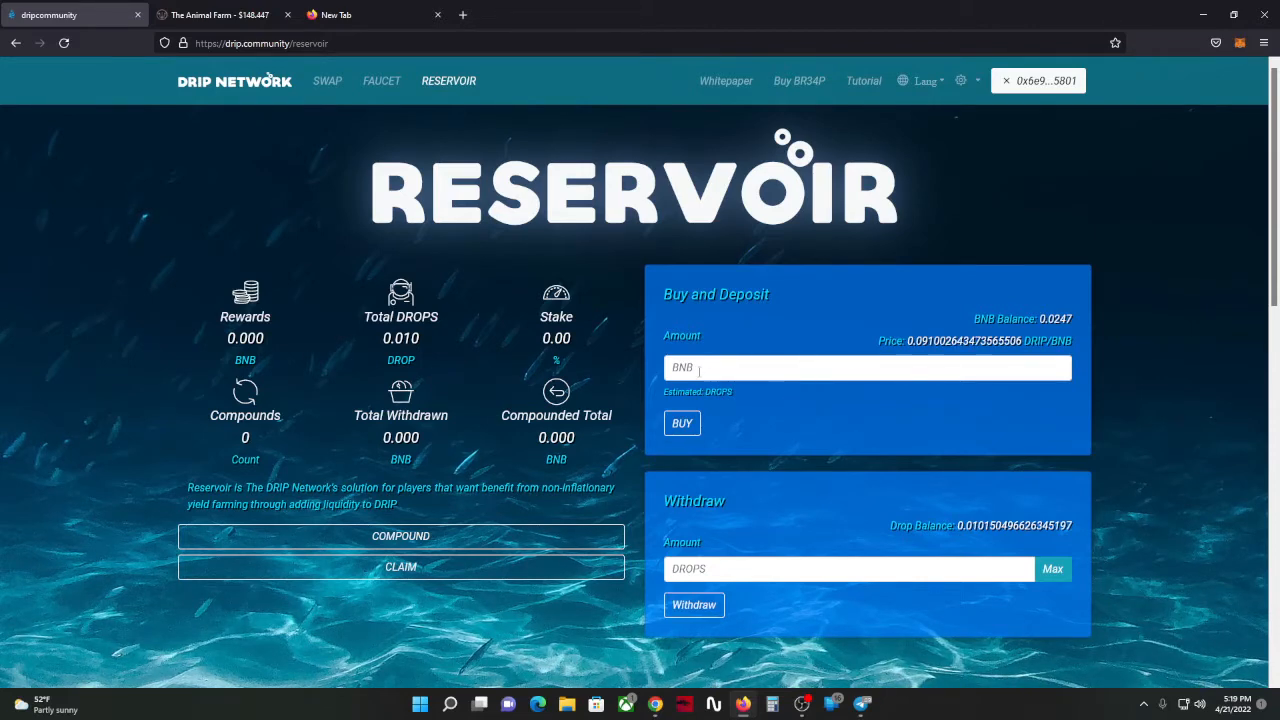
mouse_move(100, 263)
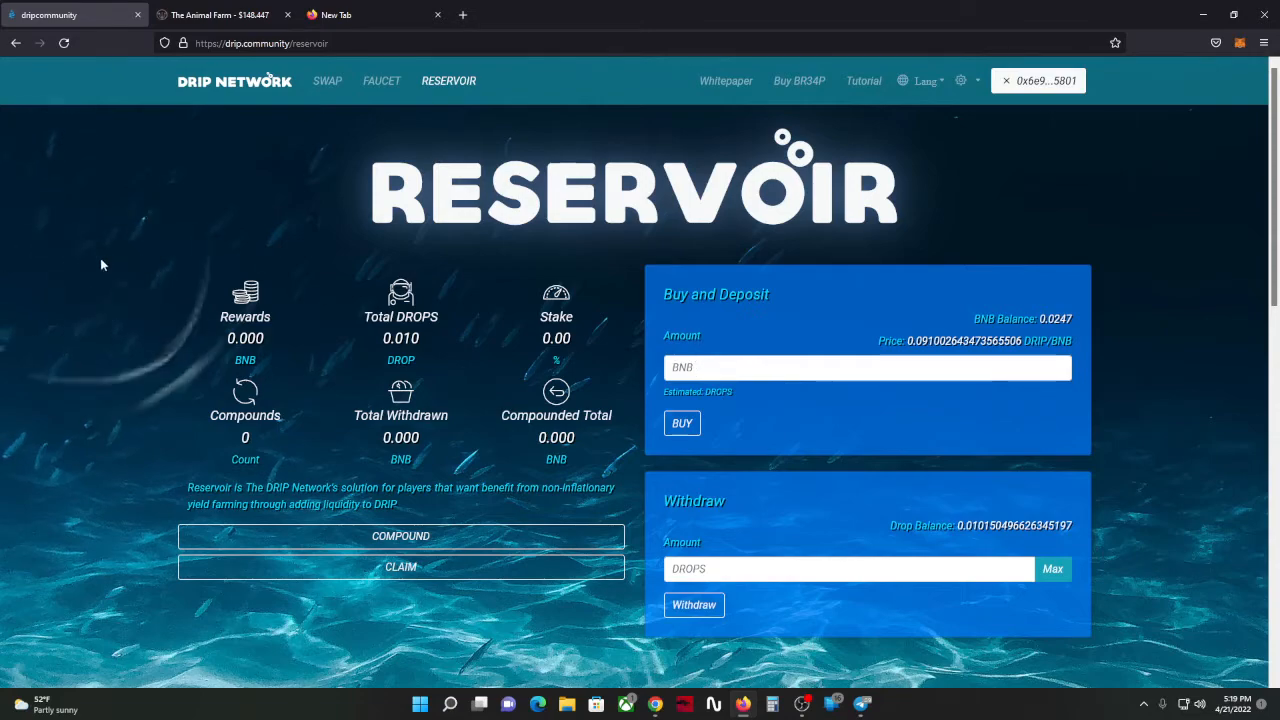
mouse_move(200, 251)
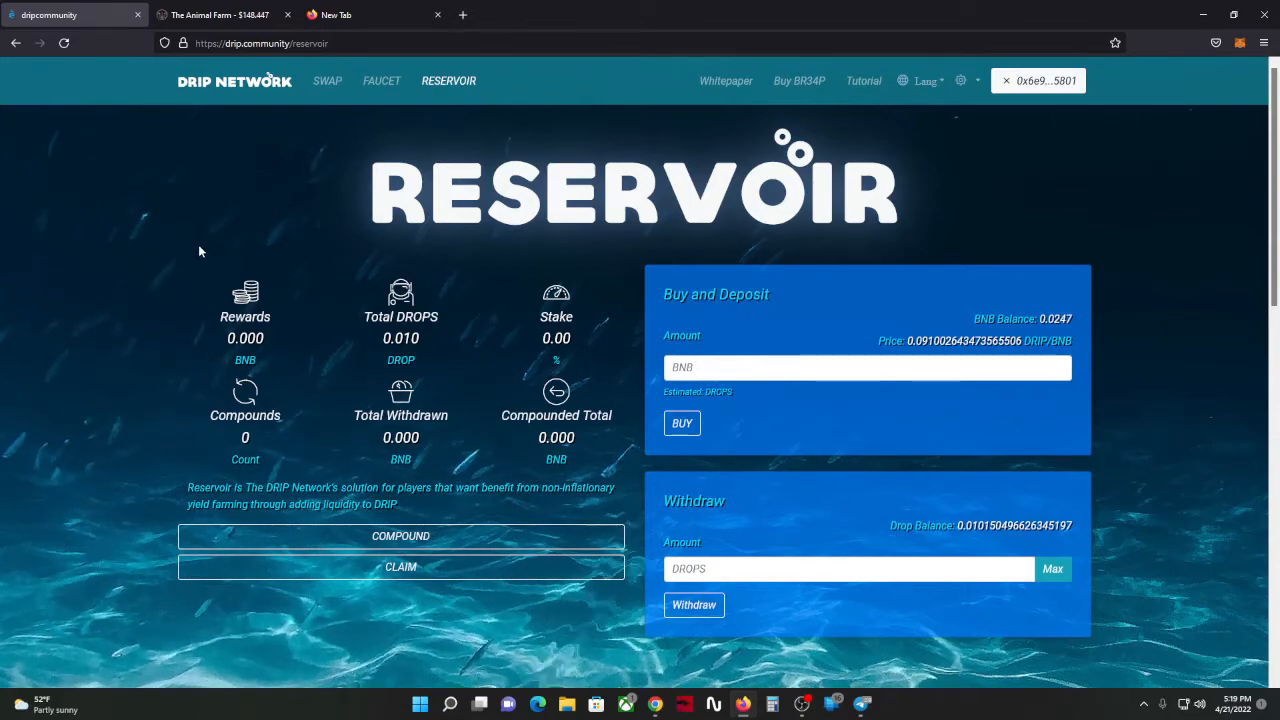
mouse_move(214, 249)
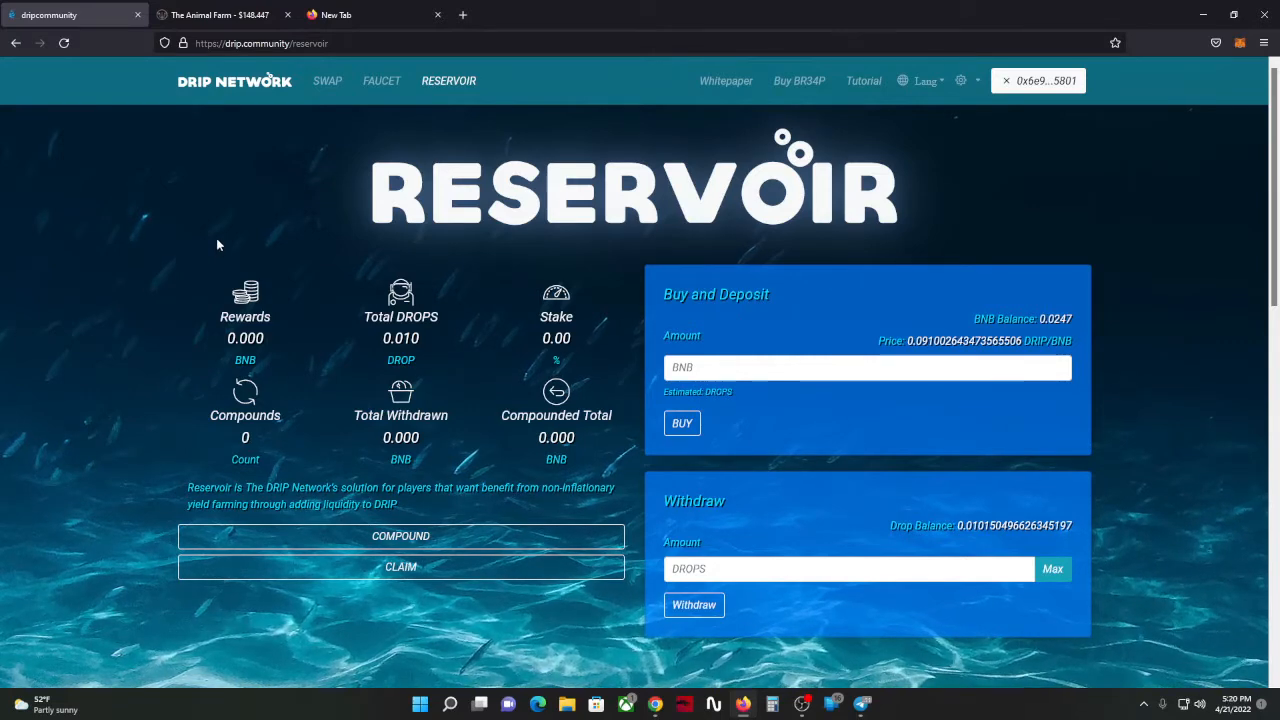
mouse_move(222, 231)
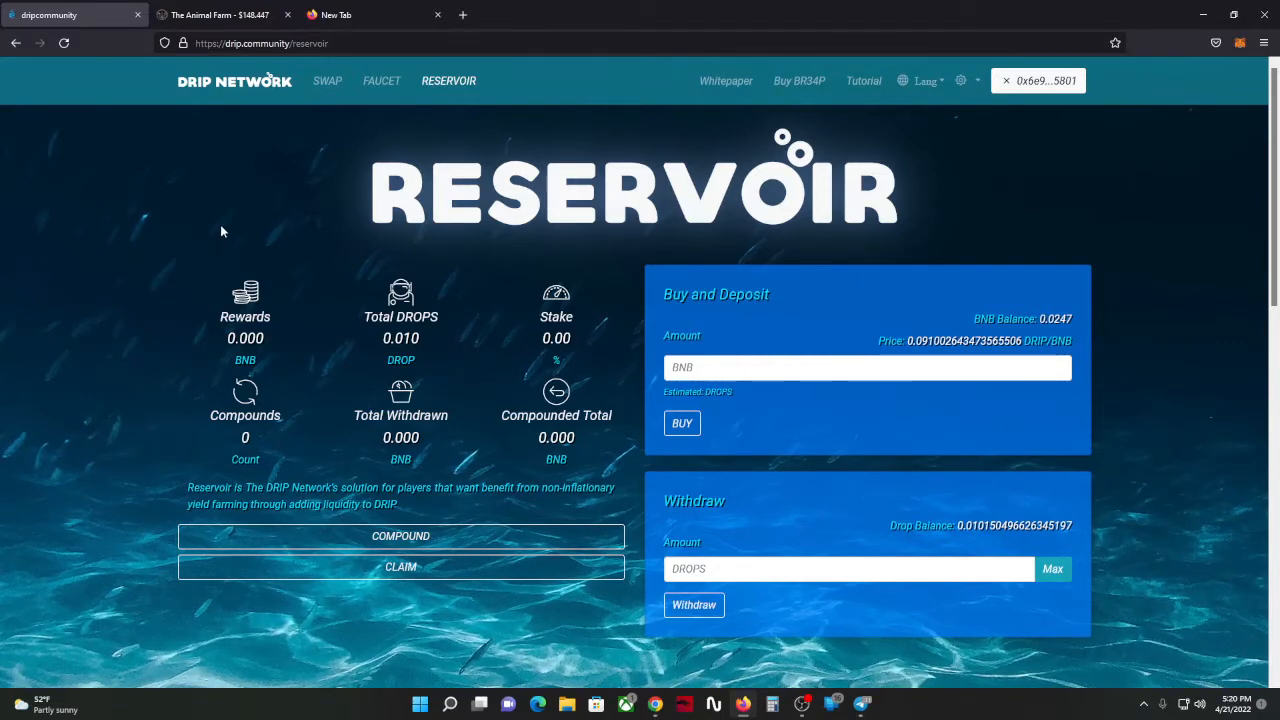
mouse_move(239, 197)
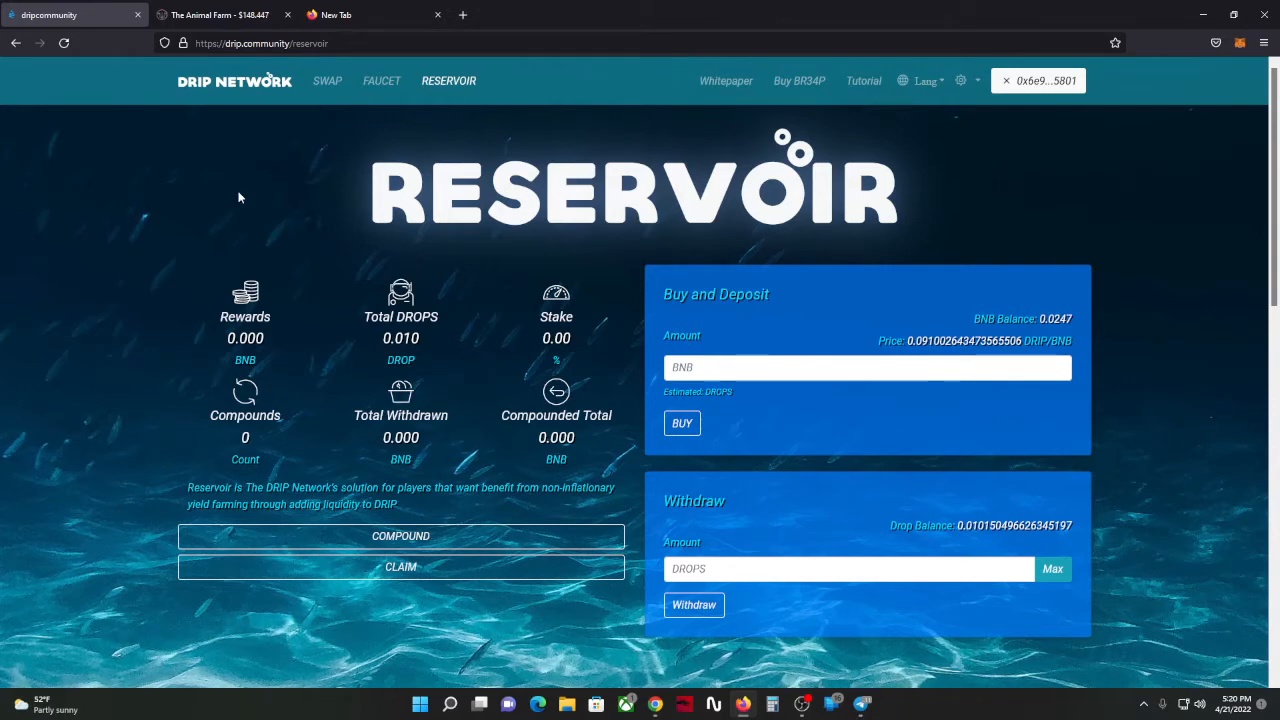
mouse_move(220, 133)
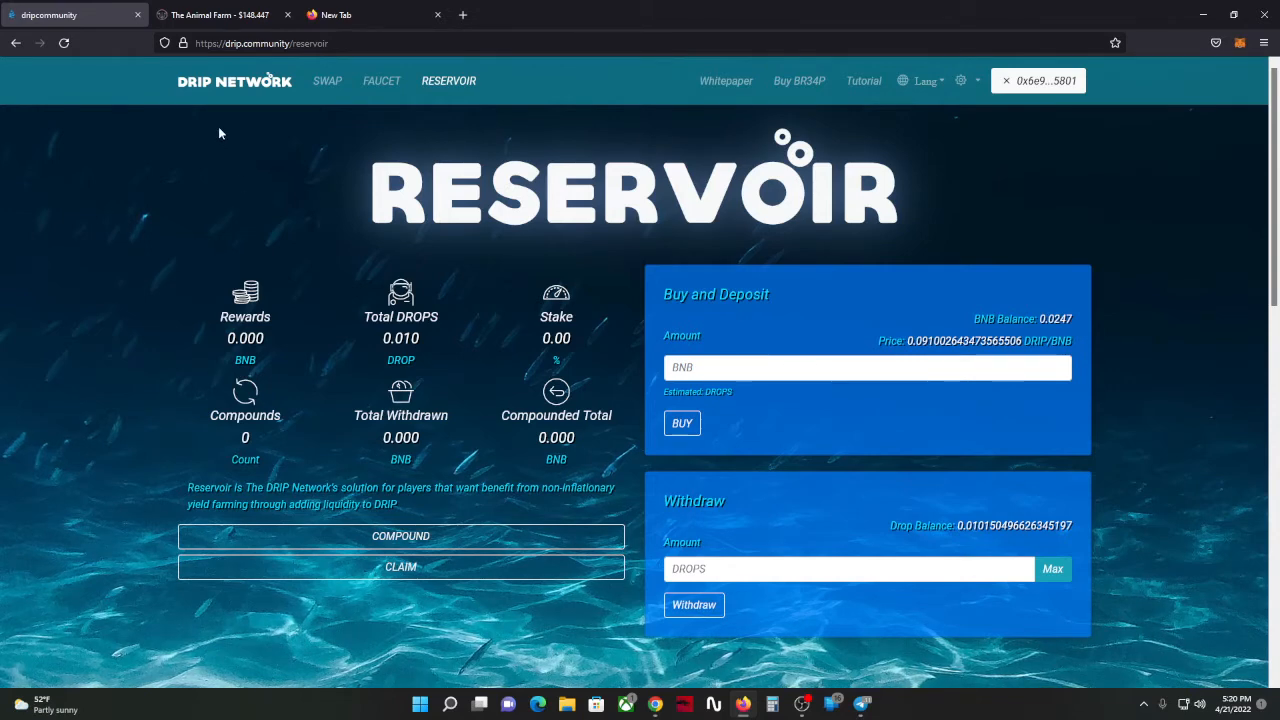
mouse_move(273, 108)
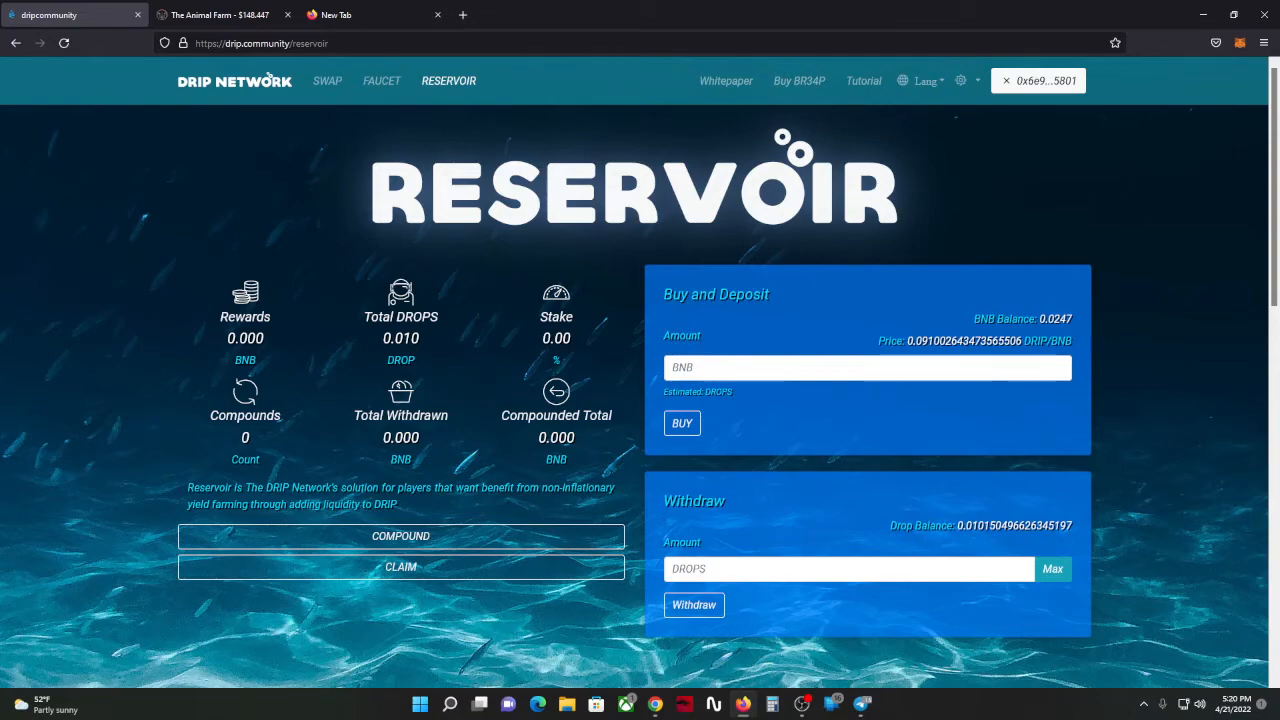
Step: Return to The Animal Farm tab and scroll through My Piggy Banks and back up
click(215, 14)
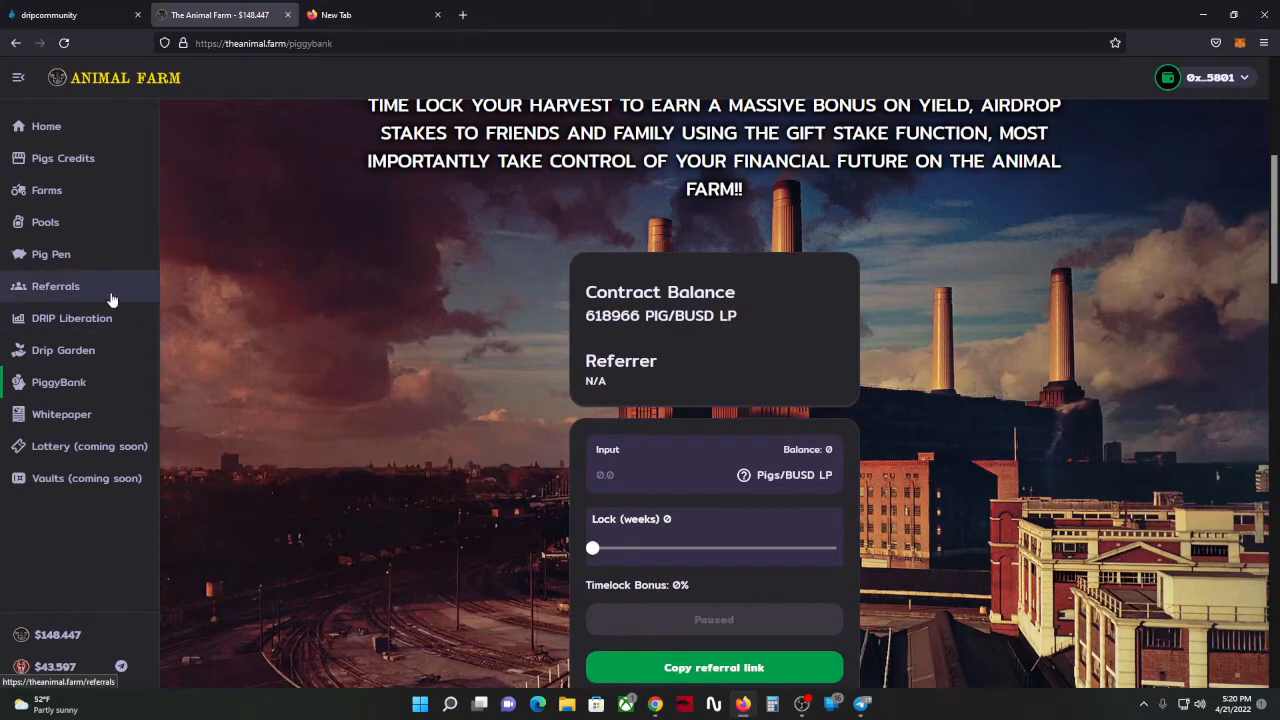
scroll(down, 3)
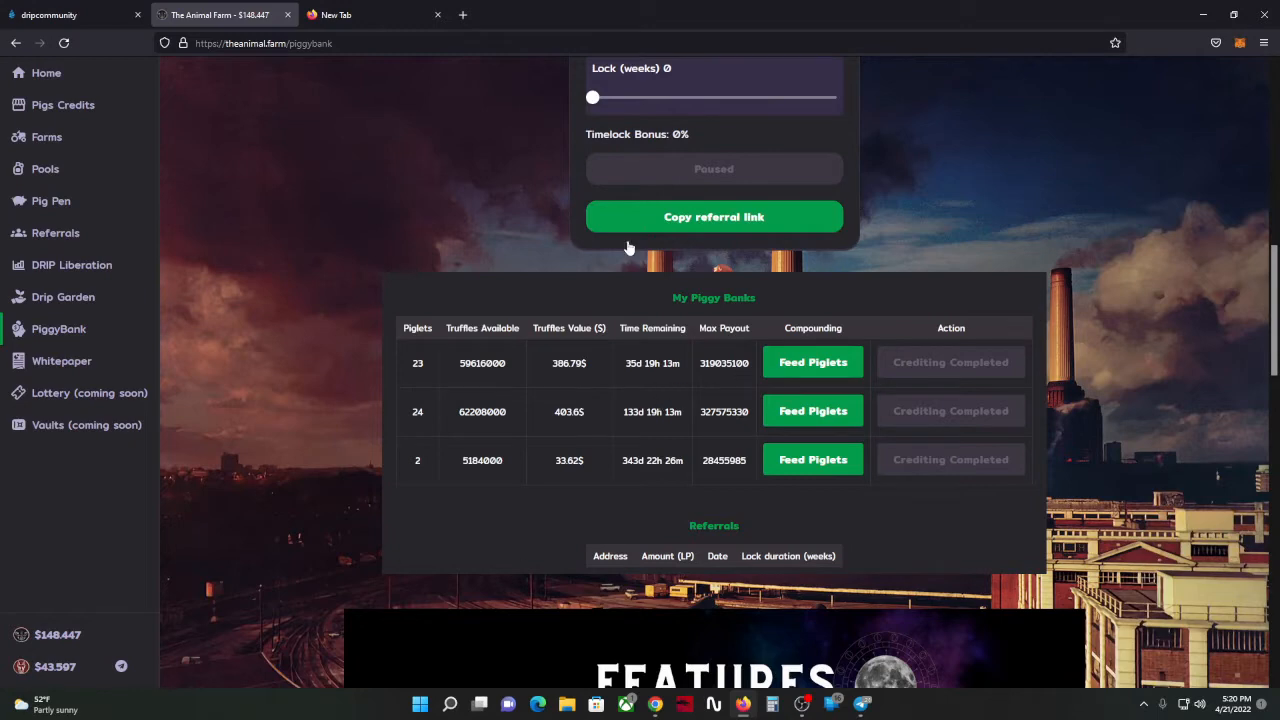
scroll(up, 3)
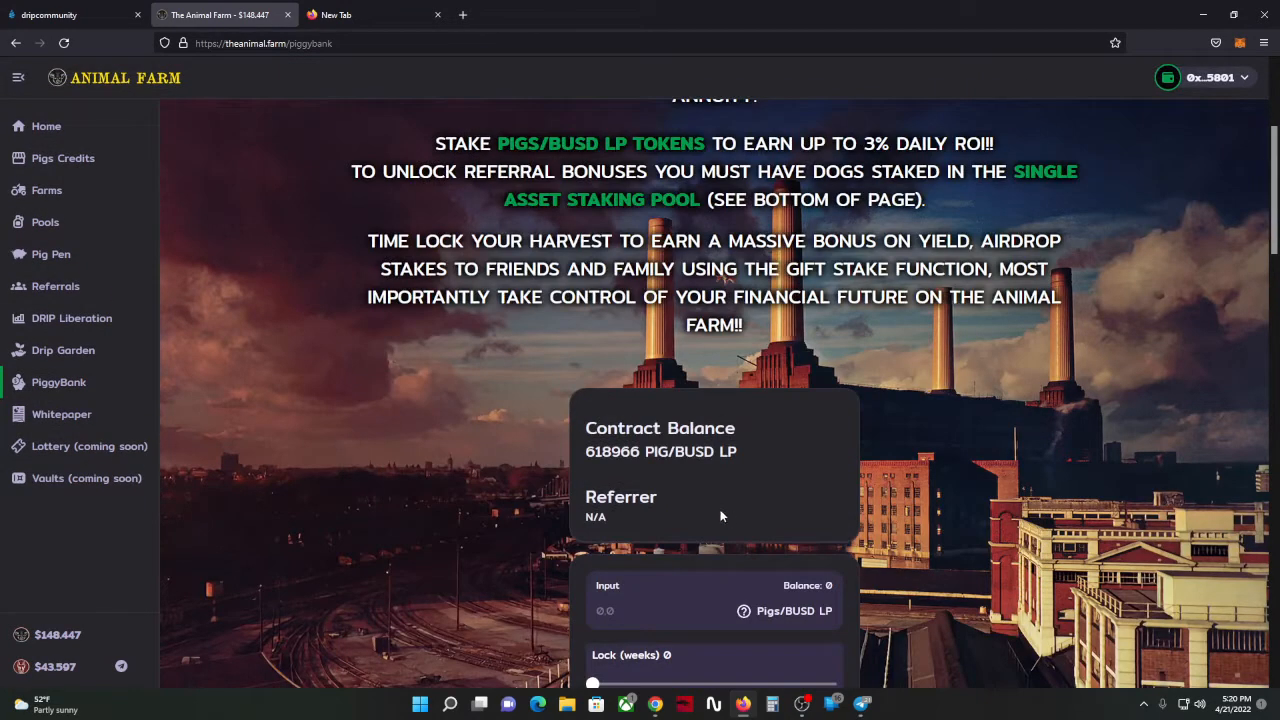
mouse_move(60, 688)
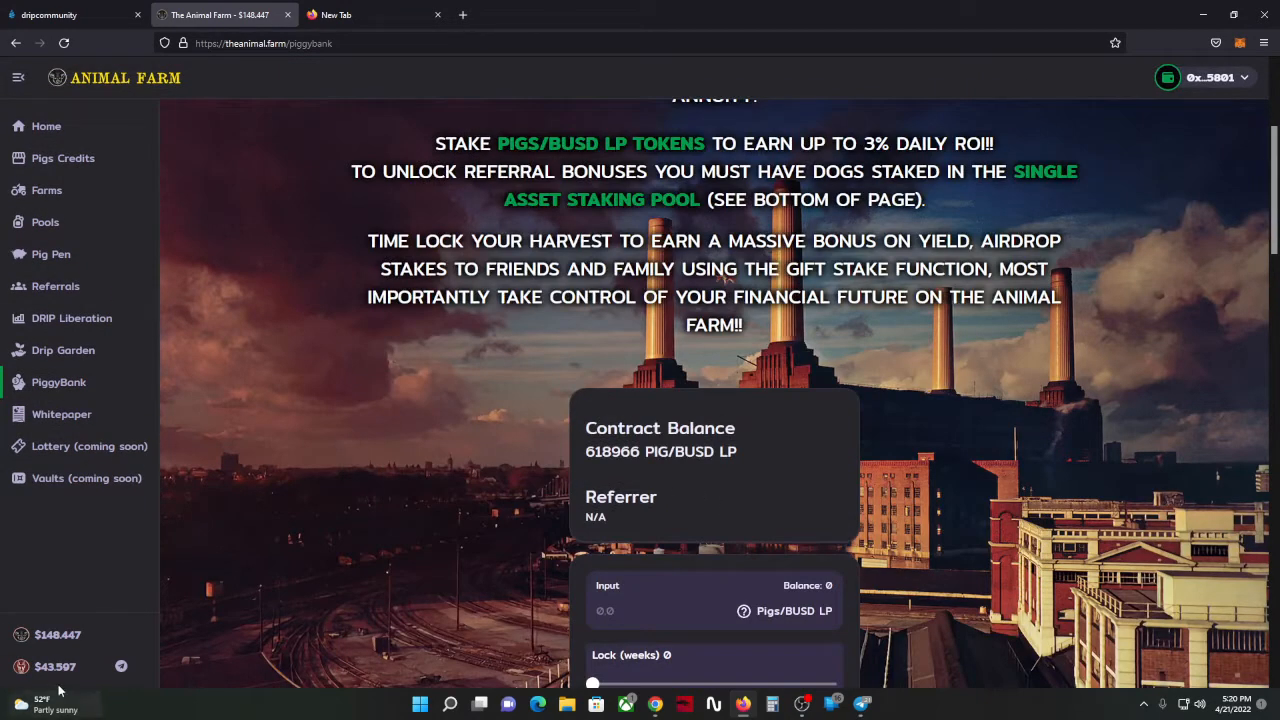
mouse_move(55, 665)
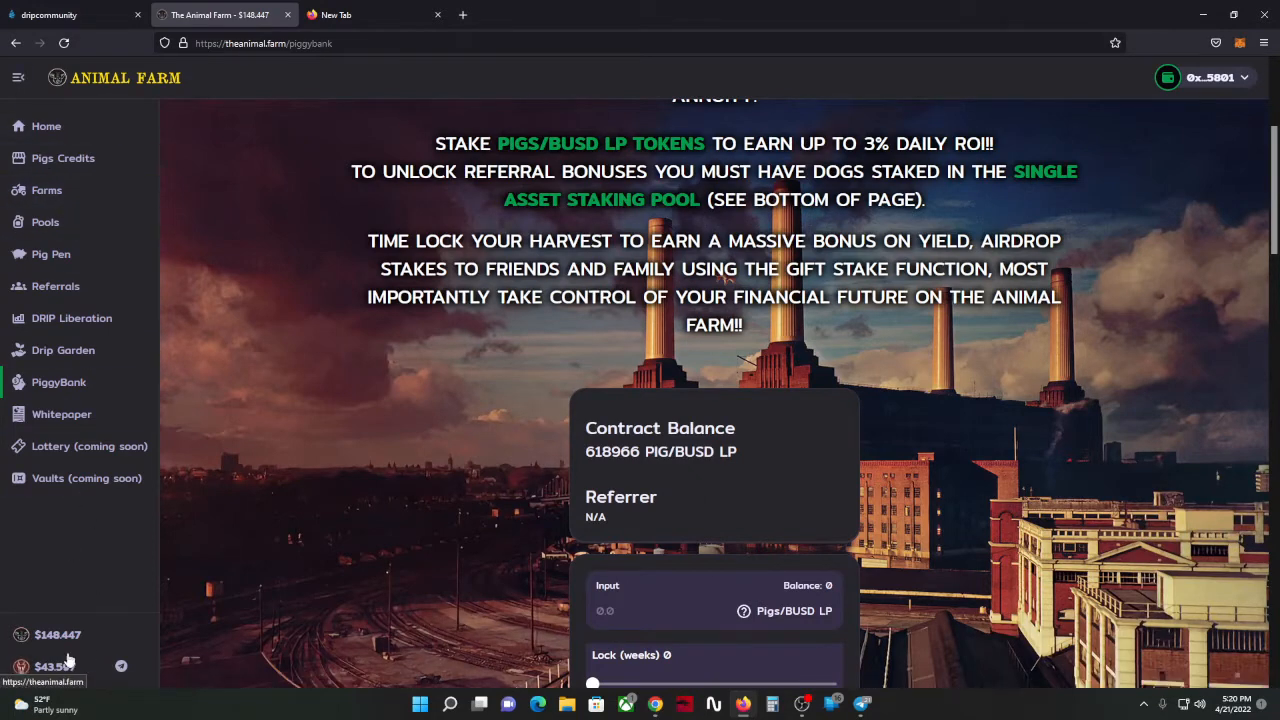
mouse_move(51, 254)
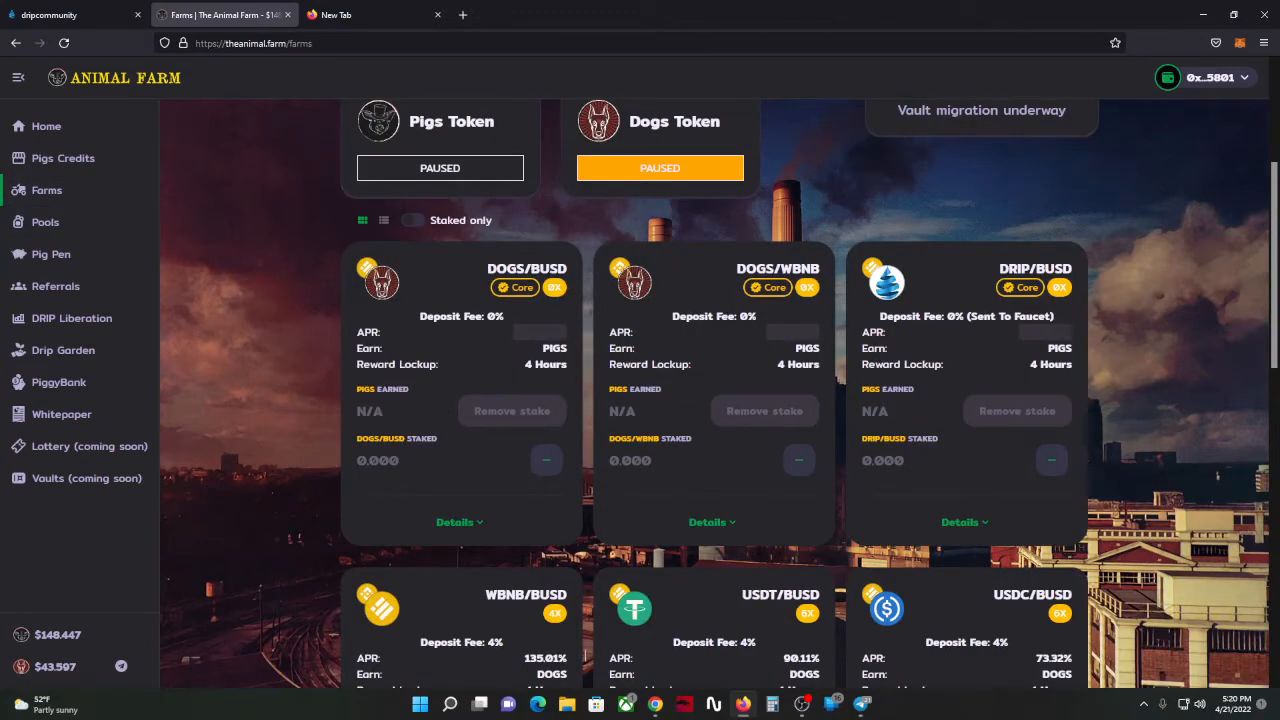
mouse_move(828, 340)
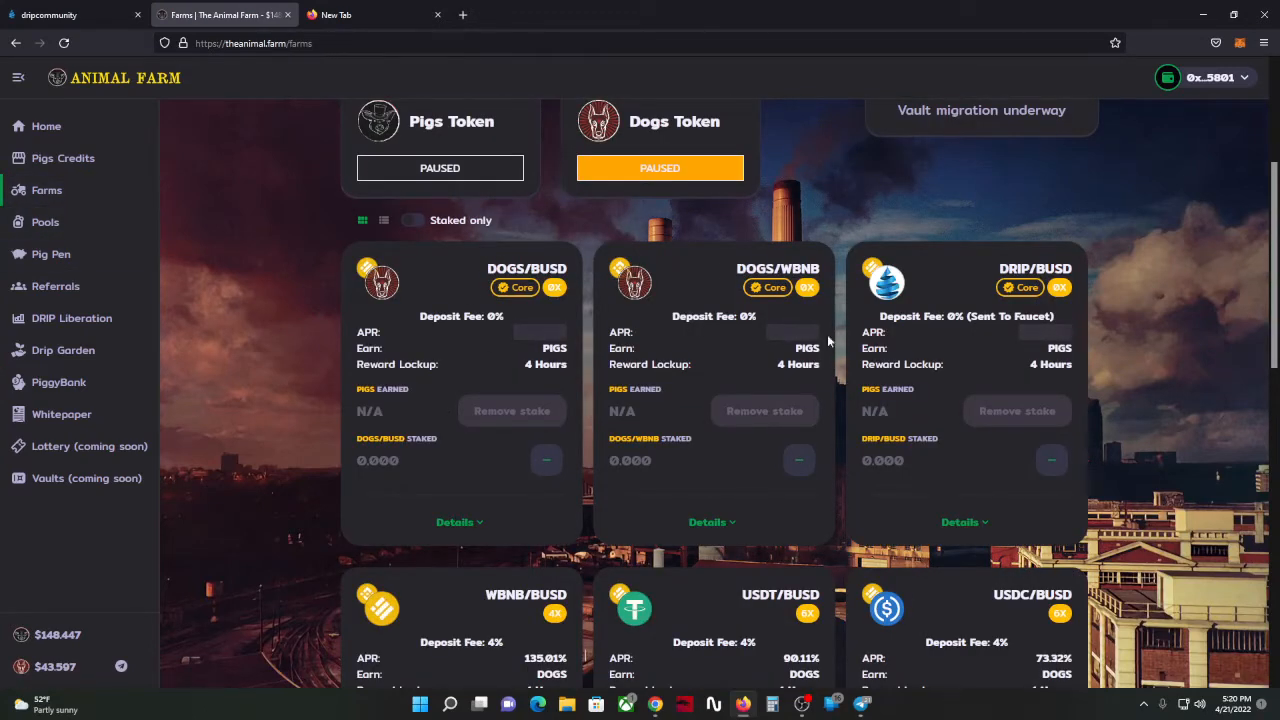
mouse_move(815, 304)
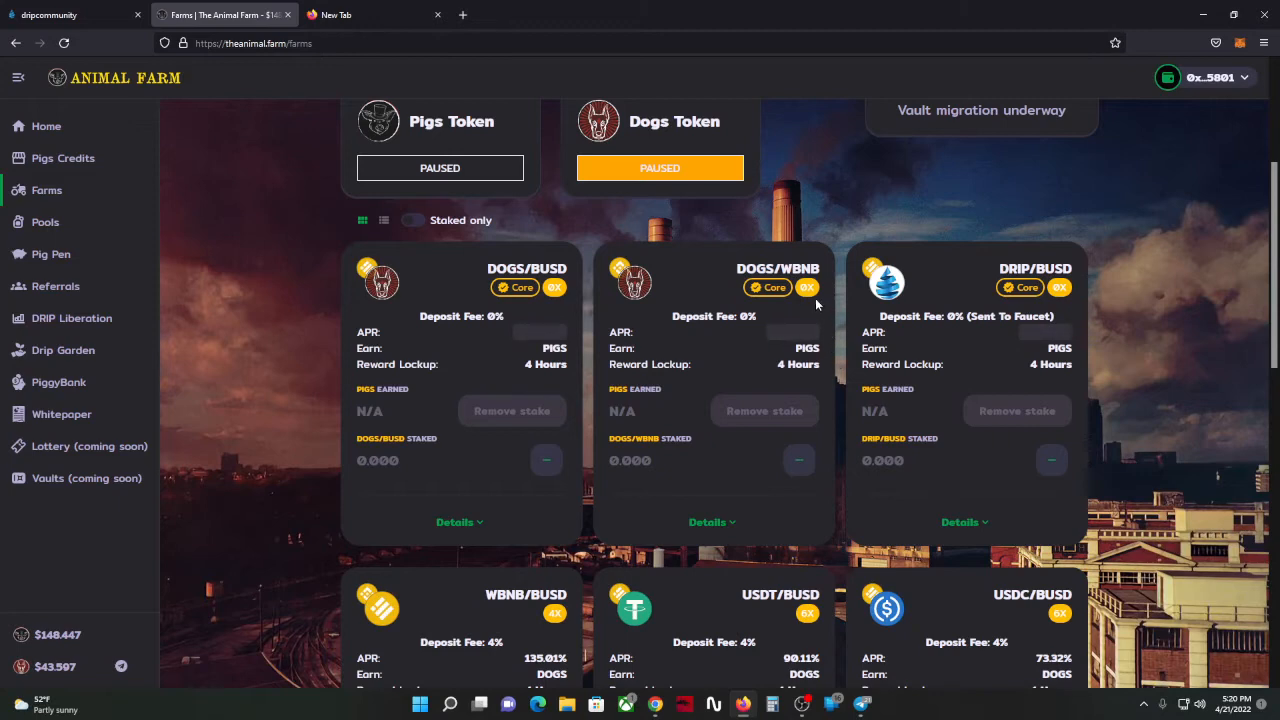
mouse_move(506, 393)
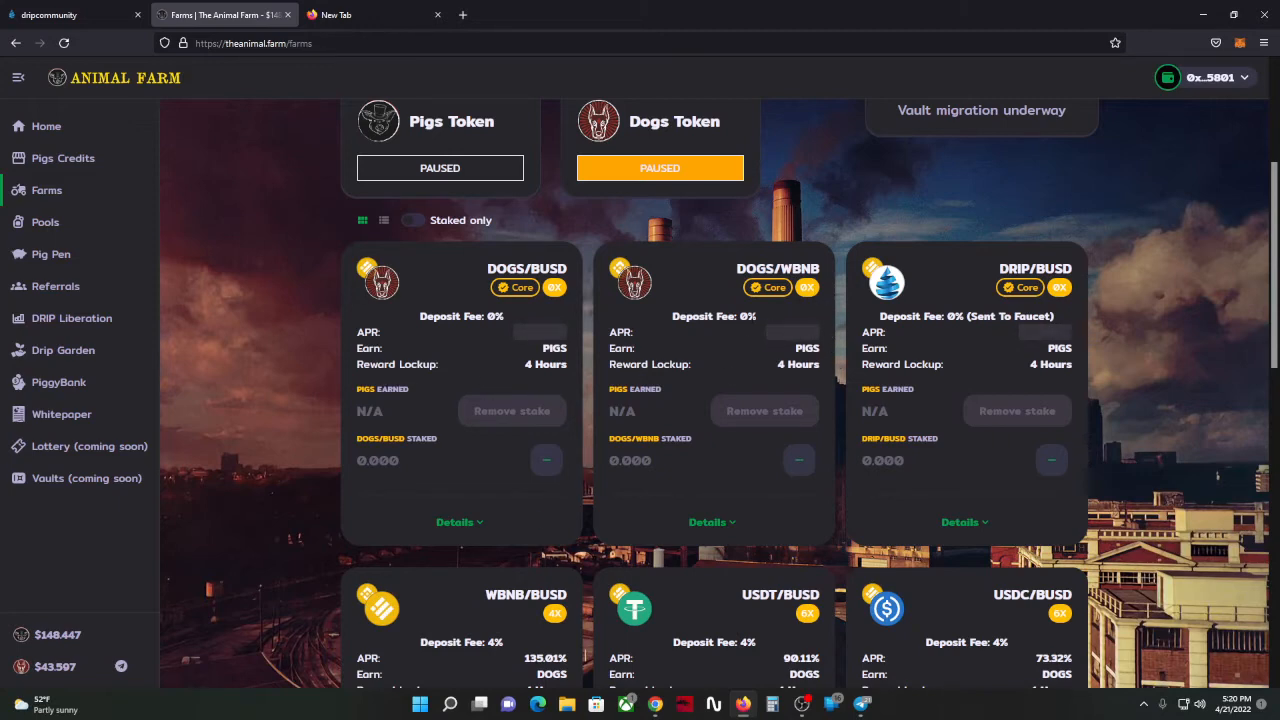
Step: Scroll down the Farms page through paused DOGS pools like TUSD/BUSD and DAI/BUSD
scroll(down, 3)
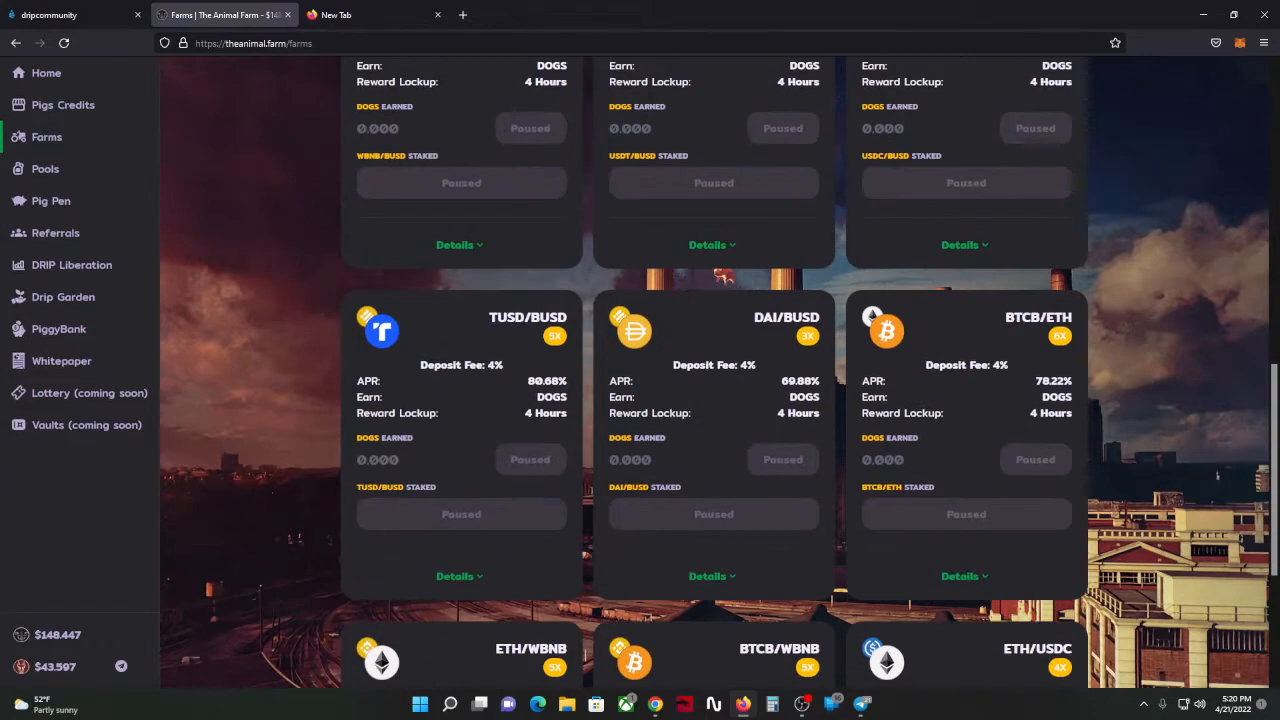
Step: Switch to the Drip Network tab and view the Fountain page with DRIP price and balances
click(70, 14)
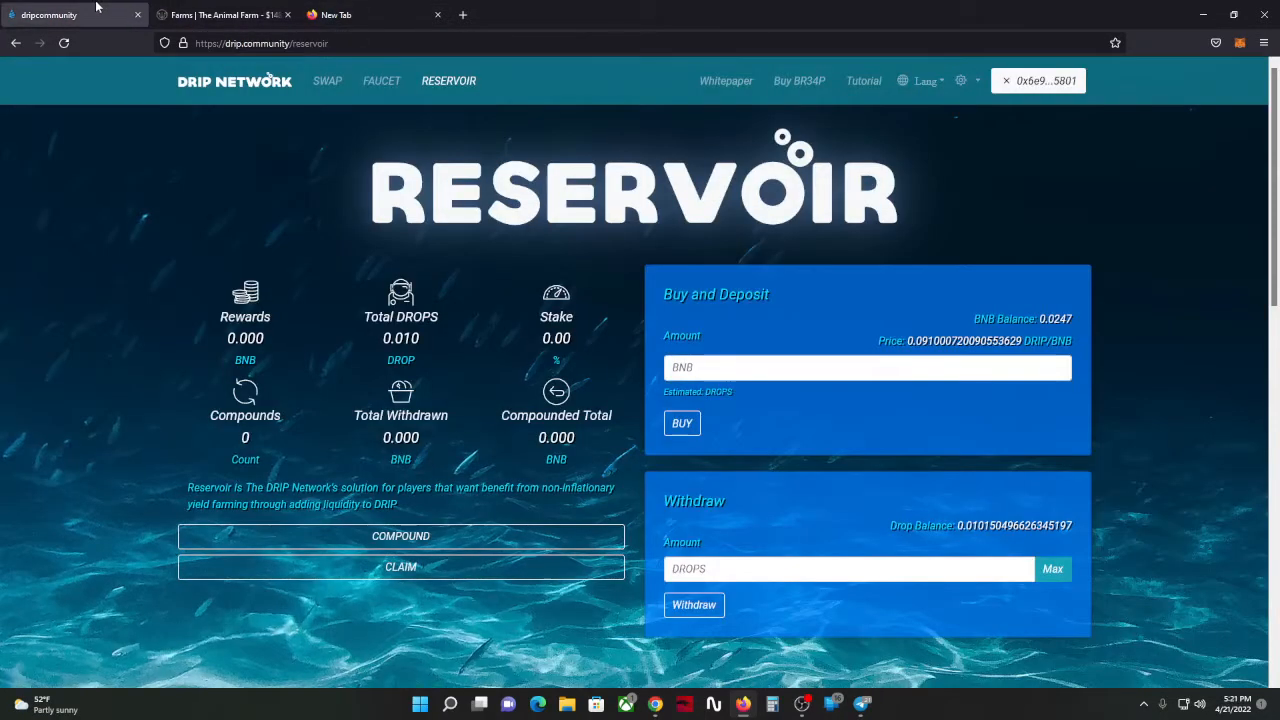
mouse_move(327, 81)
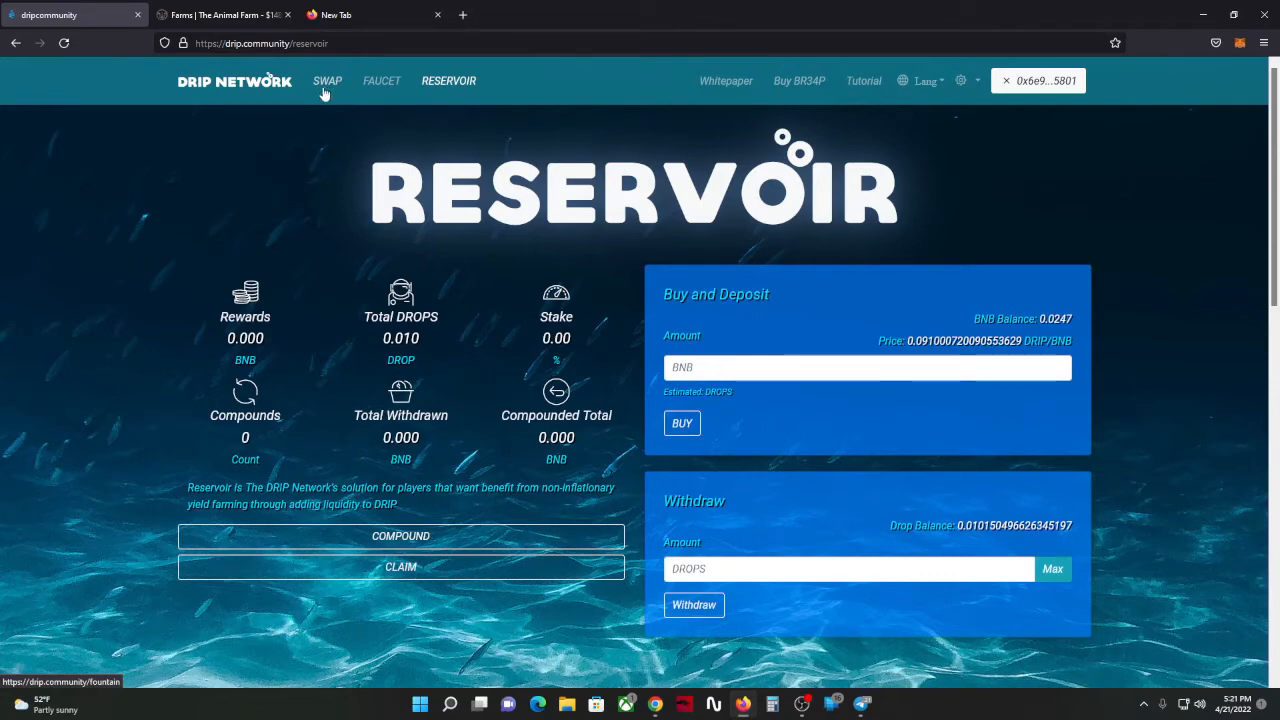
mouse_move(327, 81)
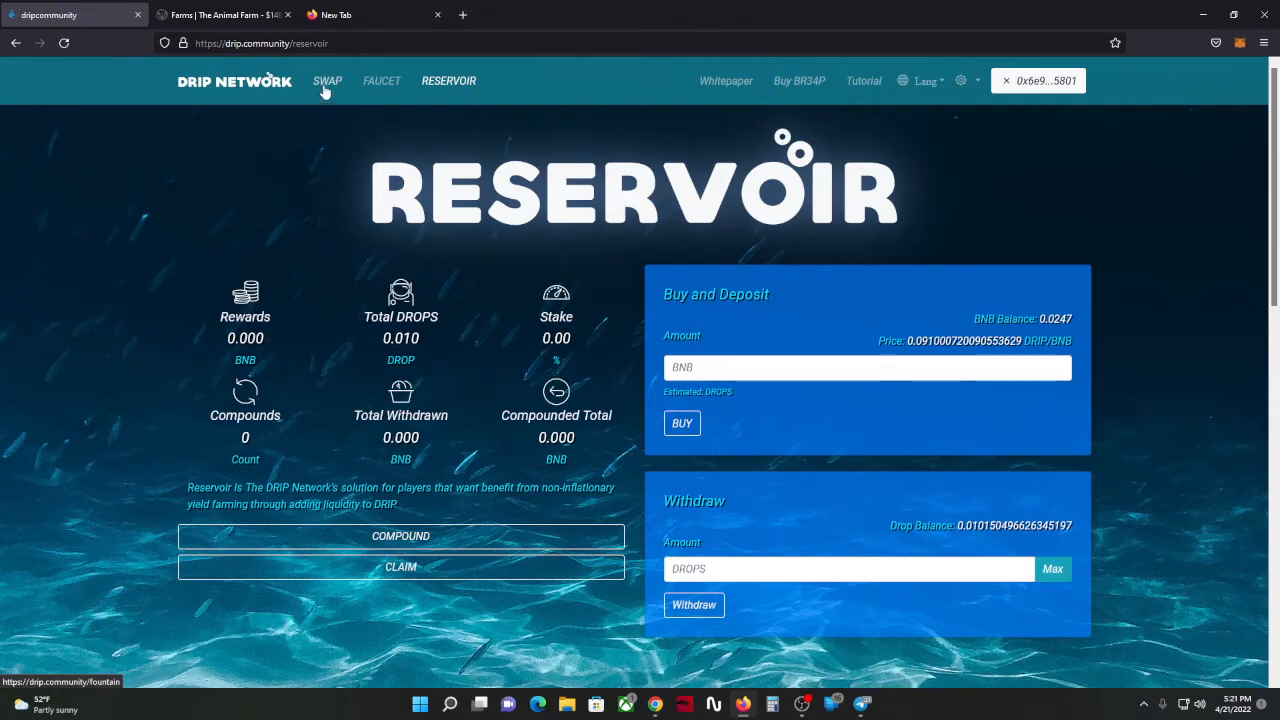
click(327, 81)
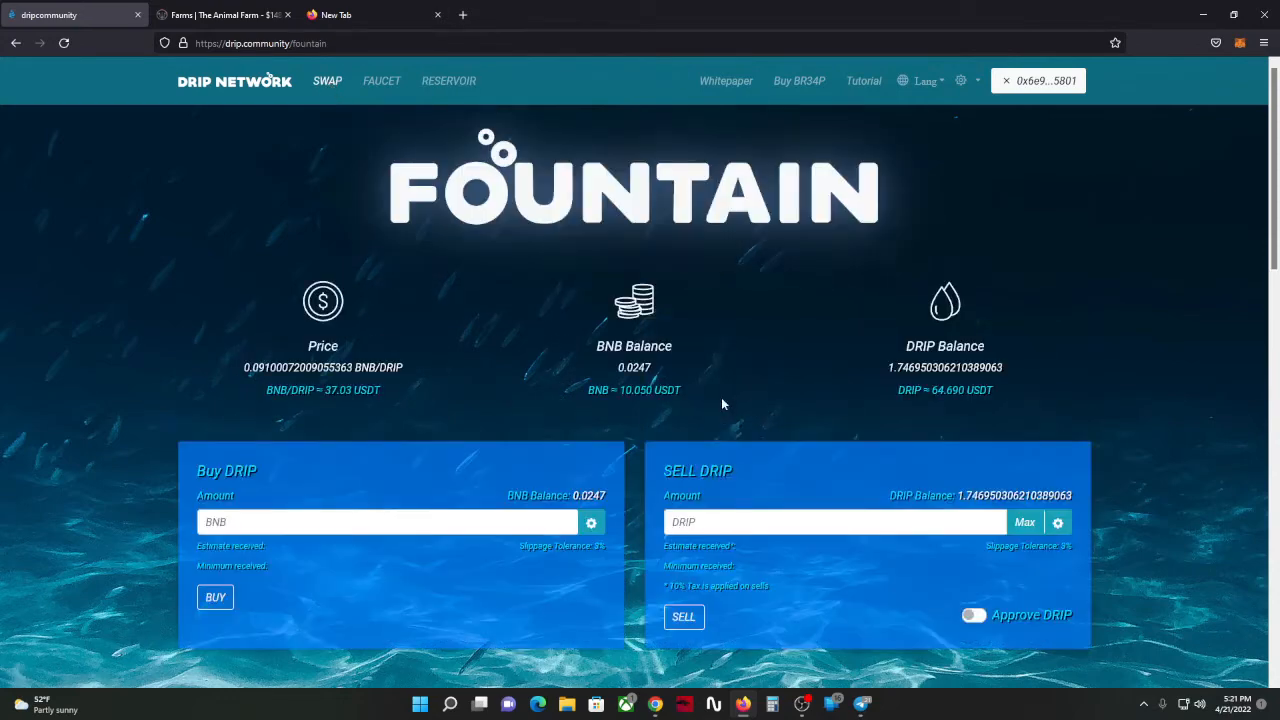
mouse_move(381, 81)
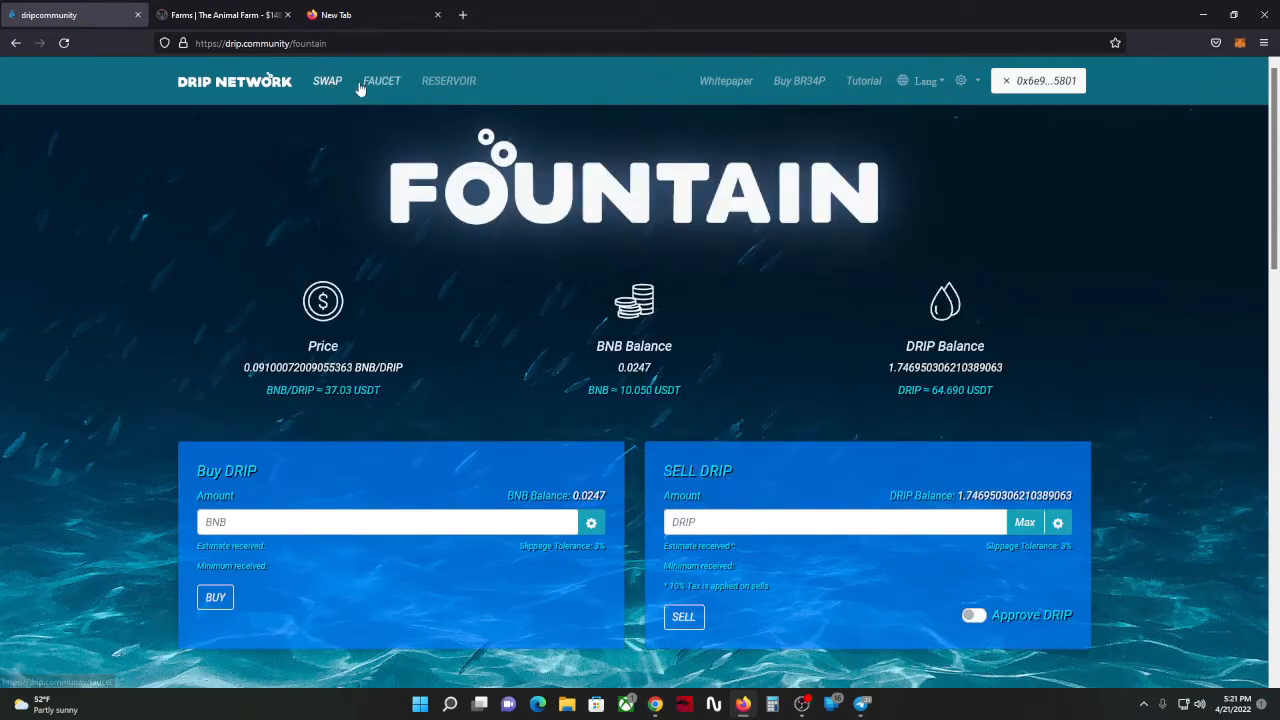
scroll(down, 3)
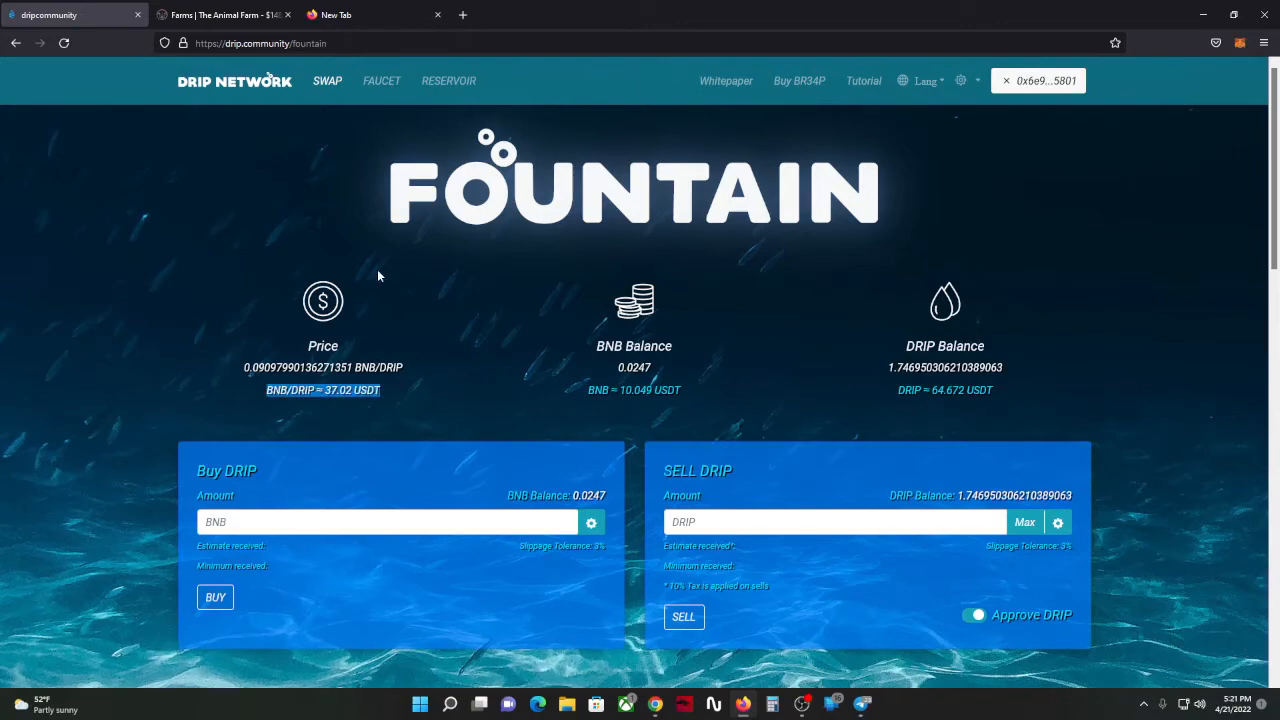
Step: Browse the Drip Network home page, then open Faucet showing deposits, claims and referral rewards
click(381, 81)
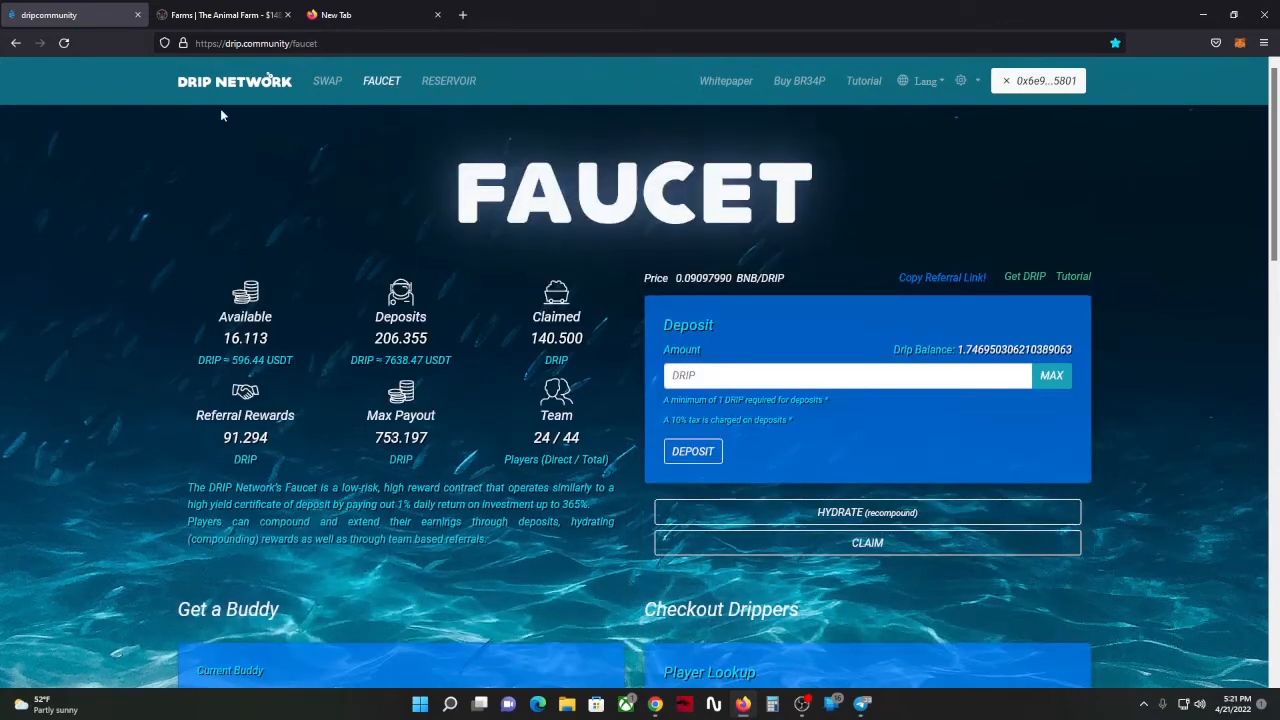
click(327, 81)
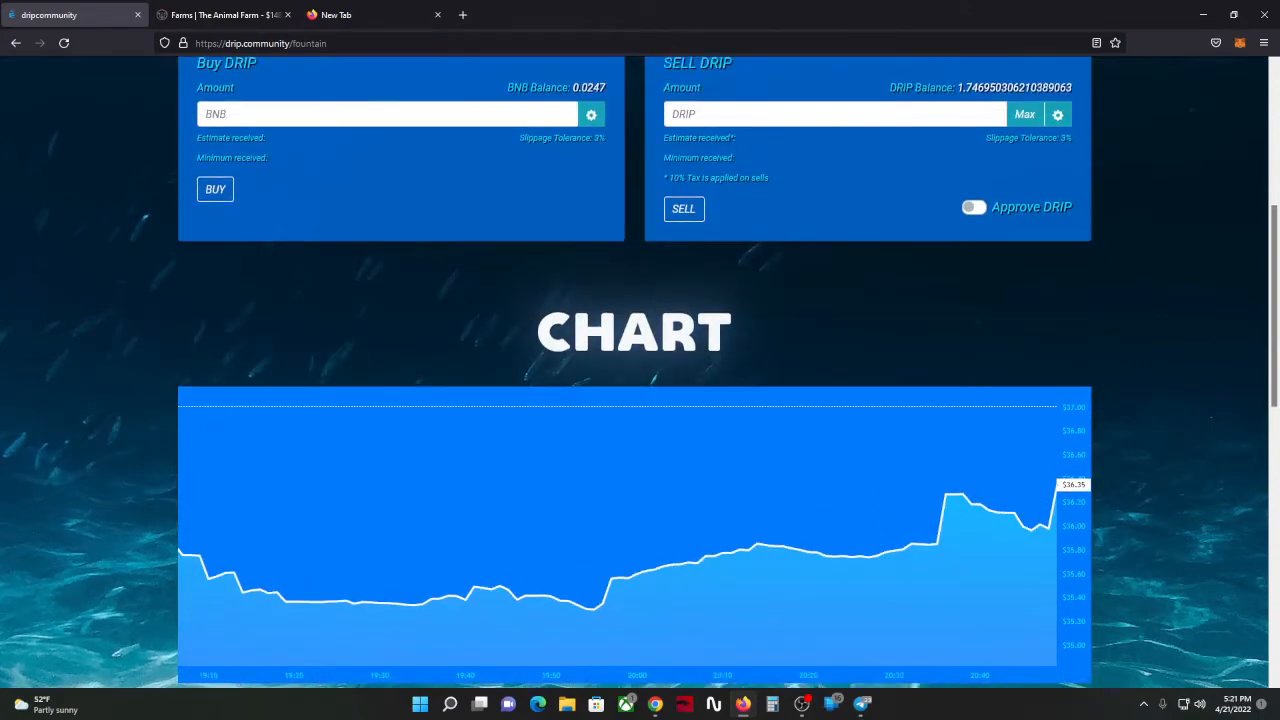
scroll(down, 3)
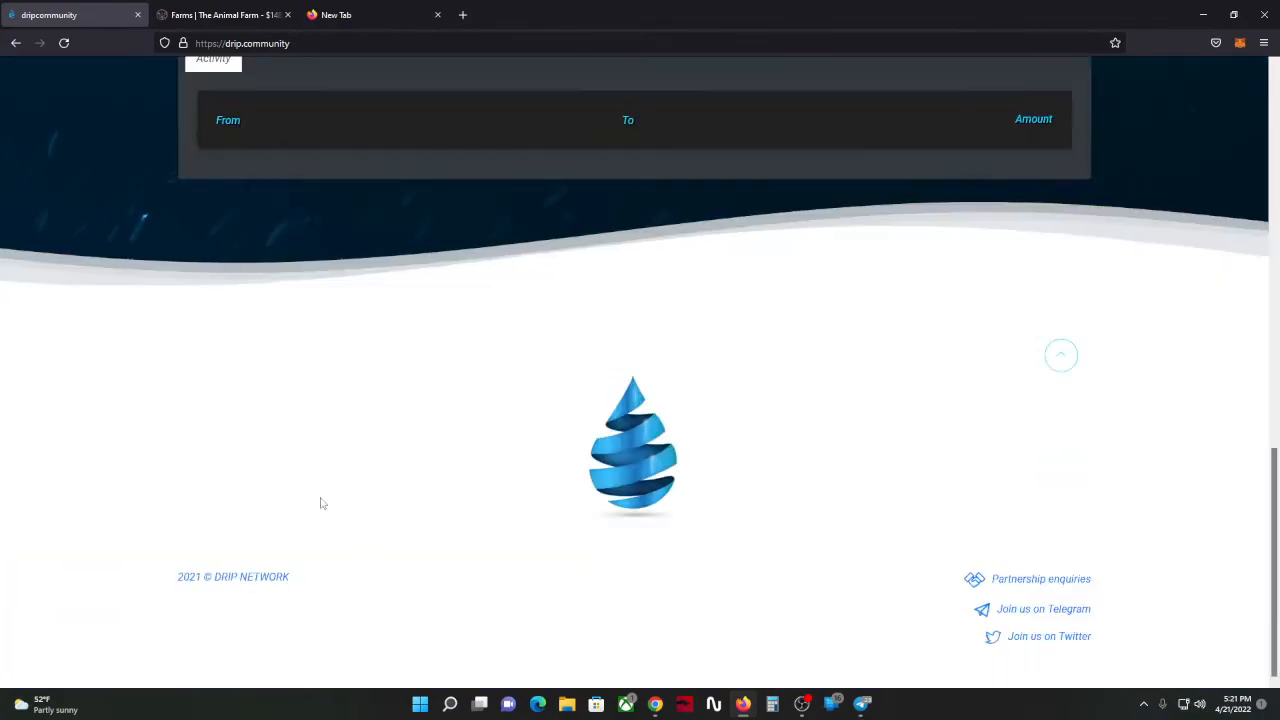
scroll(up, 3)
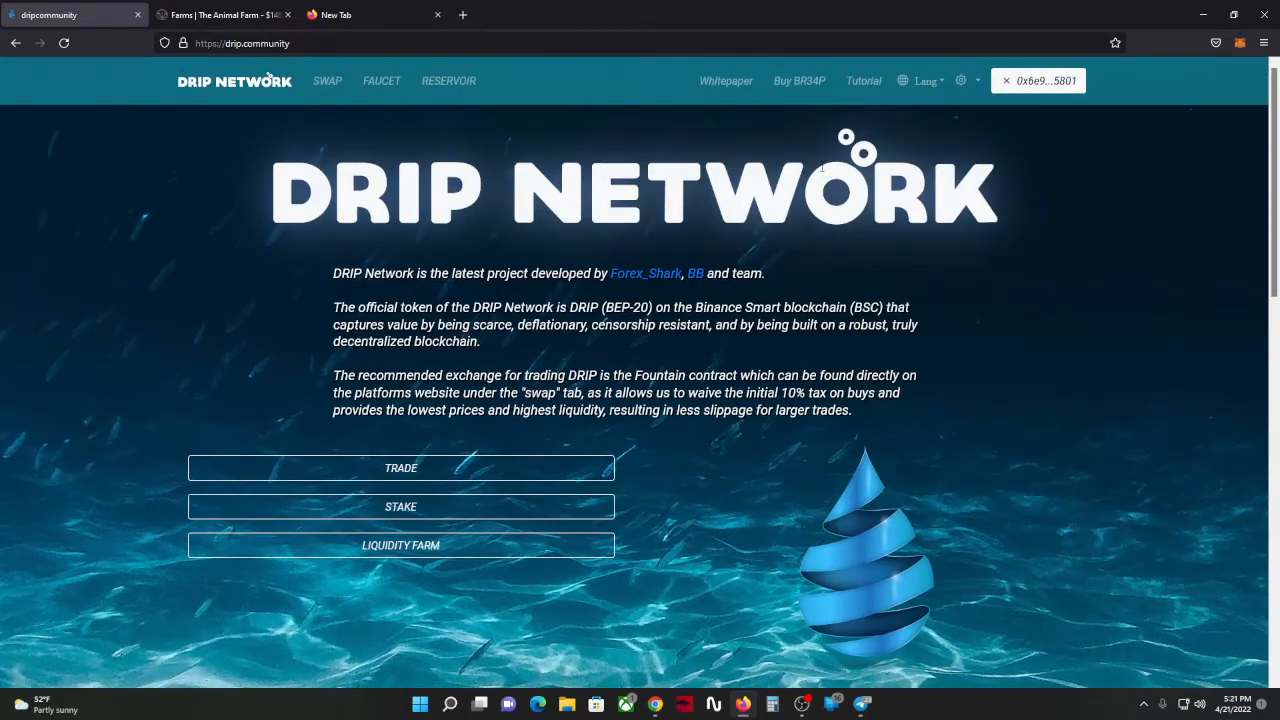
mouse_move(381, 81)
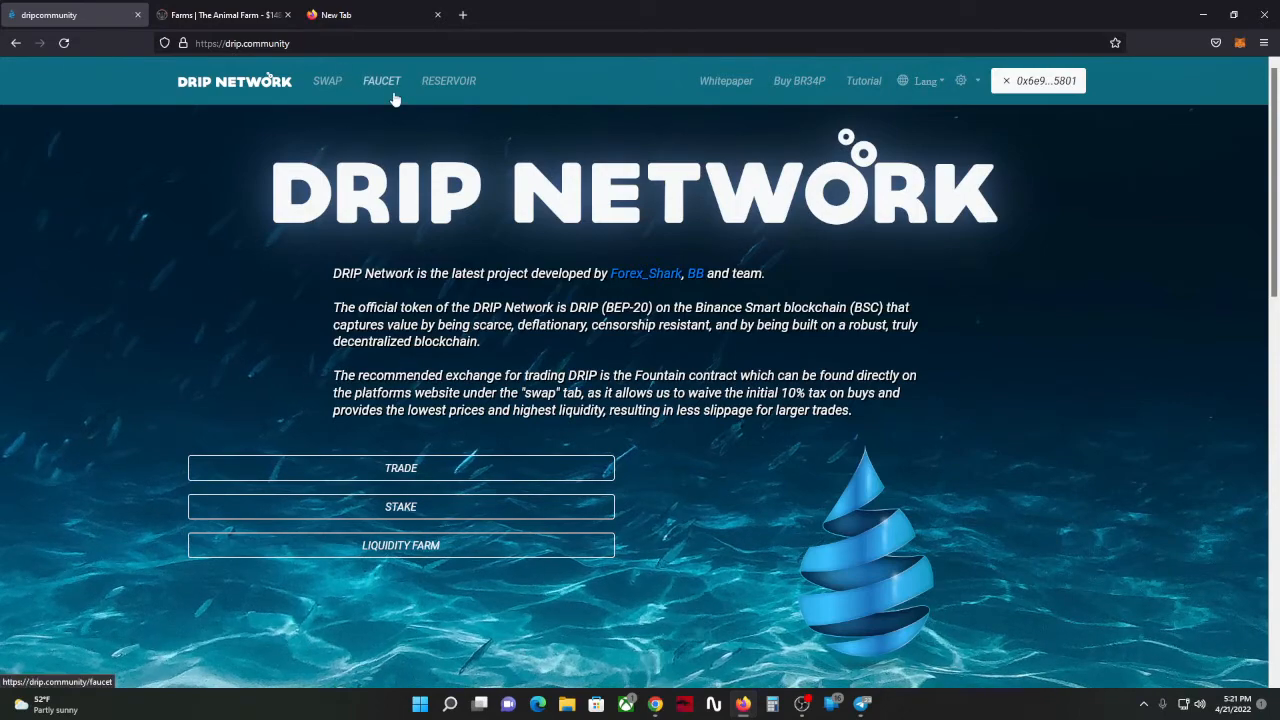
click(381, 81)
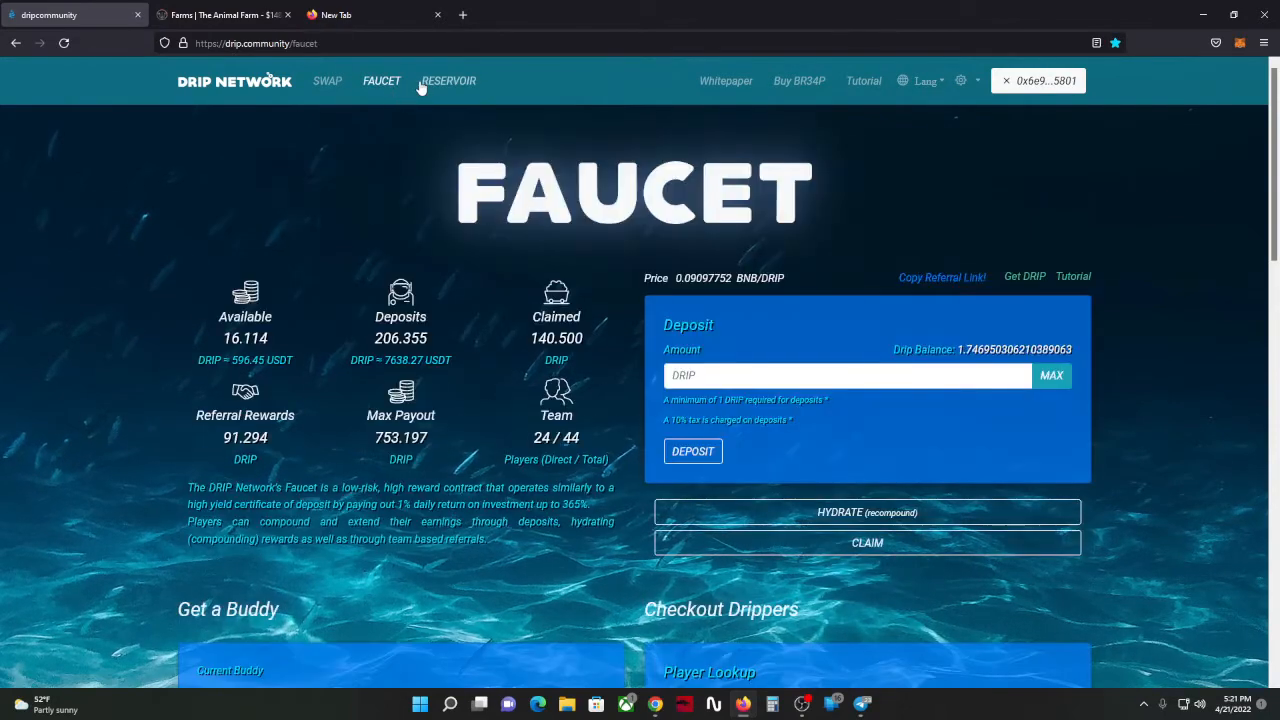
Step: Open Reservoir and scroll to stats on players, total value locked, rewards and dividend pool
click(448, 81)
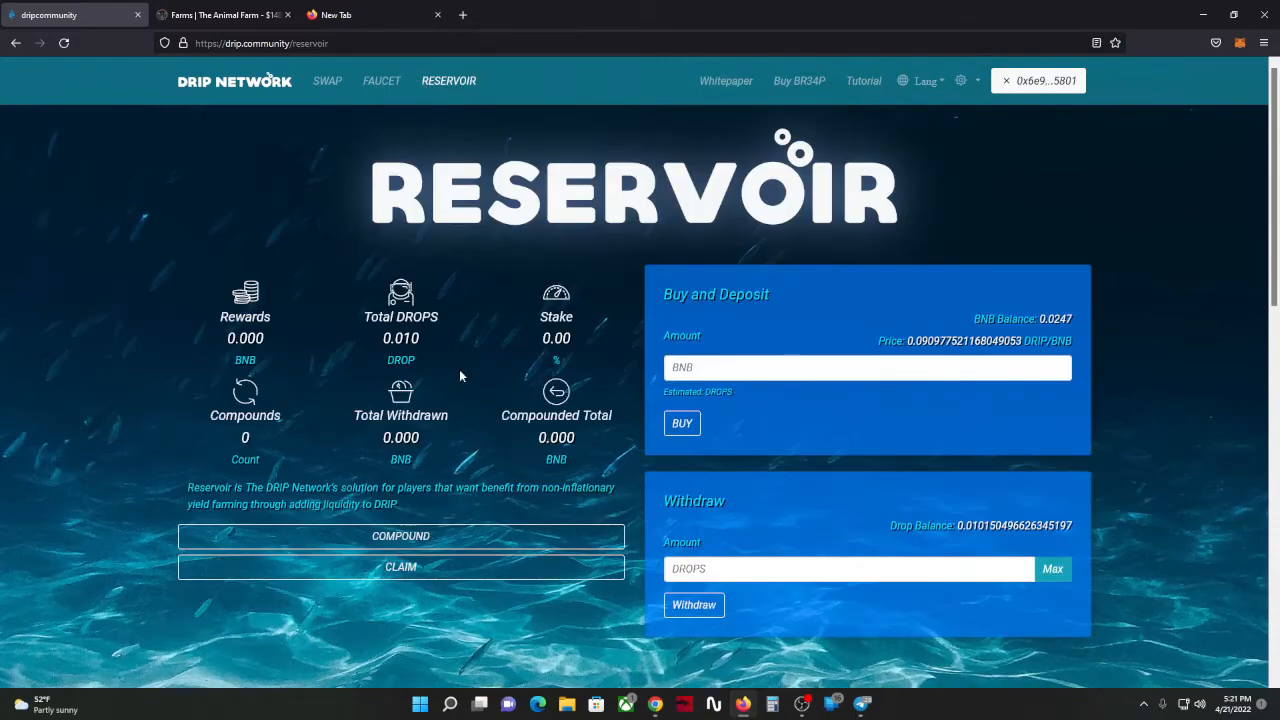
mouse_move(463, 266)
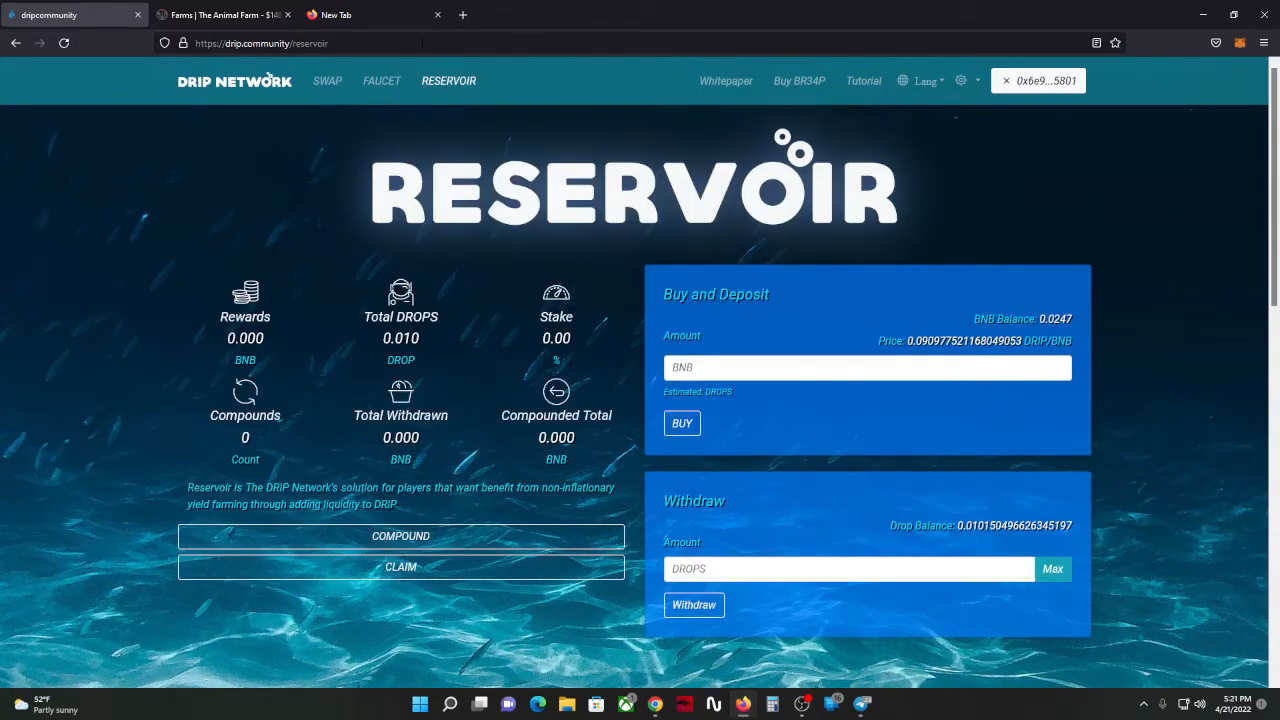
mouse_move(390, 657)
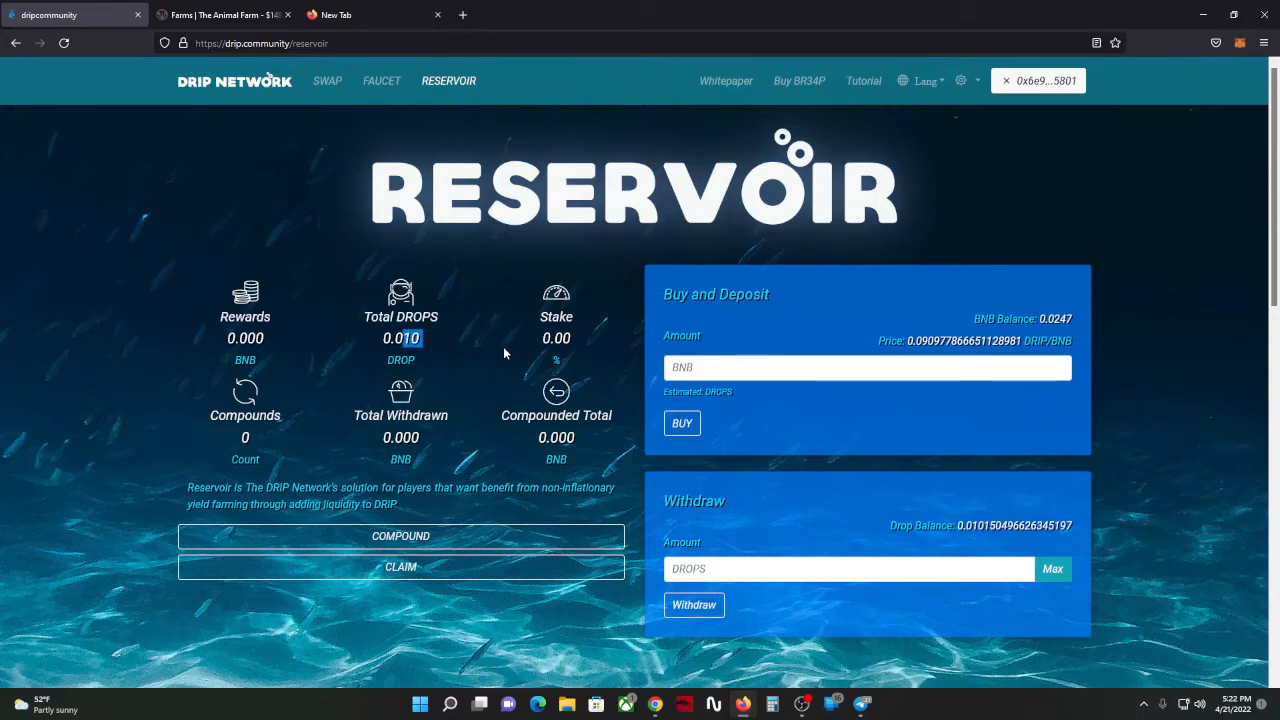
scroll(down, 3)
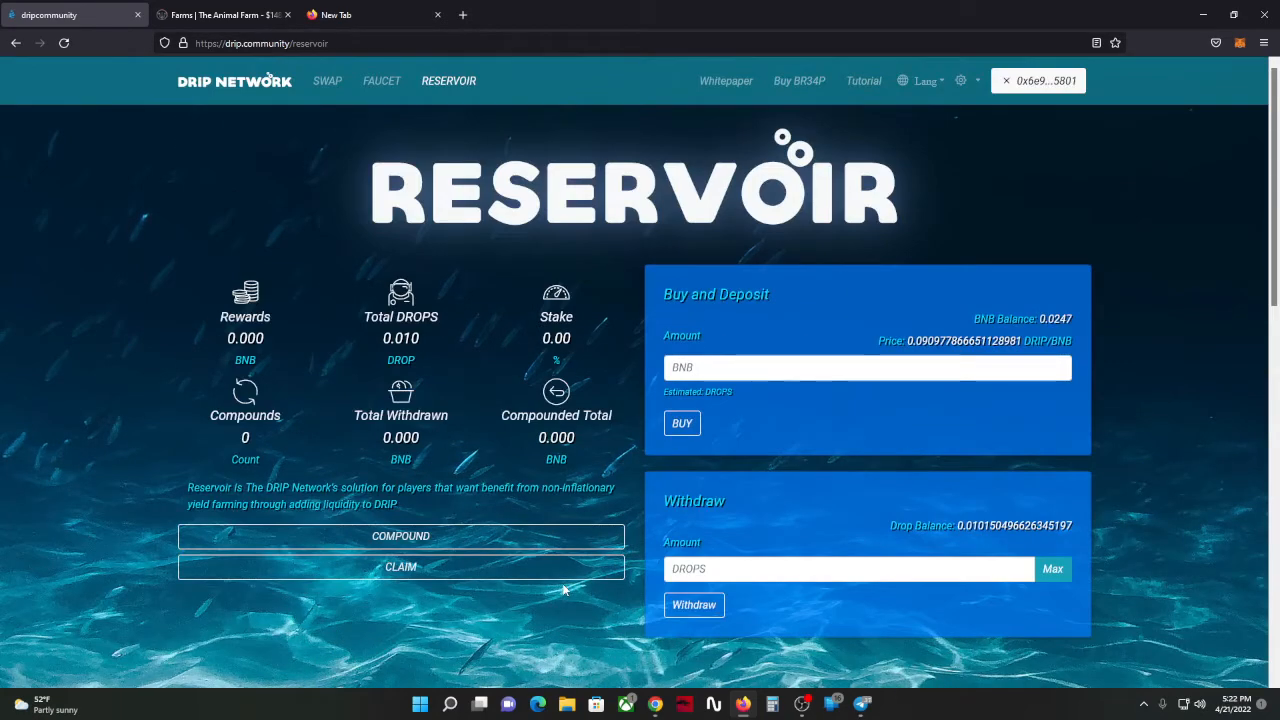
scroll(down, 3)
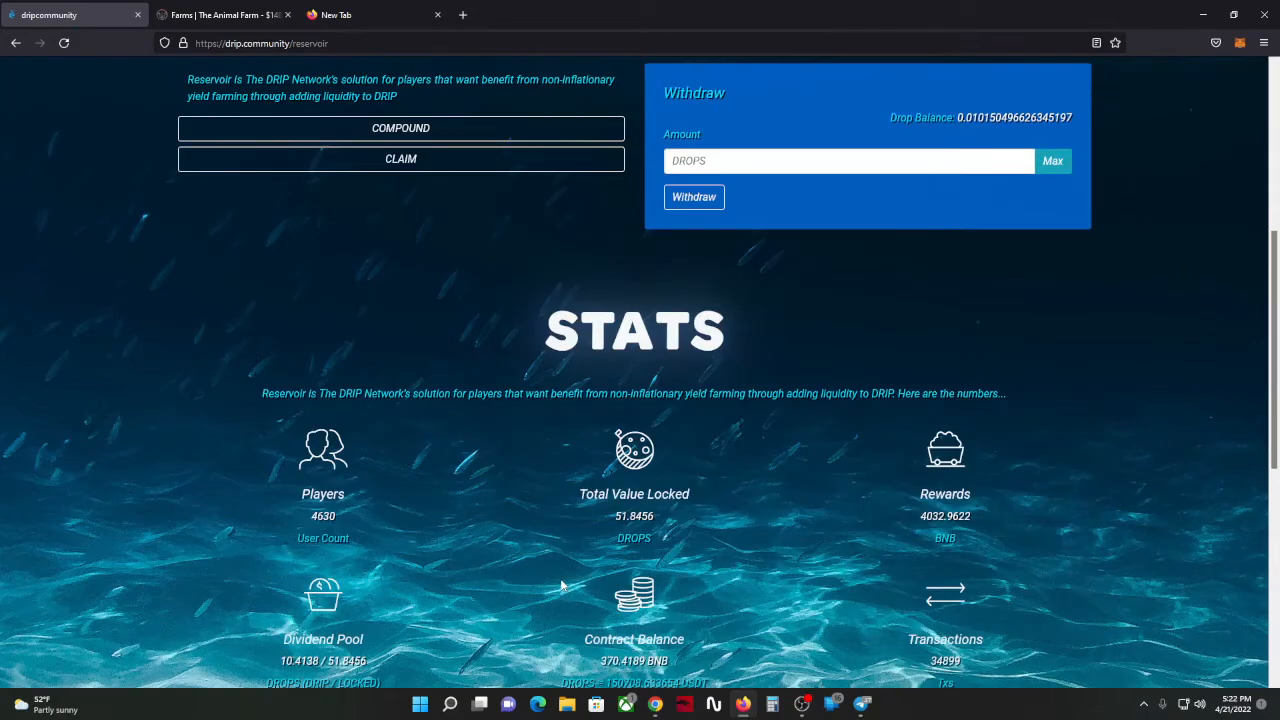
mouse_move(130, 277)
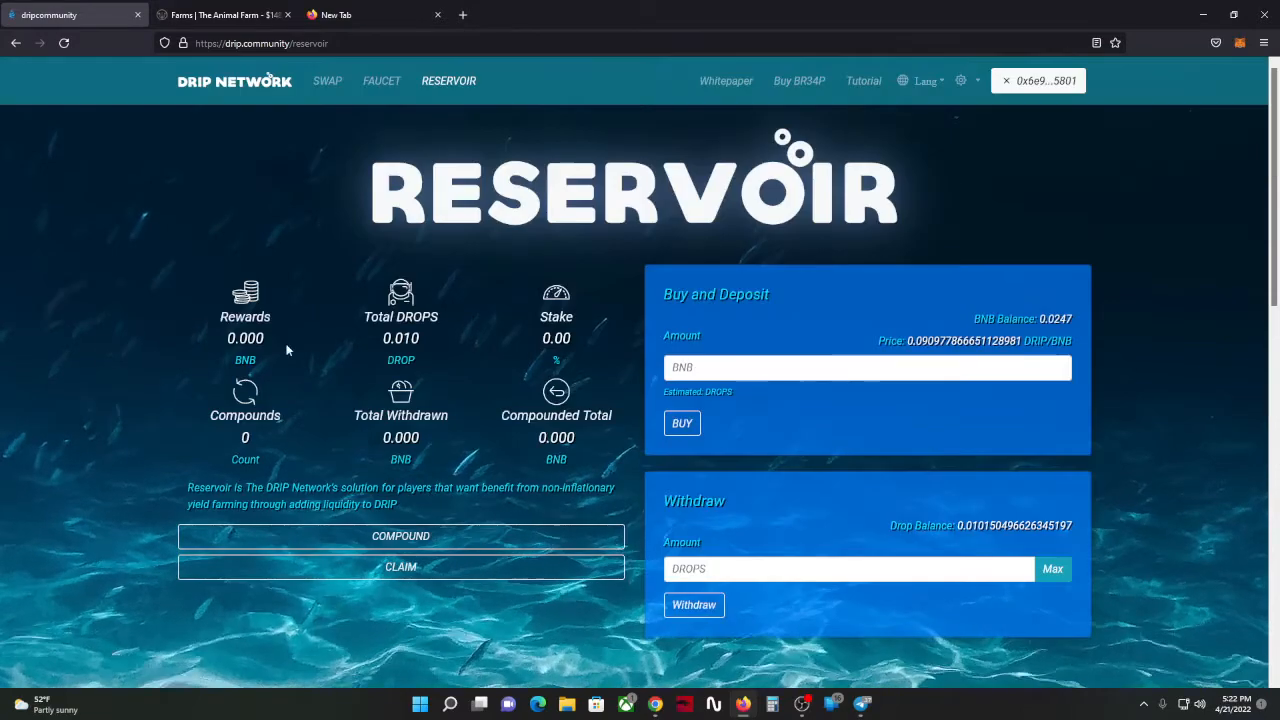
mouse_move(455, 401)
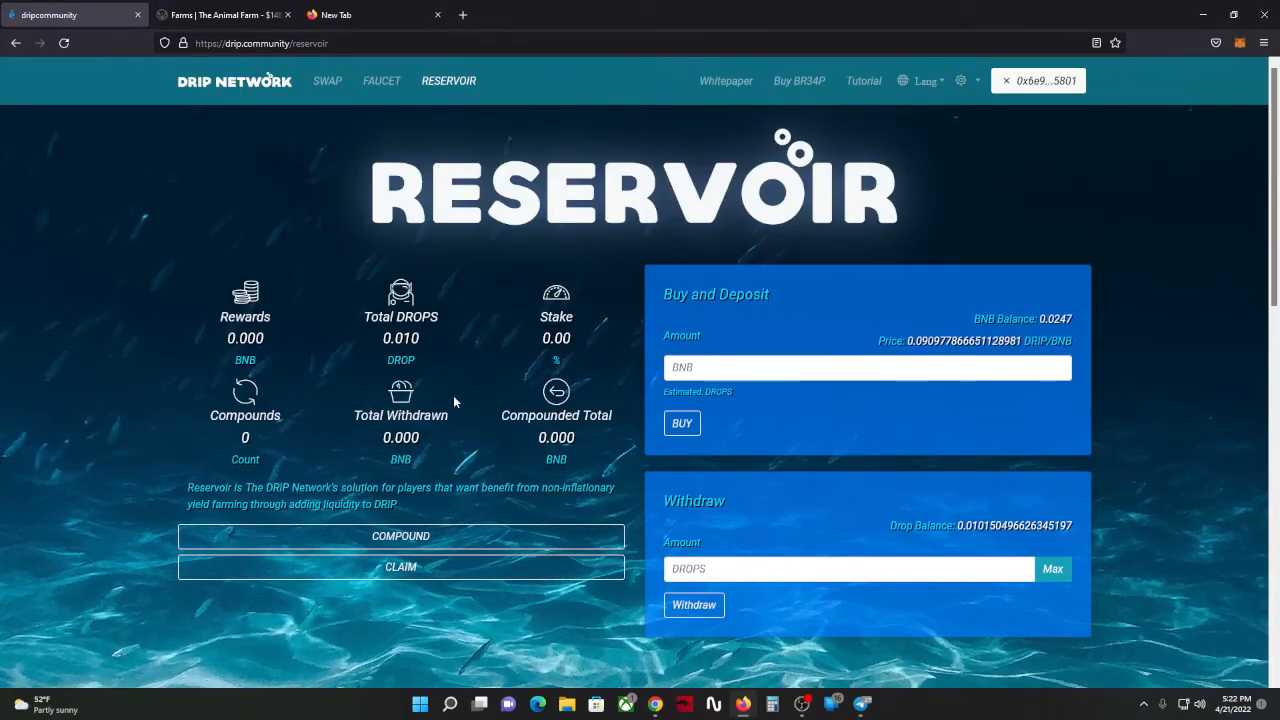
mouse_move(364, 337)
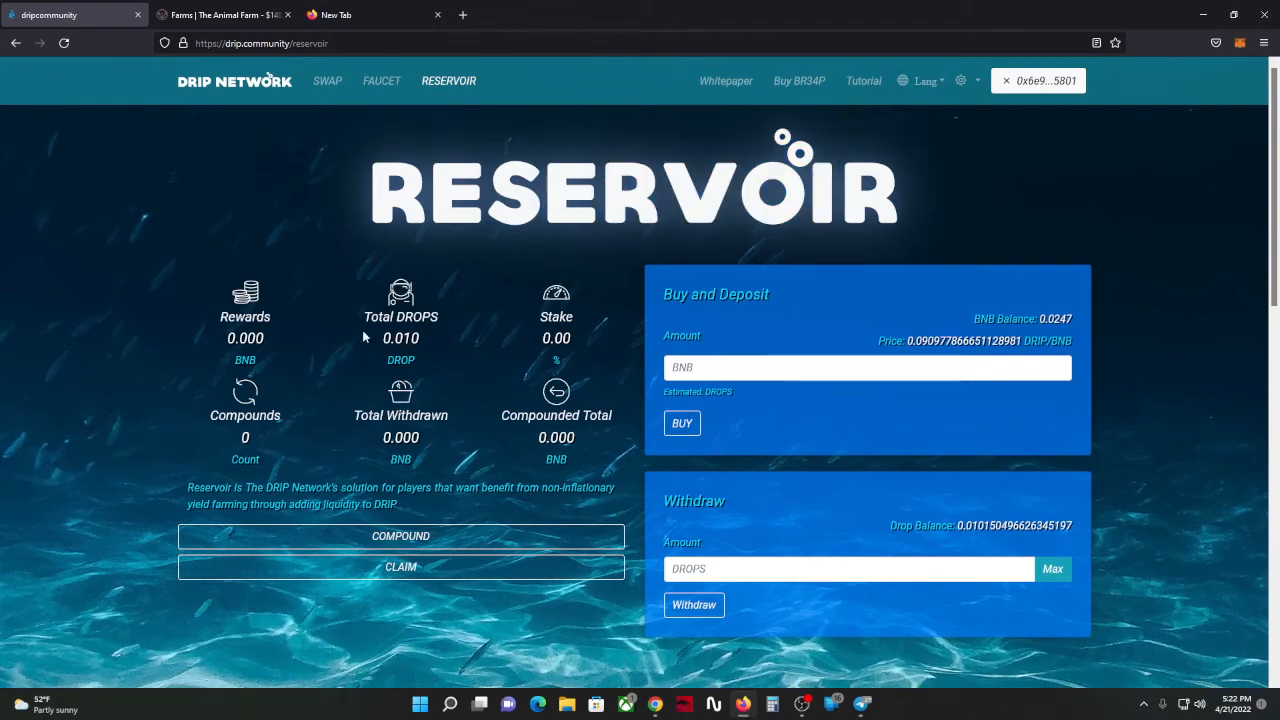
mouse_move(387, 387)
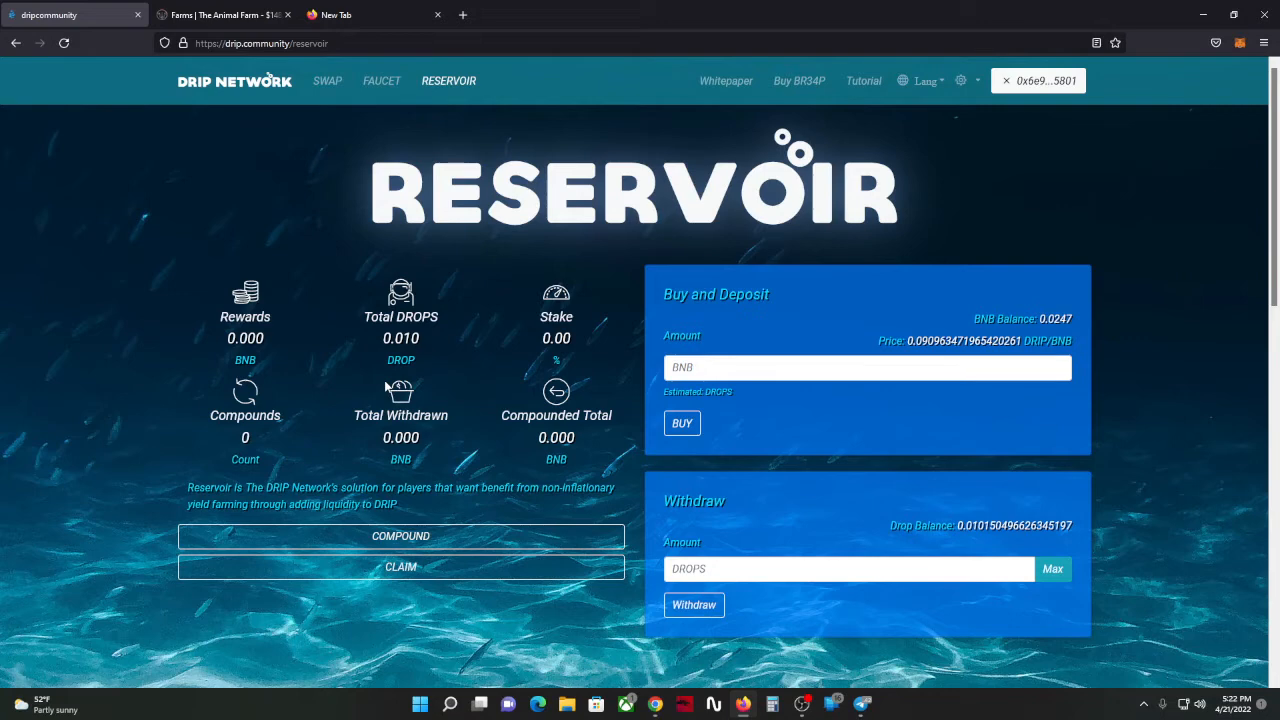
mouse_move(1156, 461)
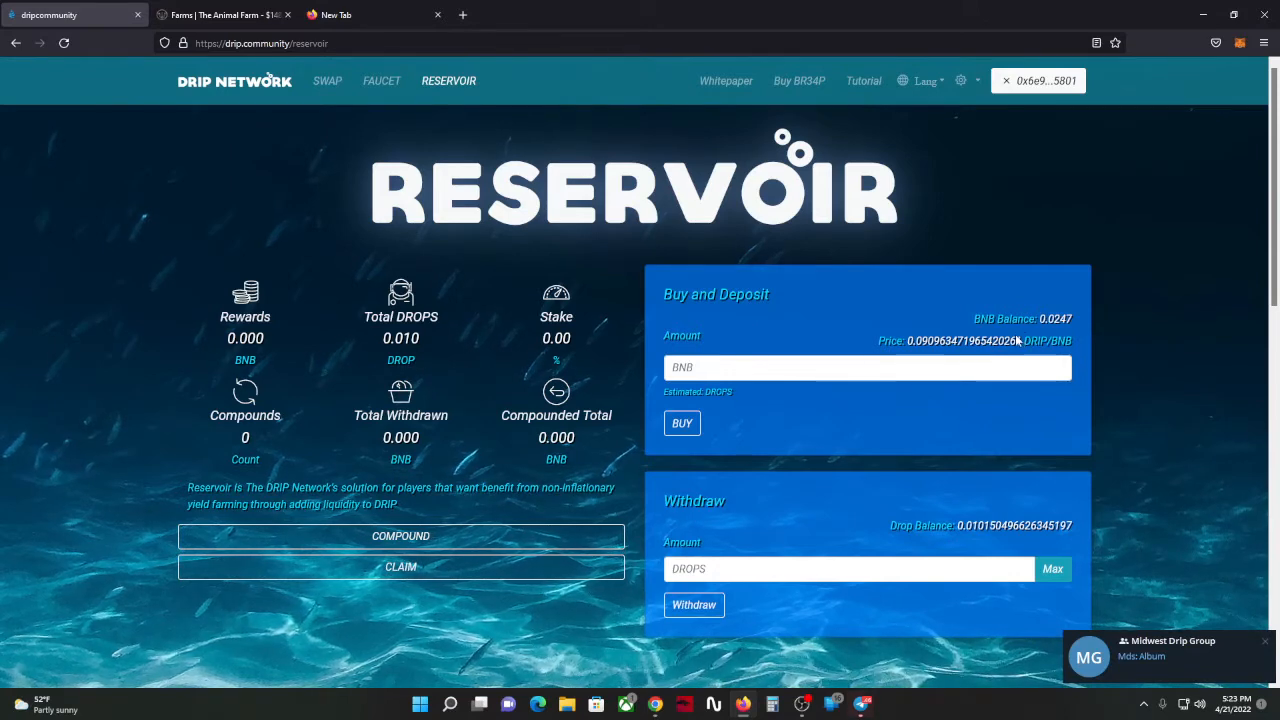
mouse_move(560, 270)
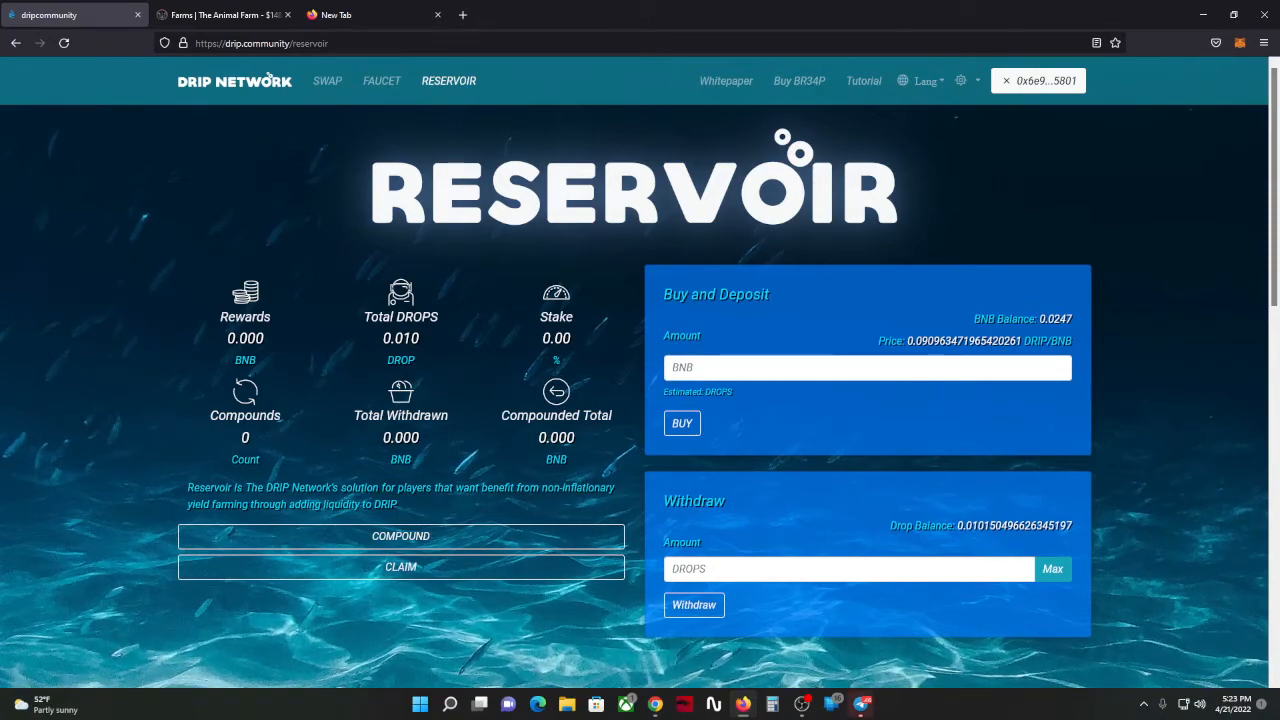
mouse_move(327, 81)
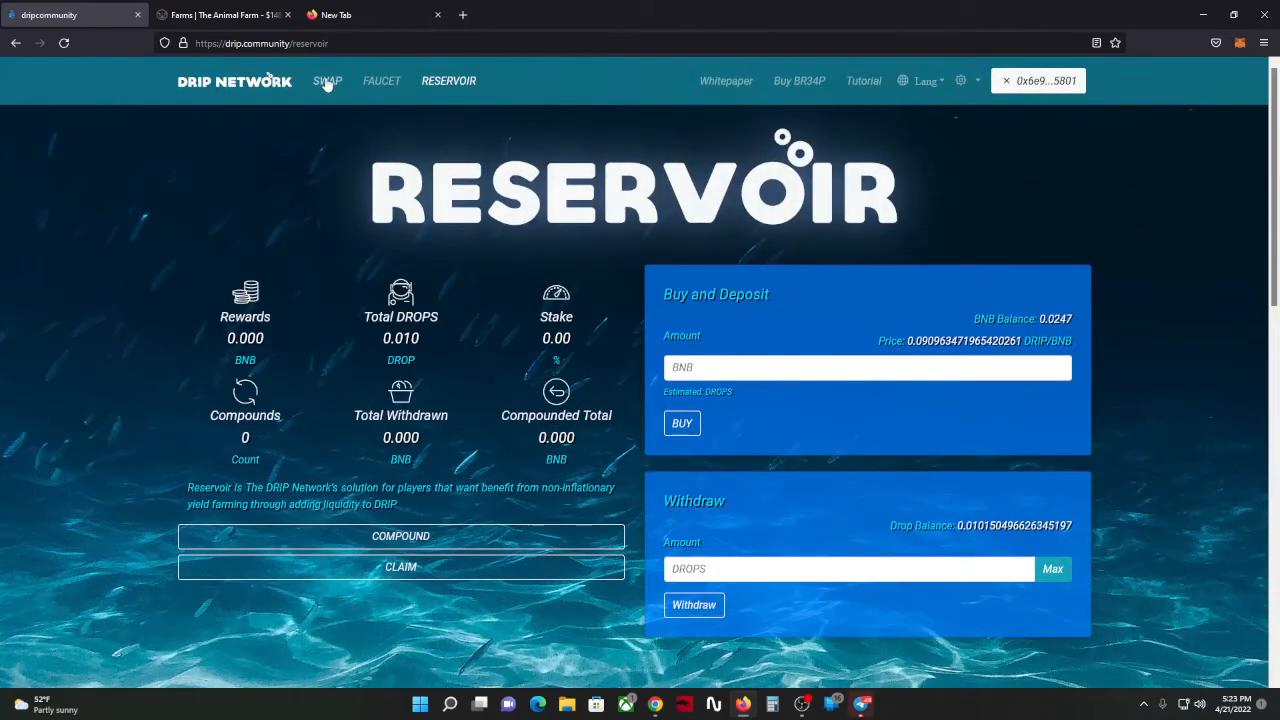
Step: Enable Approve DRIP on the Fountain, then view Reservoir stats showing 370.4189 BNB balance
click(327, 80)
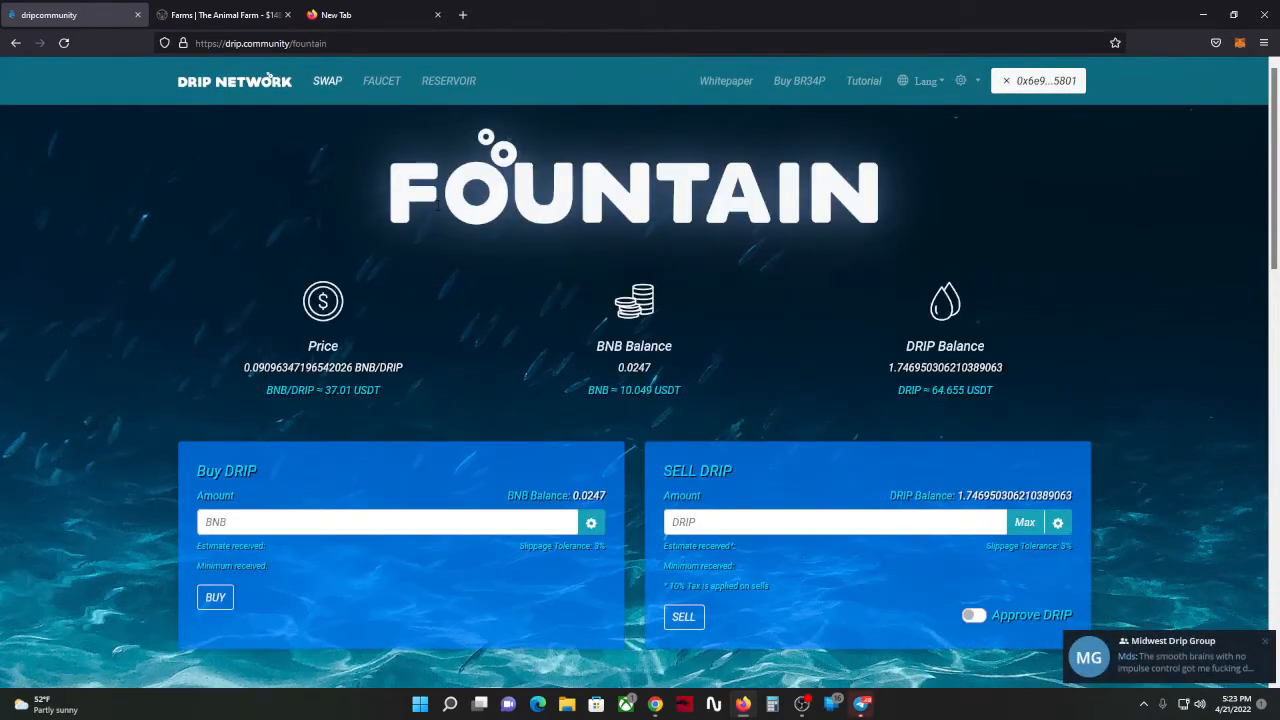
click(973, 614)
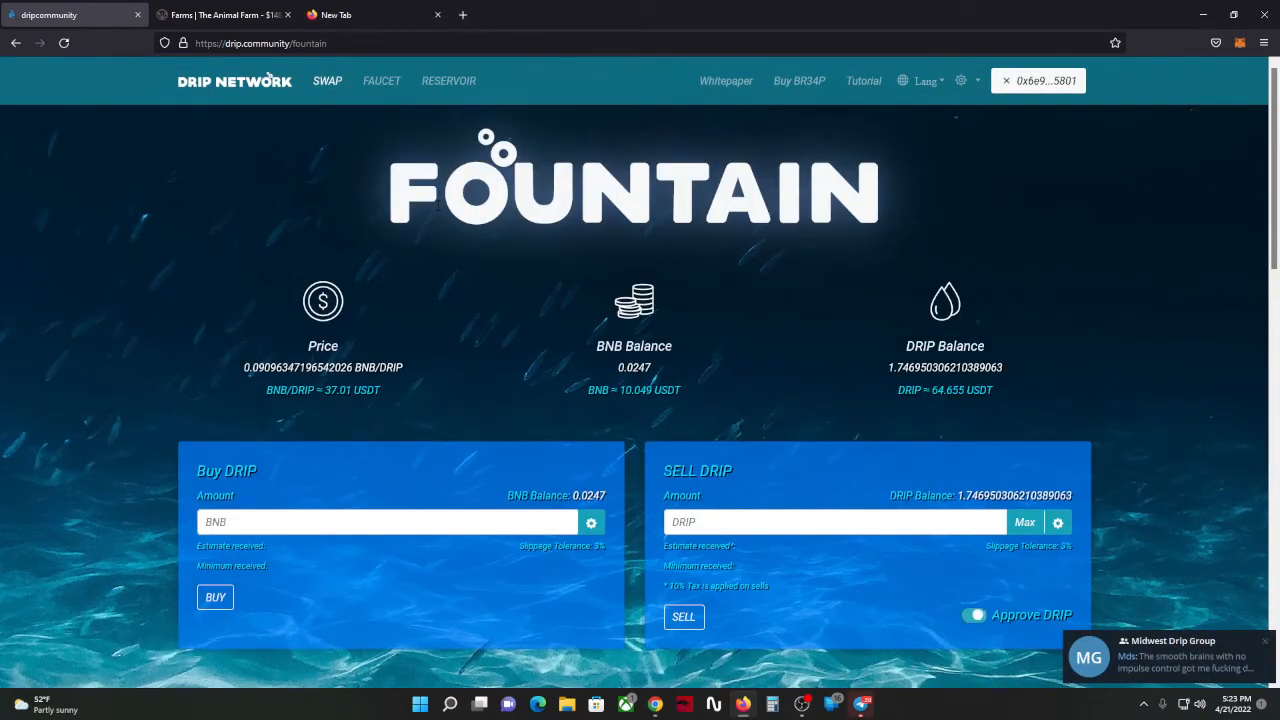
scroll(down, 3)
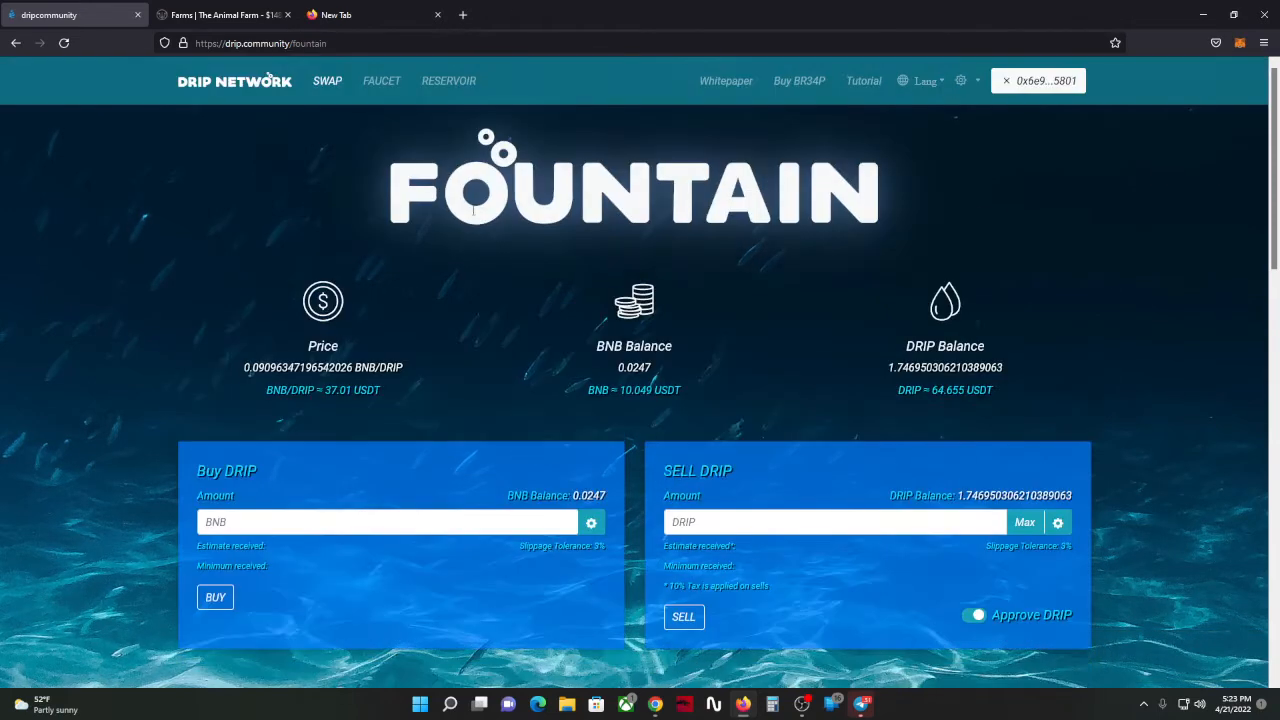
click(381, 80)
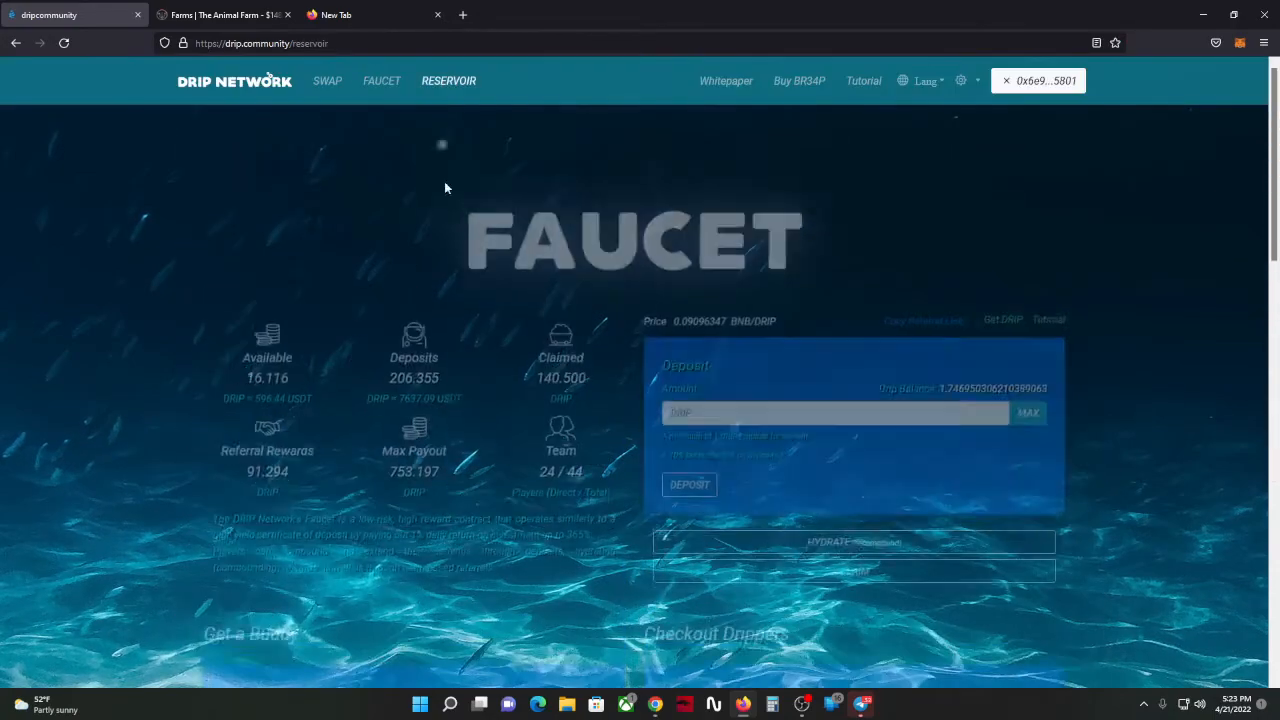
scroll(down, 3)
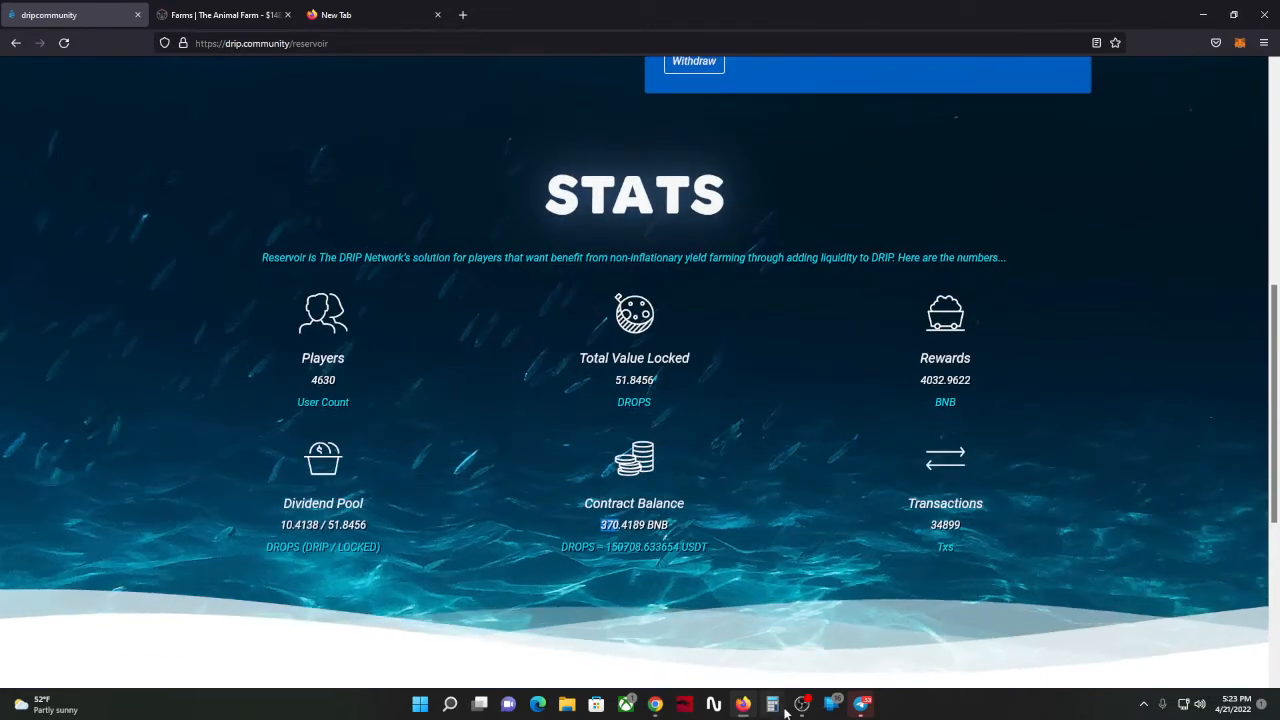
Step: Search BNB to USD (407.18) and multiply 370 by 407 in Calculator, getting 150,590
click(772, 704)
text(370)
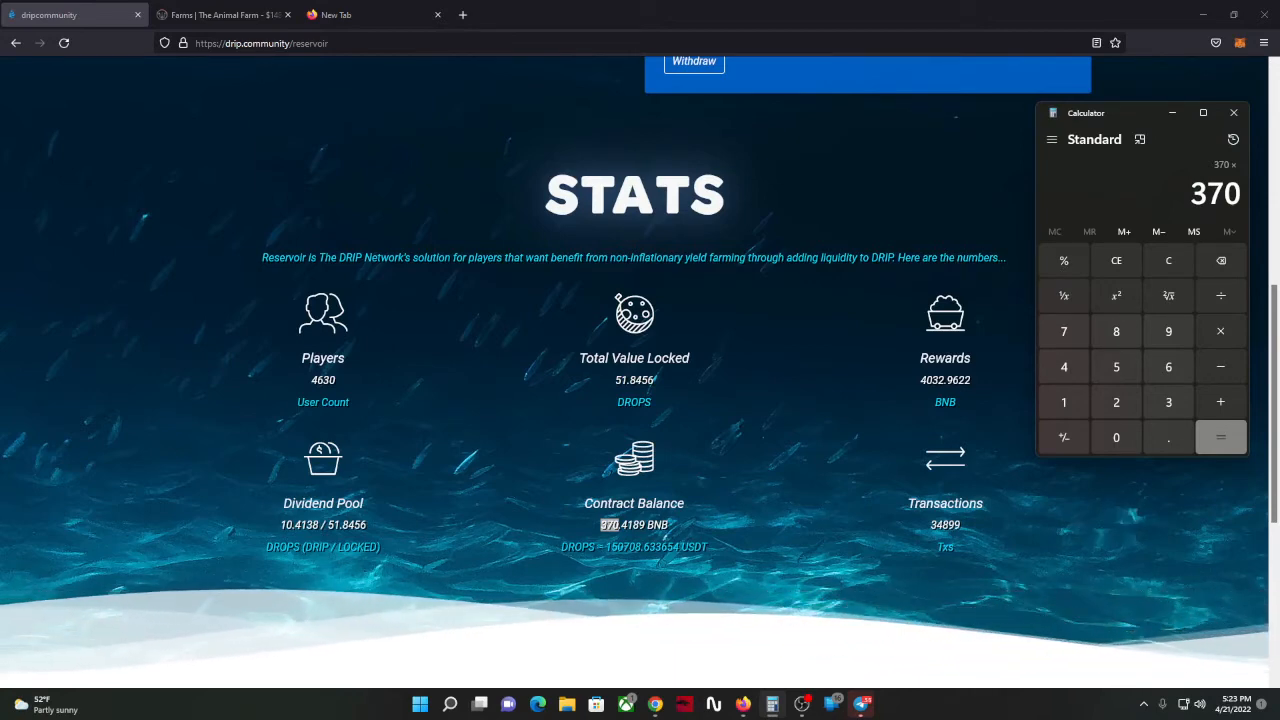
click(350, 14)
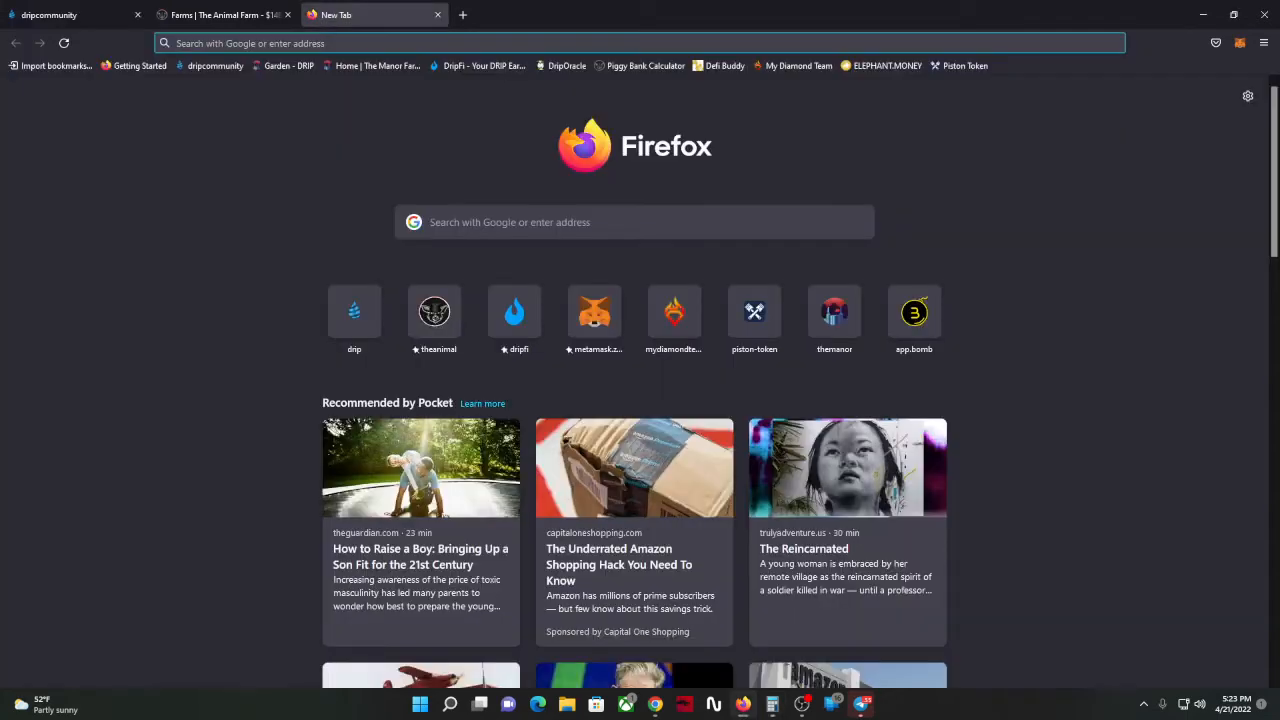
text(bnb o)
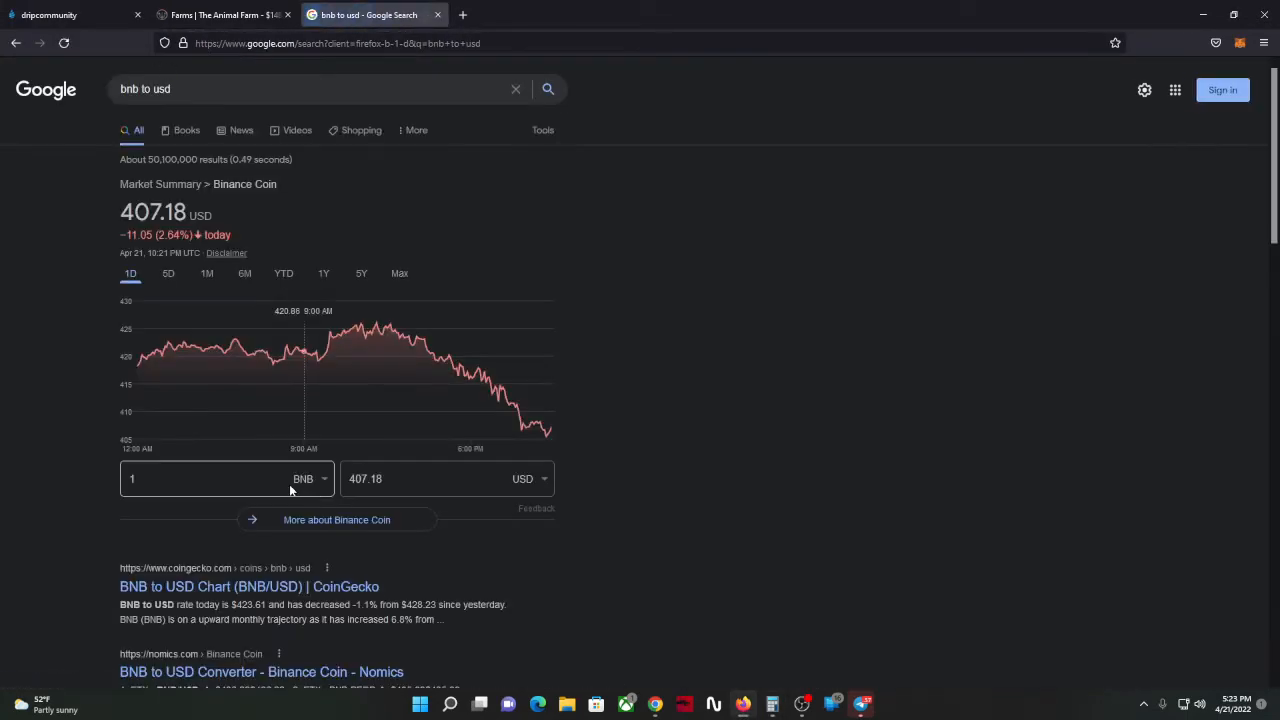
click(220, 478)
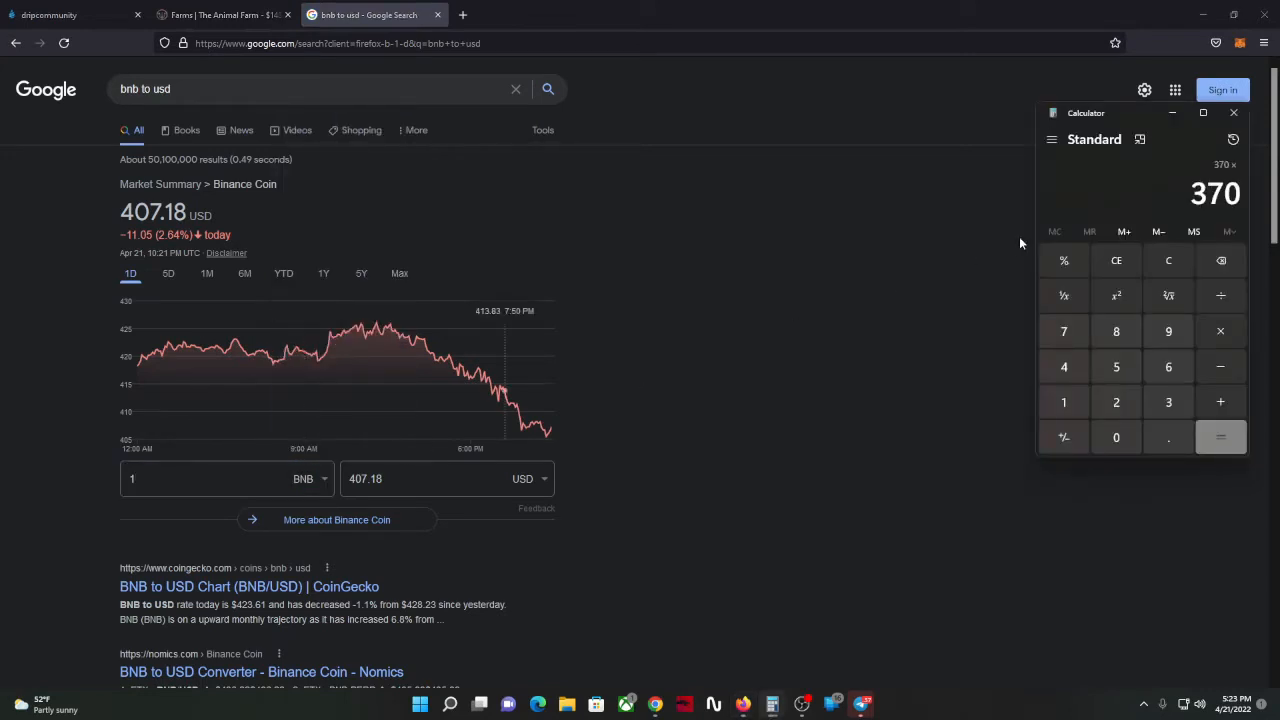
click(1220, 437)
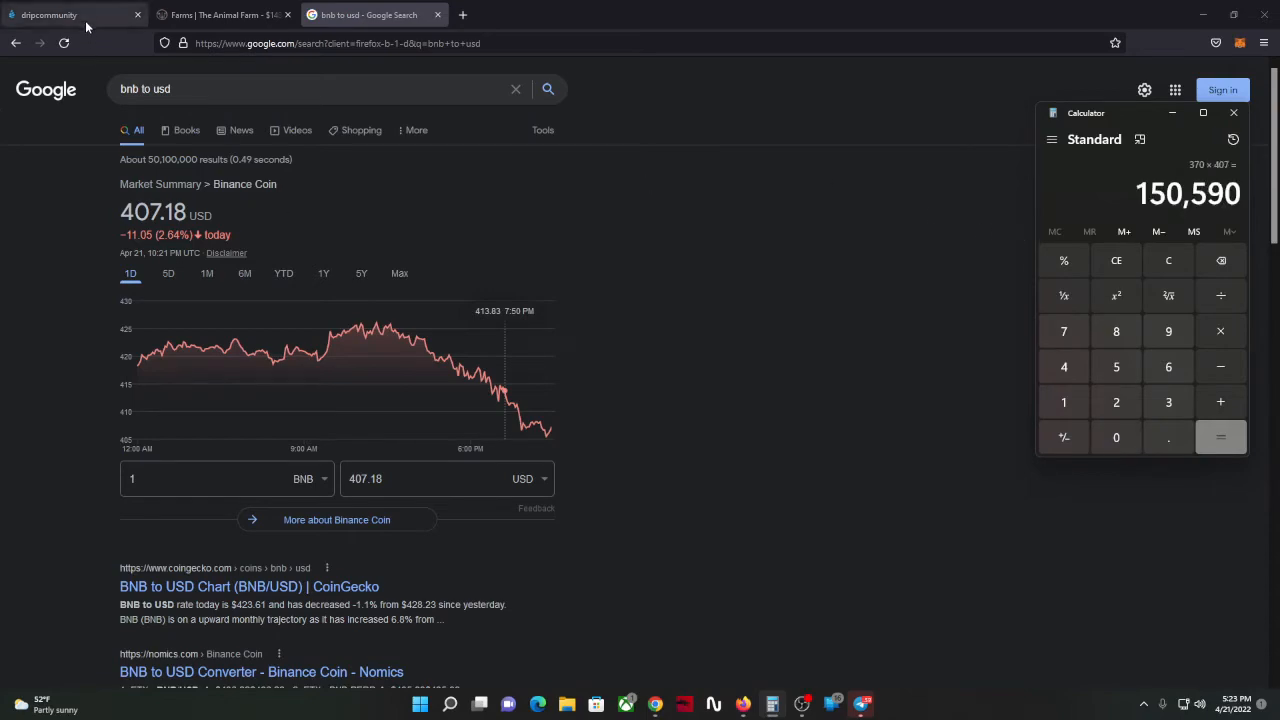
click(65, 14)
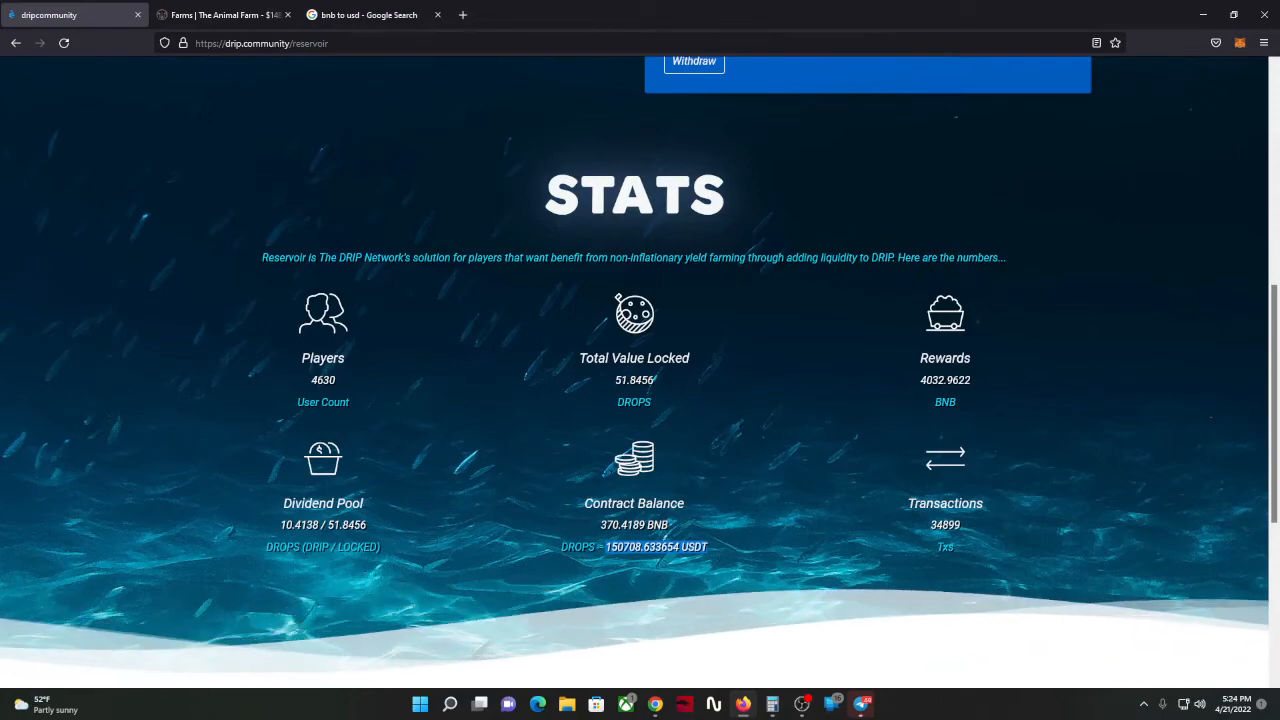
scroll(down, 3)
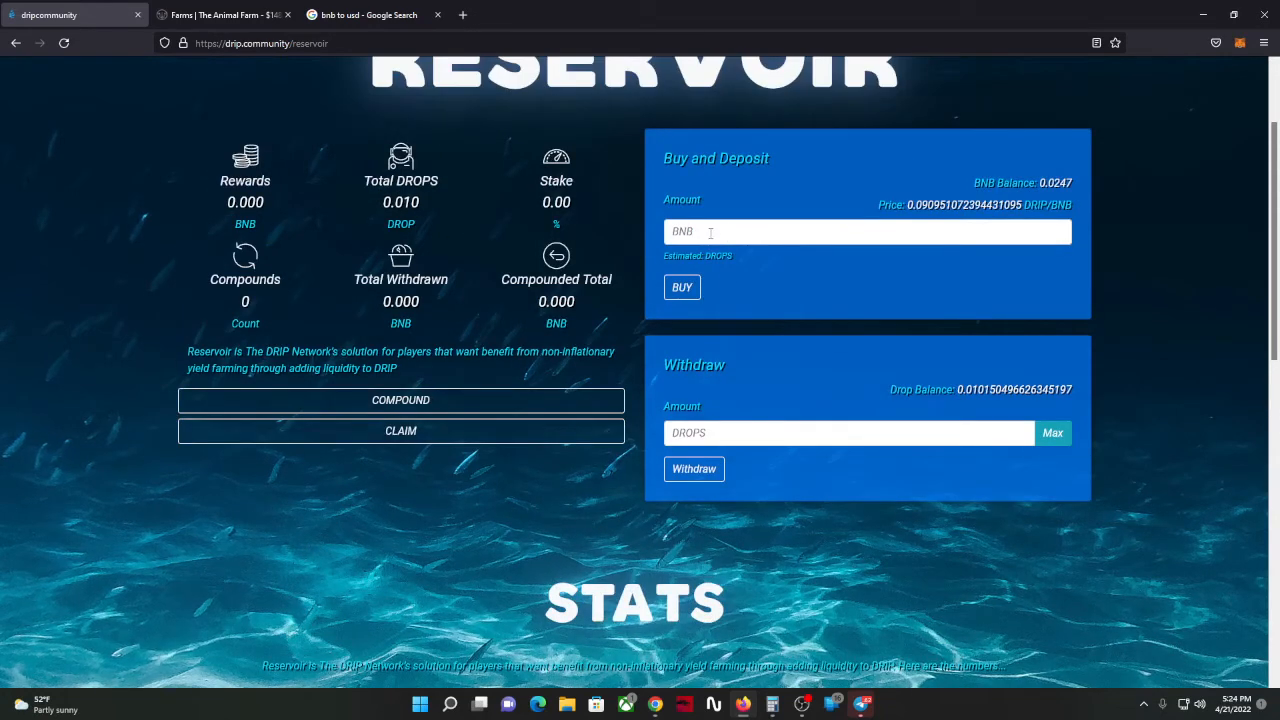
scroll(down, 3)
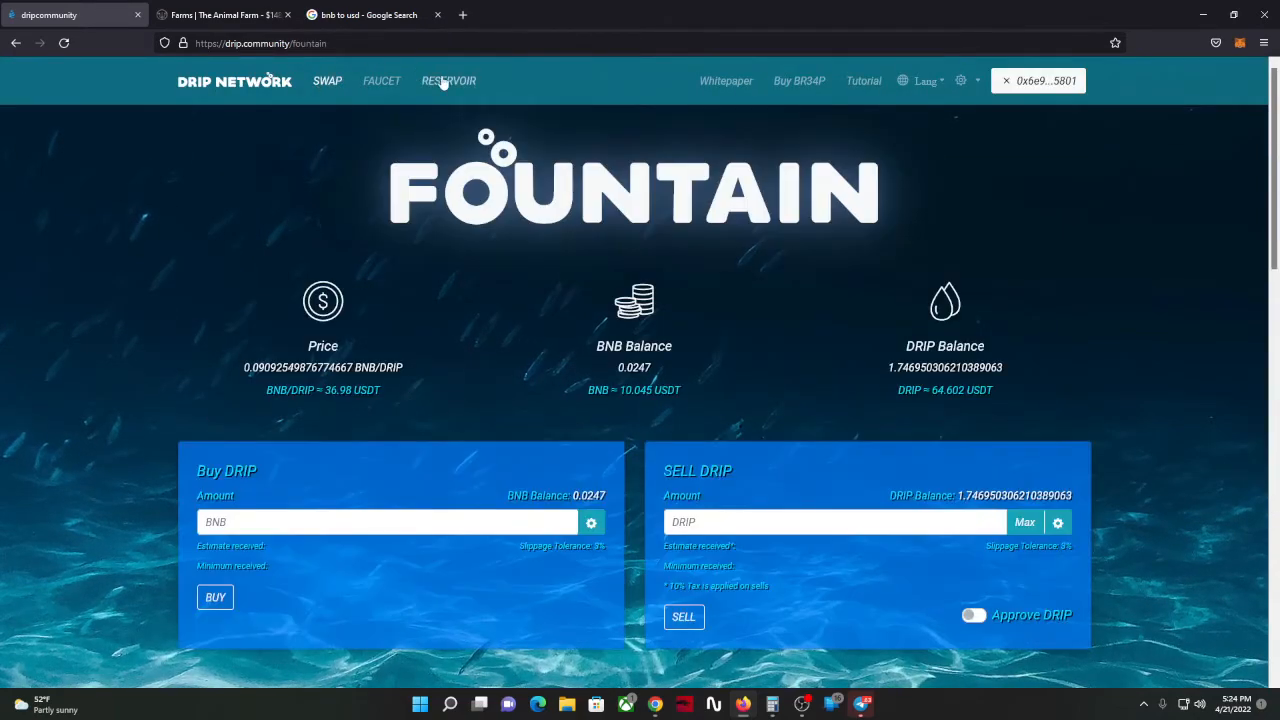
click(448, 81)
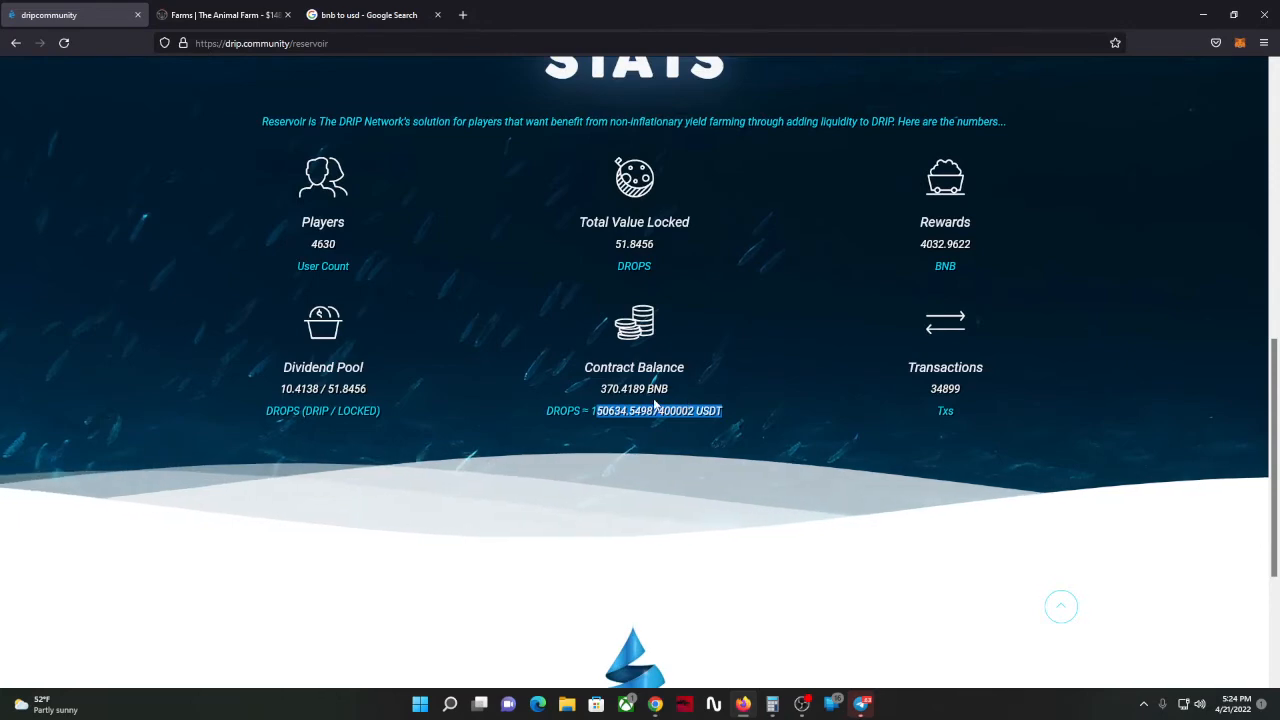
scroll(up, 3)
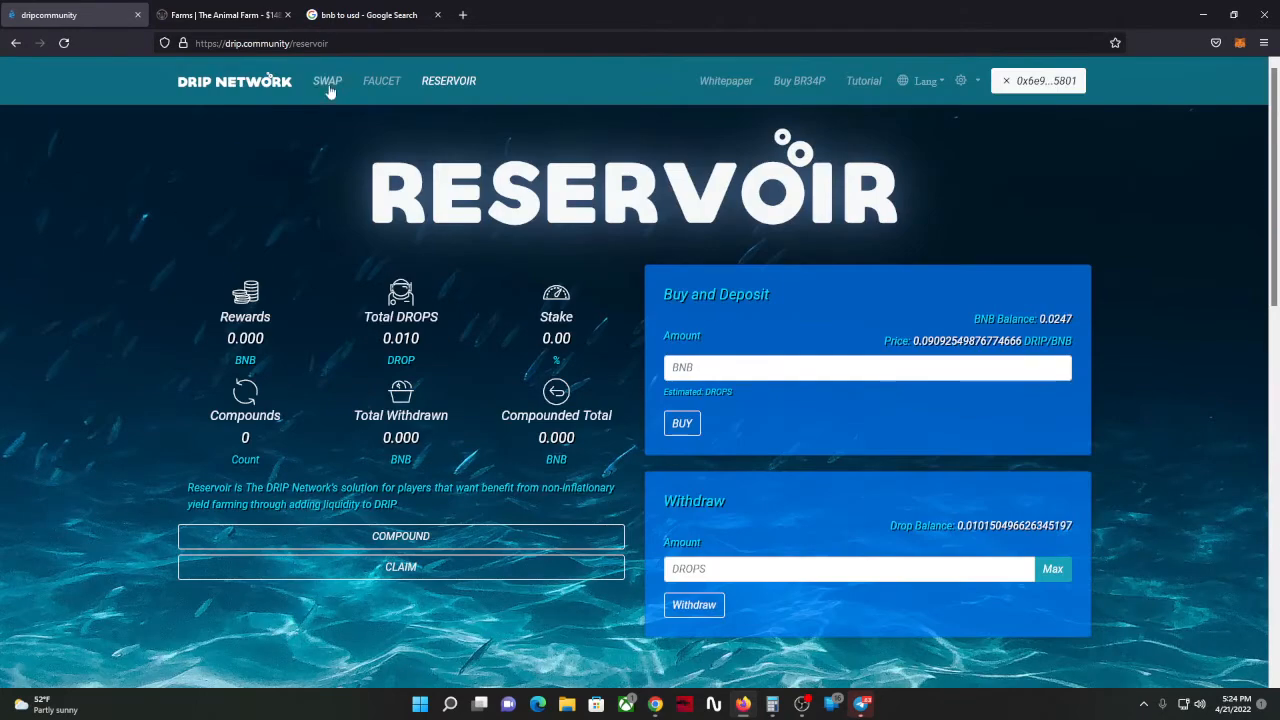
click(327, 81)
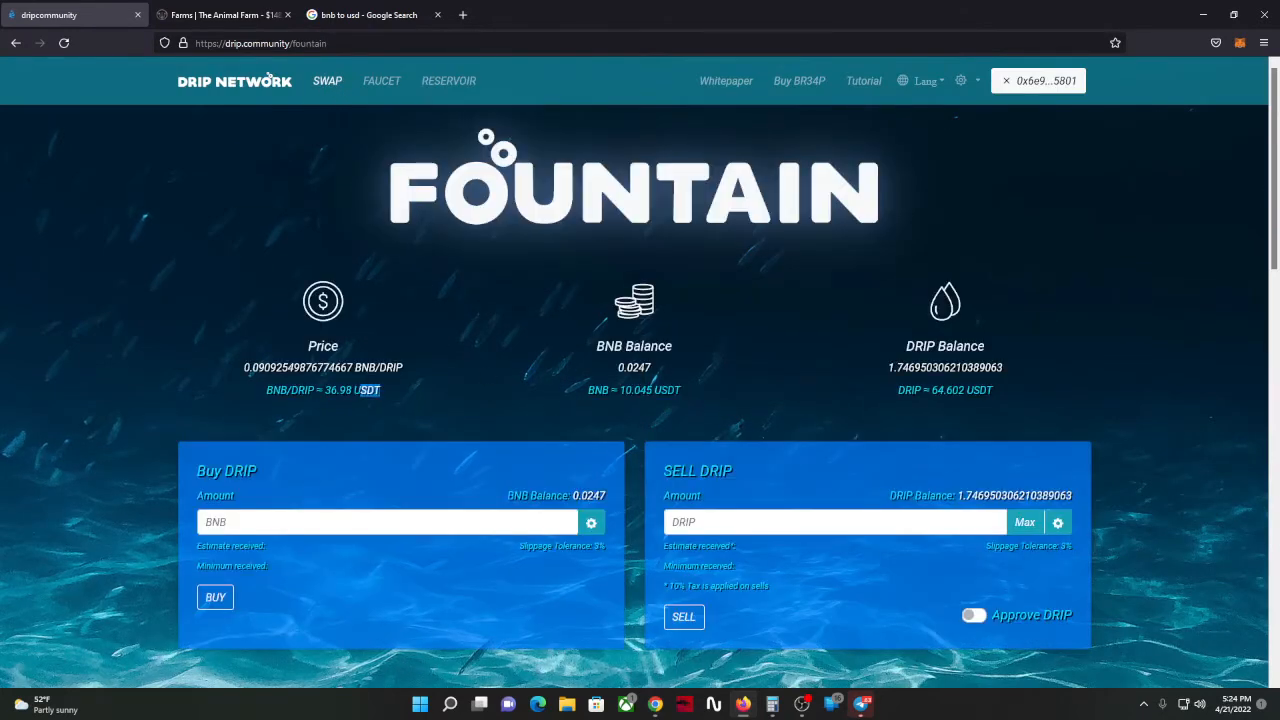
click(973, 614)
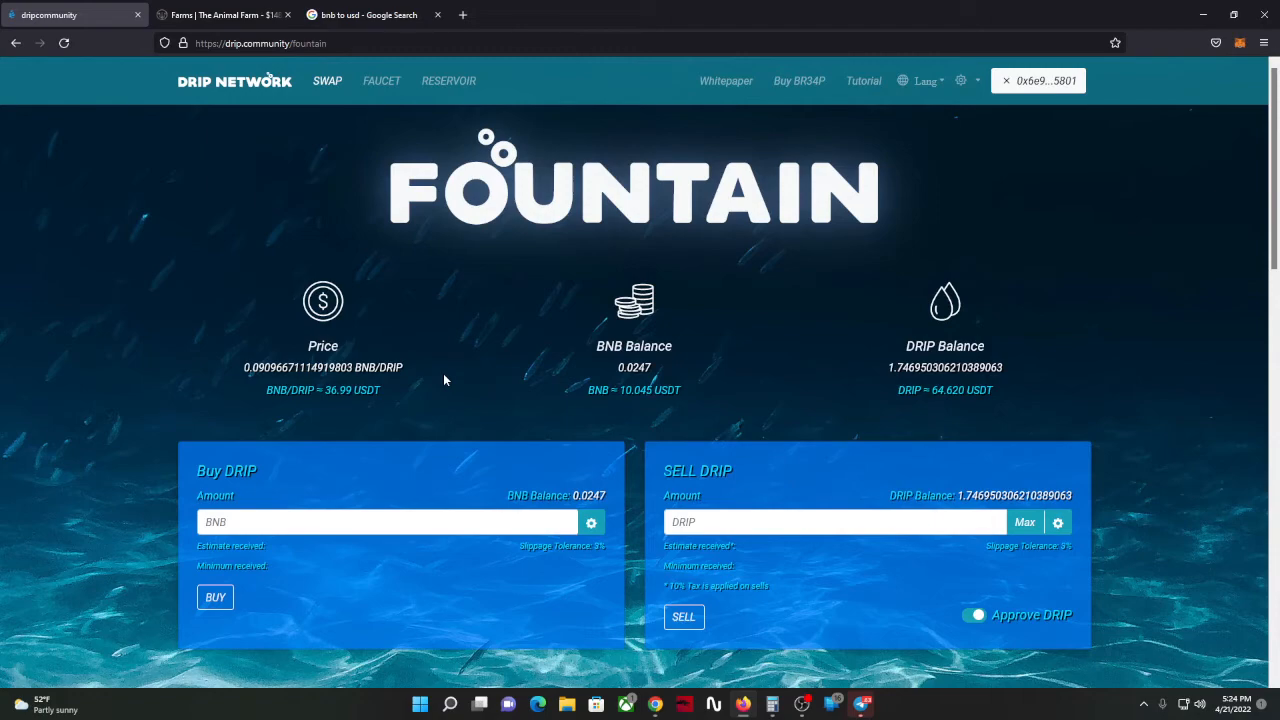
click(448, 81)
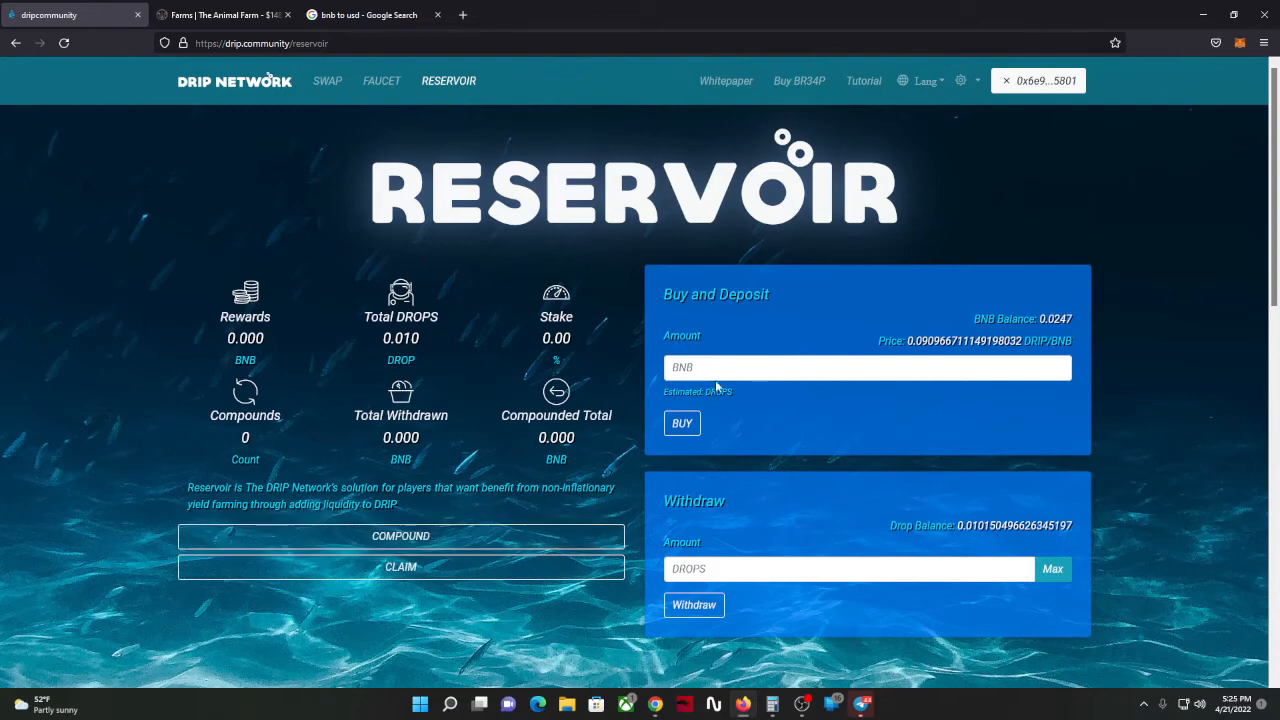
click(867, 367)
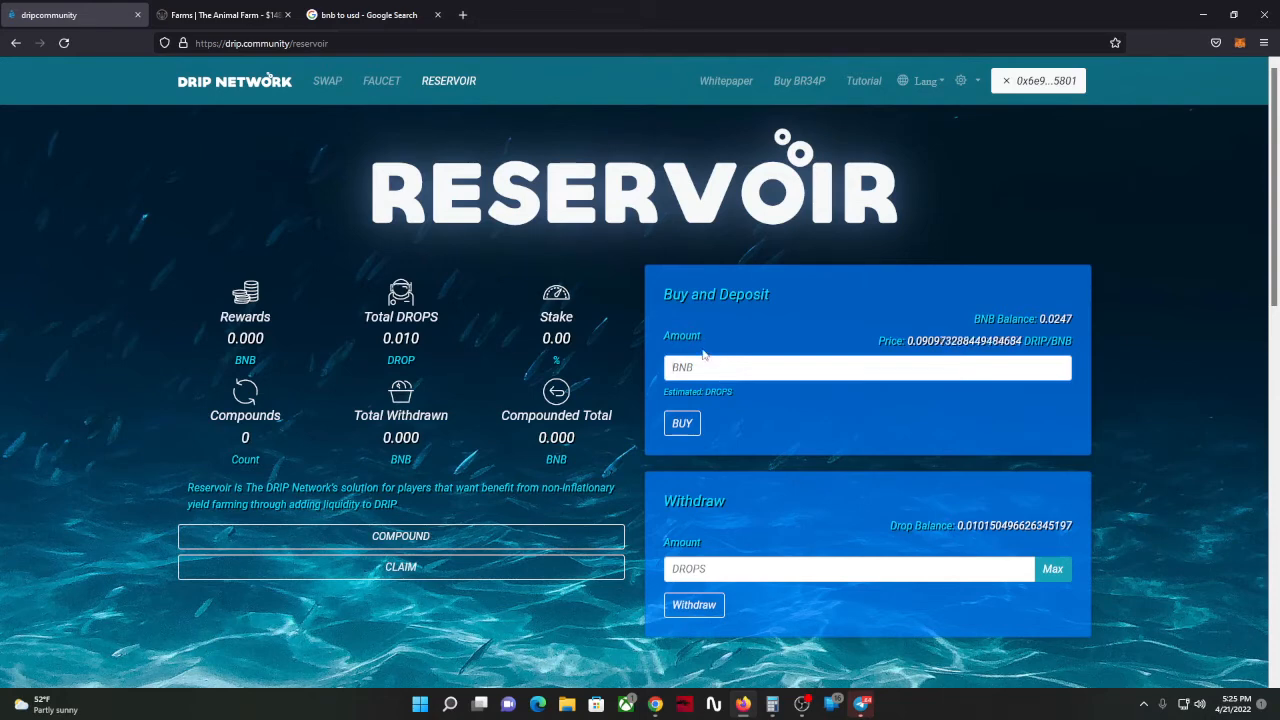
mouse_move(424, 116)
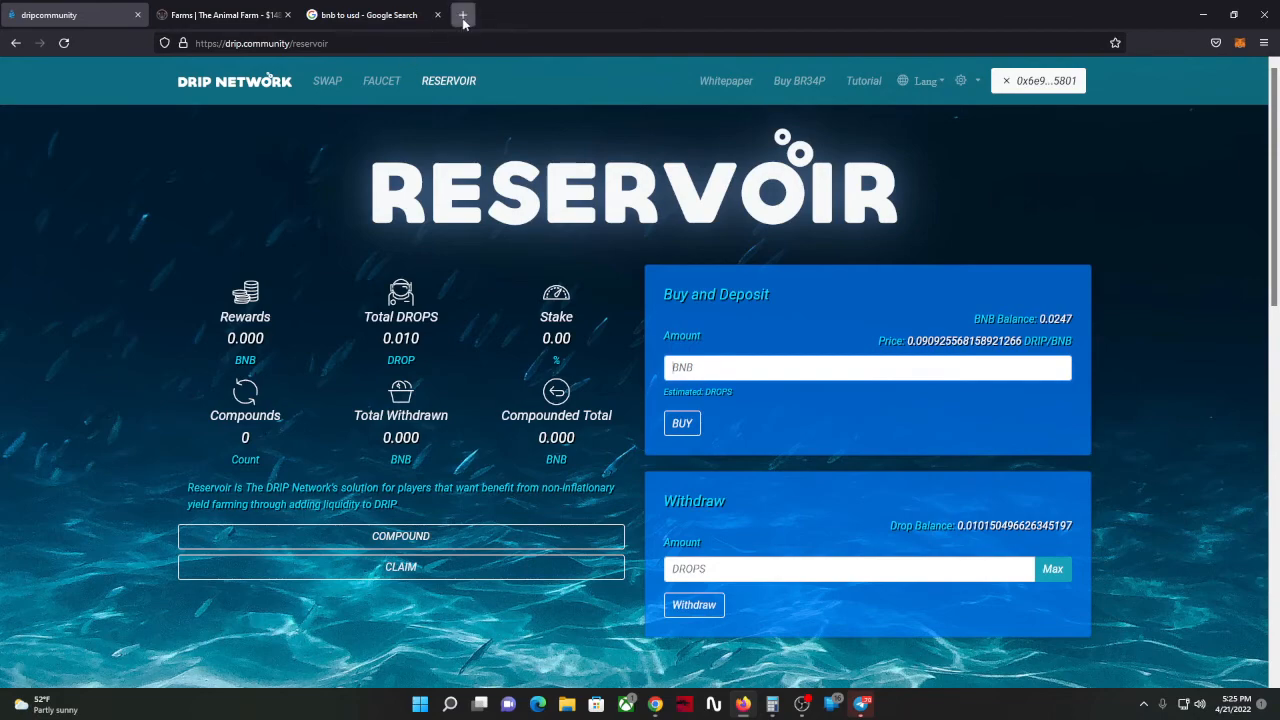
Step: Open the Piston Race dashboard in a new tab, select the 116.168 PSTN gas tank, open Calculator
click(462, 14)
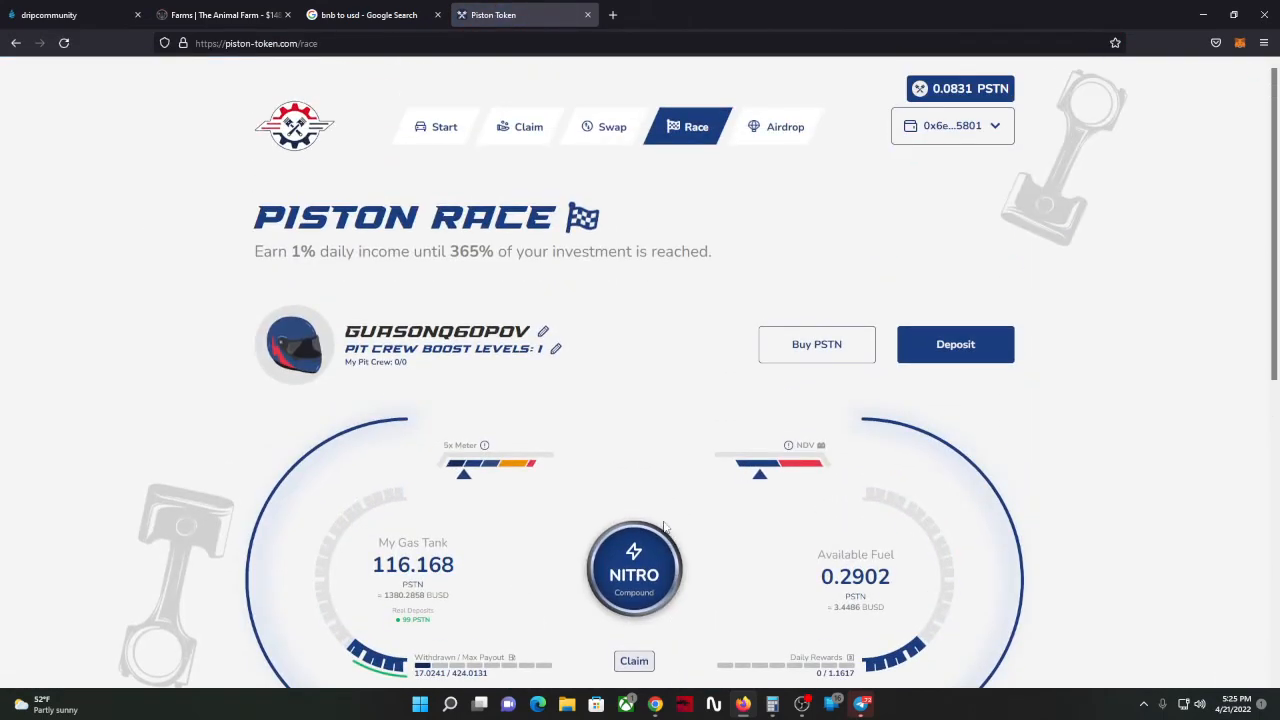
mouse_move(661, 520)
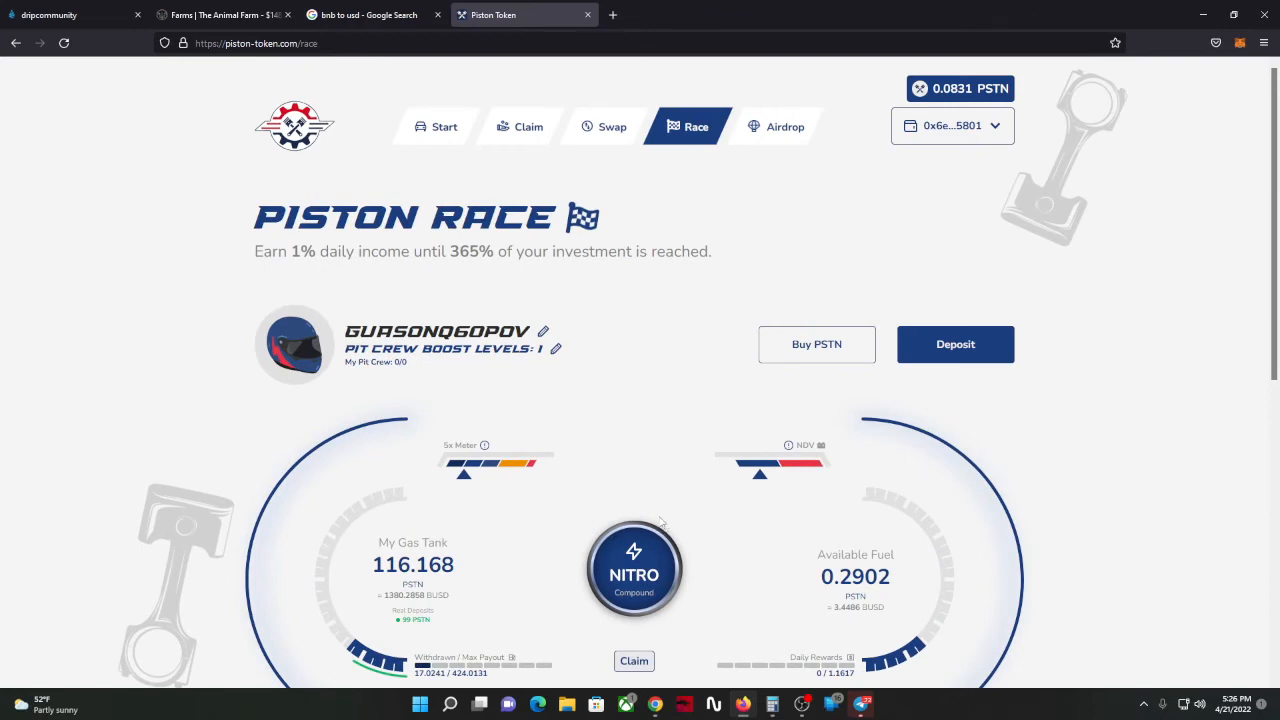
double_click(412, 564)
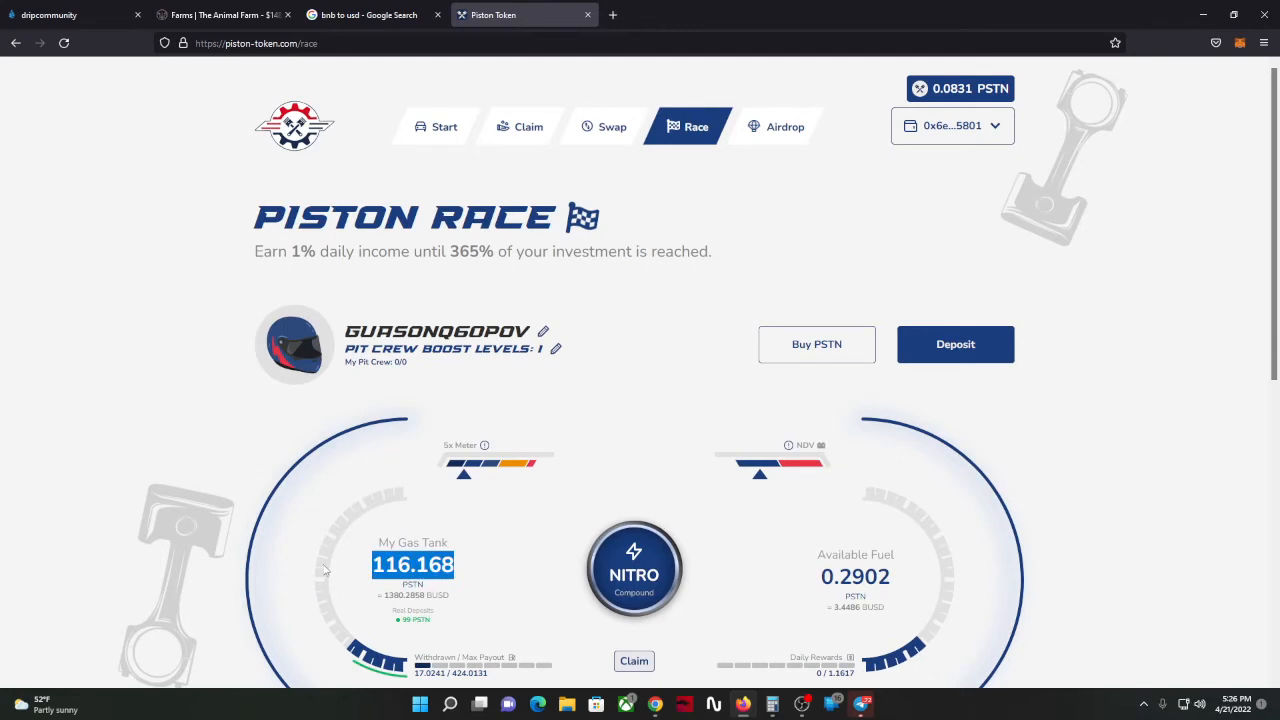
mouse_move(435, 640)
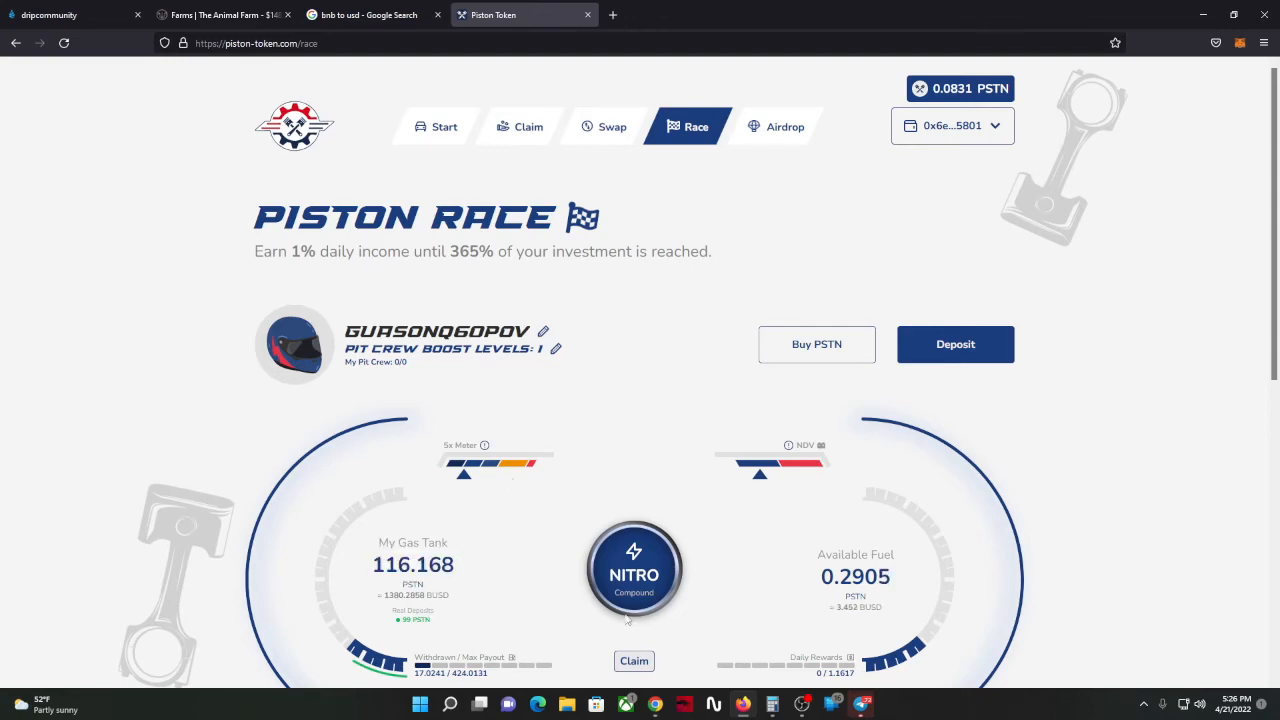
scroll(down, 3)
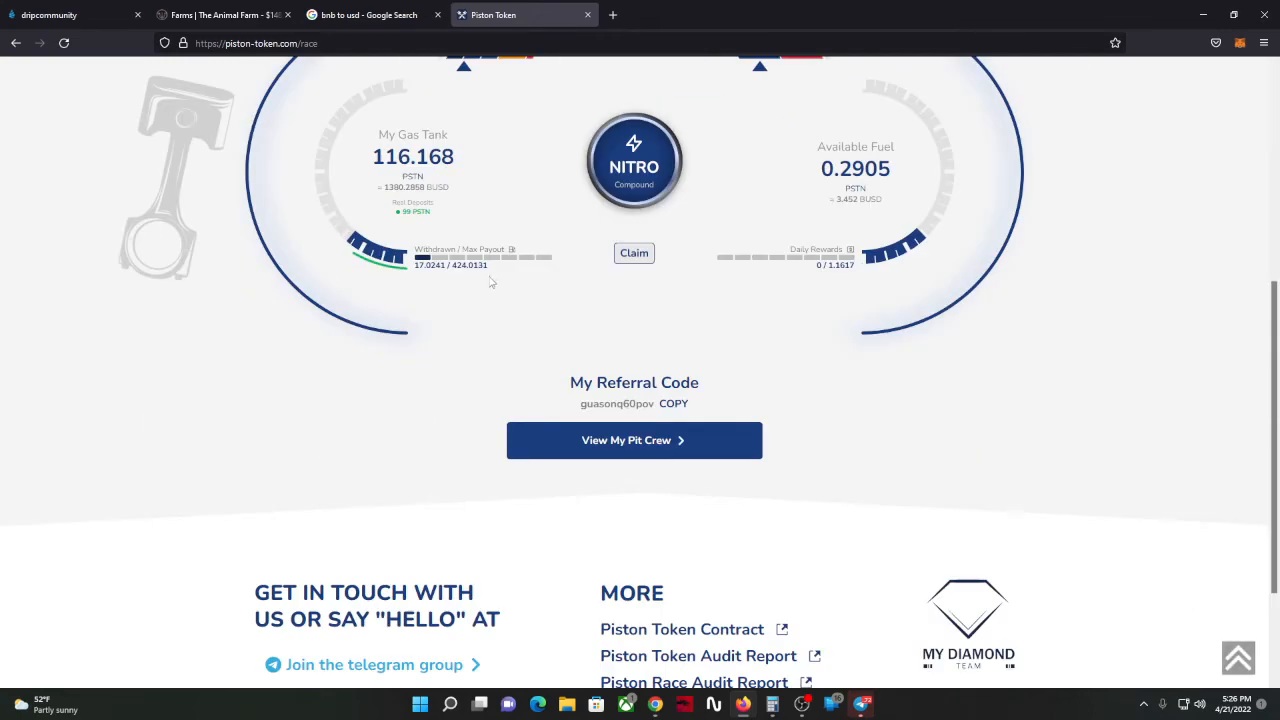
scroll(up, 3)
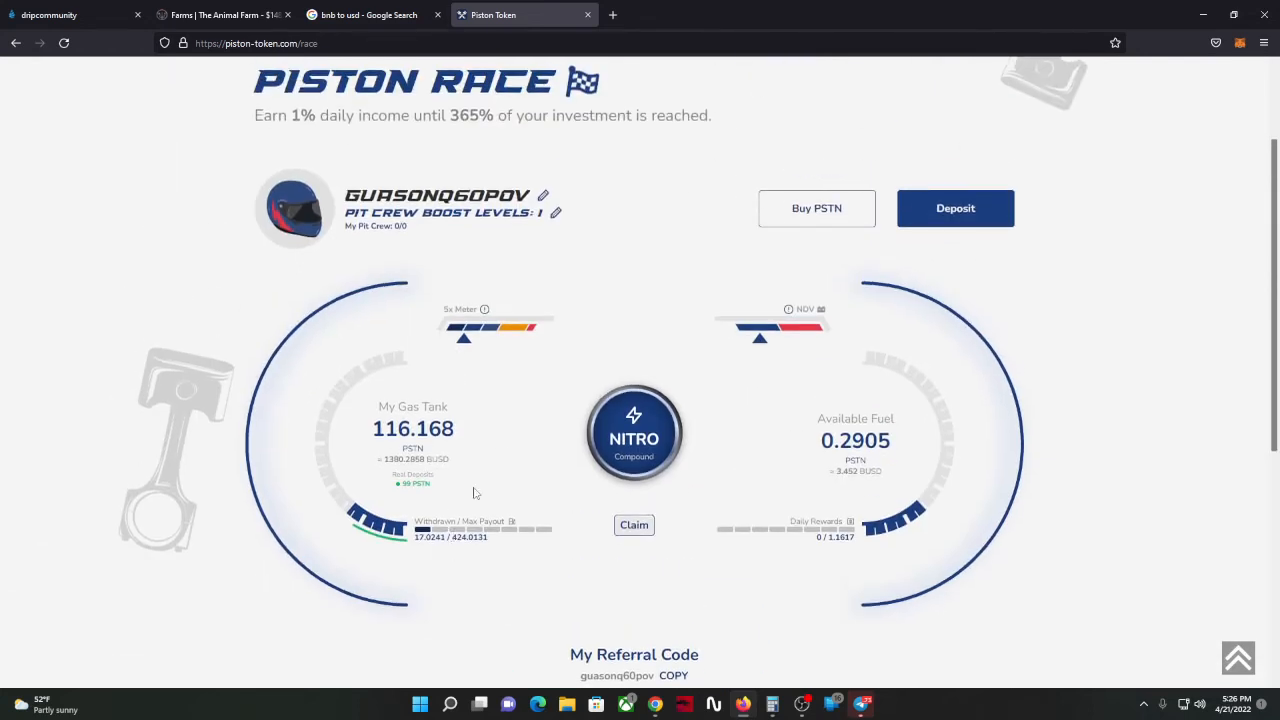
mouse_move(408, 378)
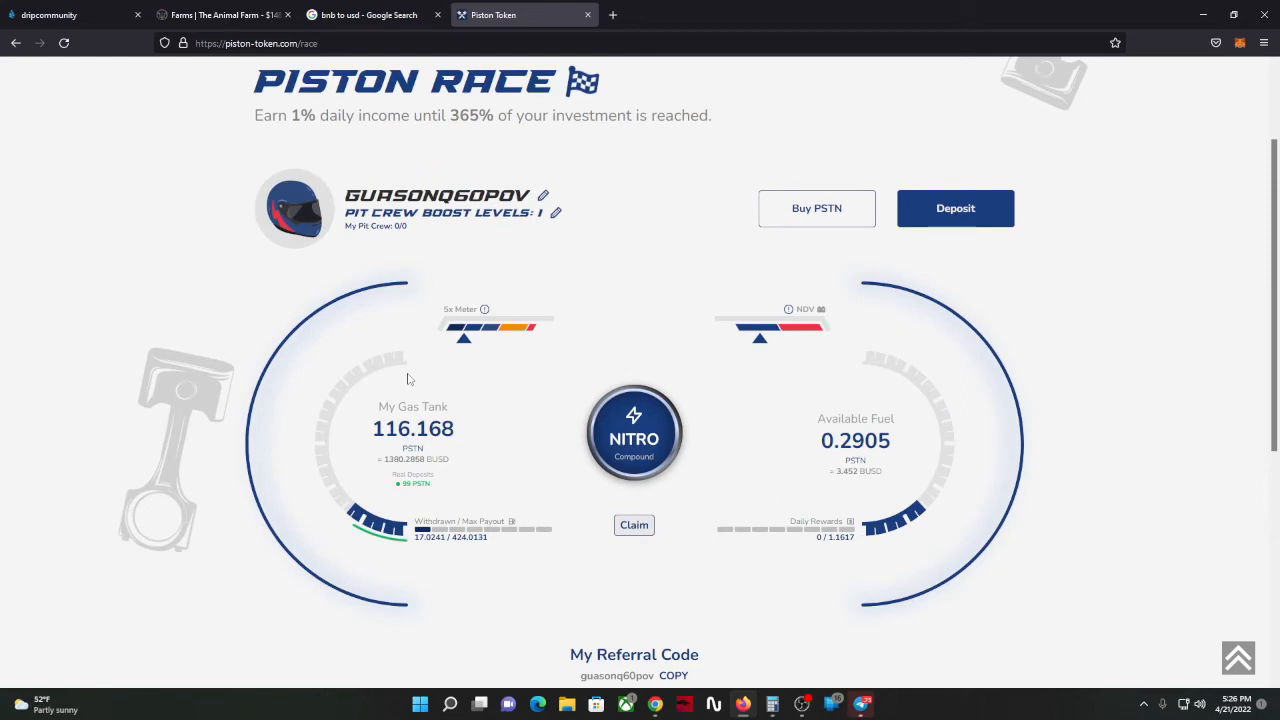
mouse_move(347, 604)
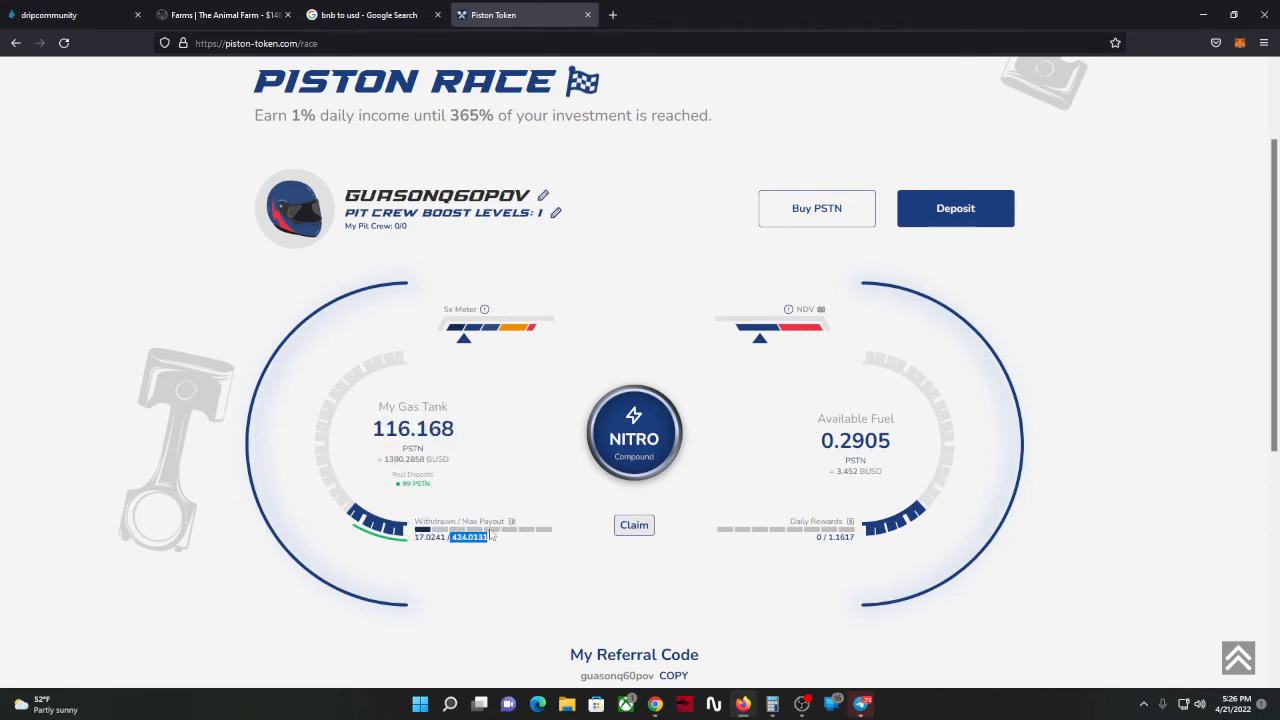
click(773, 704)
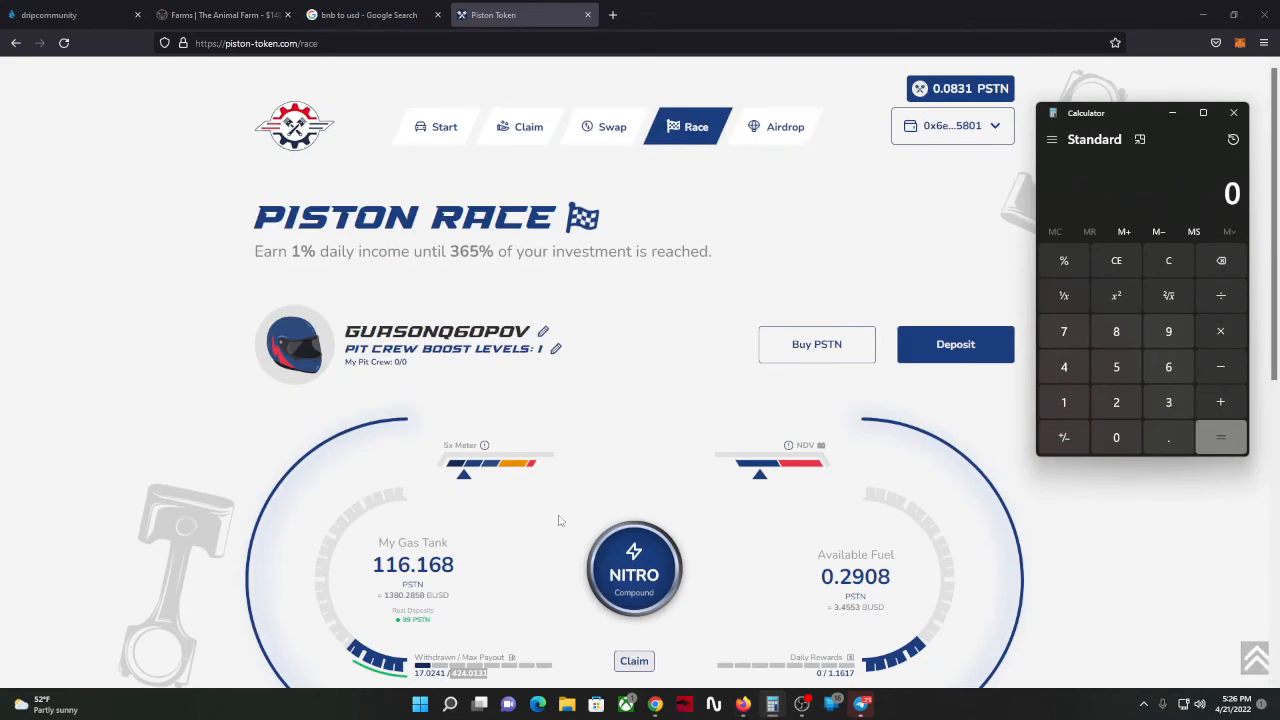
Step: Show PSTN valued at 11.8818 BUSD and calculate 50 × 11.88 = 594
click(443, 126)
text(11.)
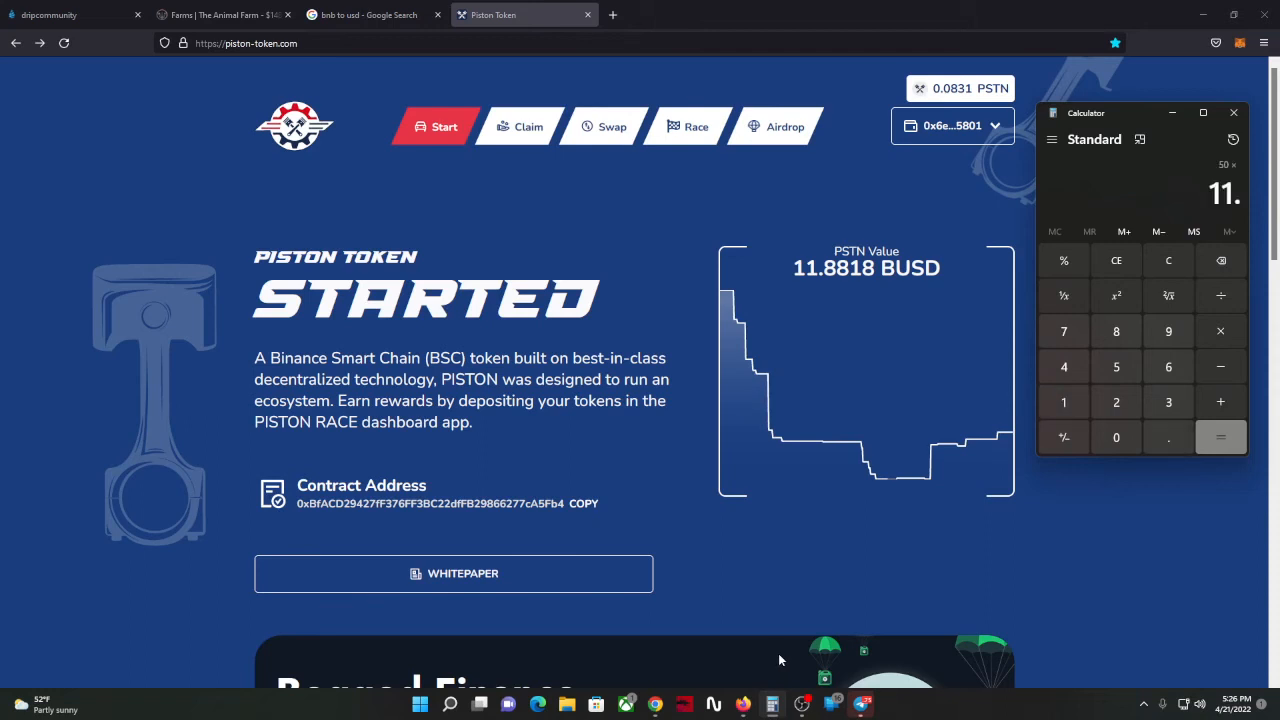
click(1220, 437)
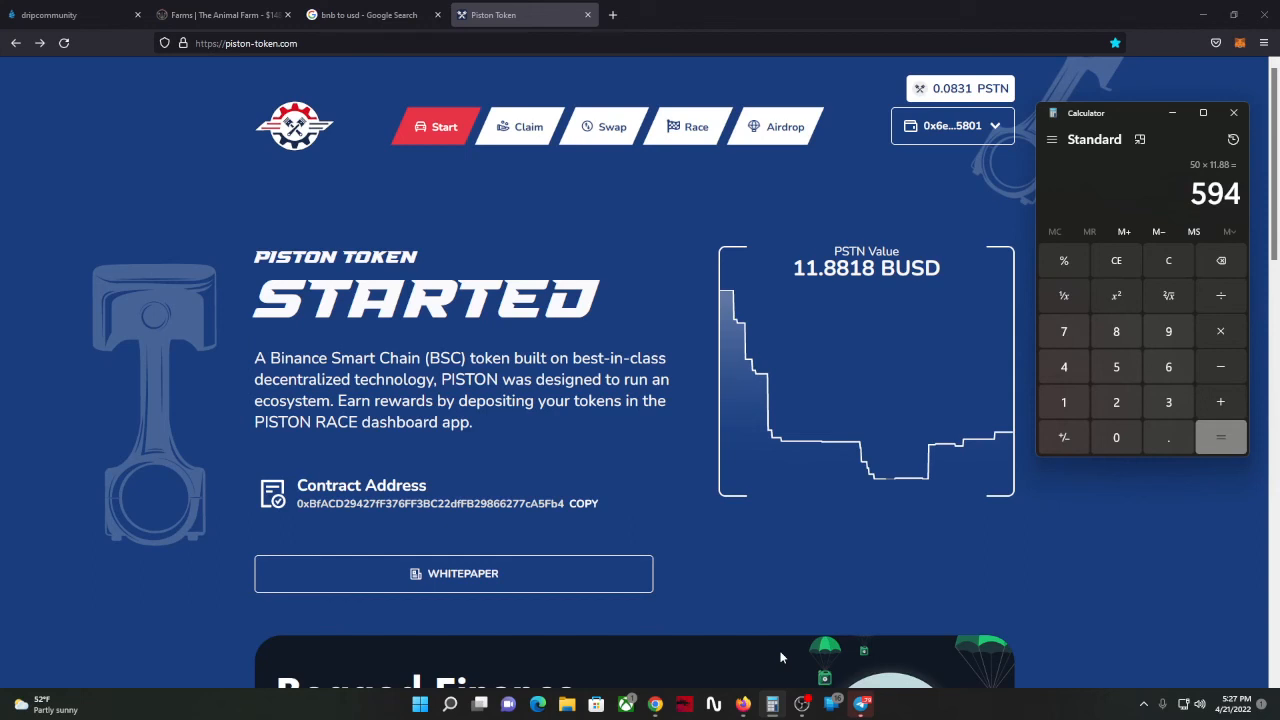
mouse_move(962, 634)
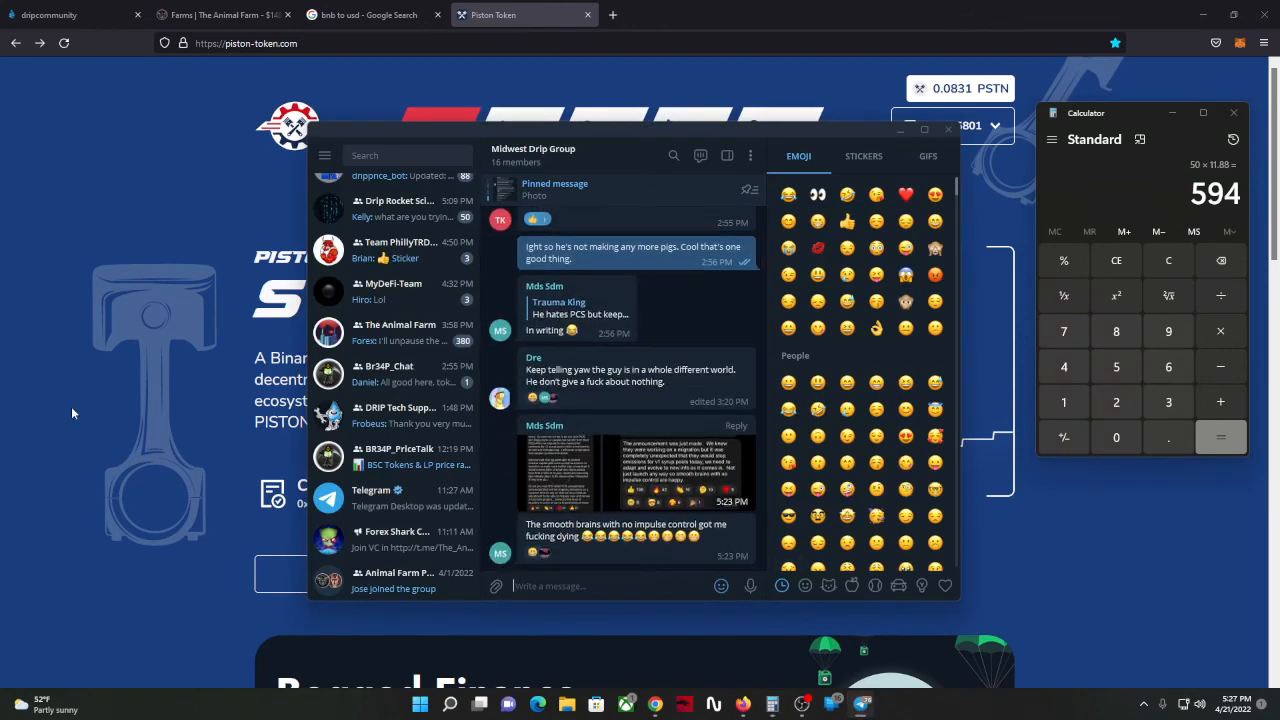
mouse_move(556, 462)
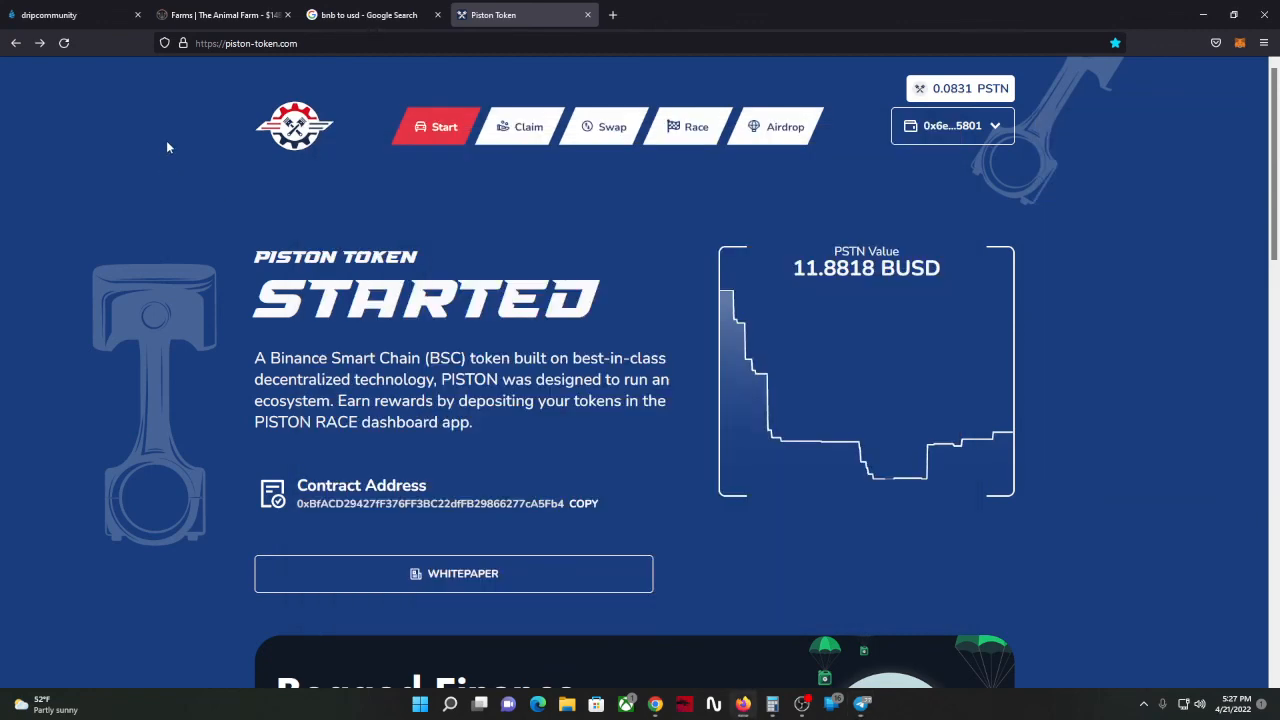
mouse_move(370, 15)
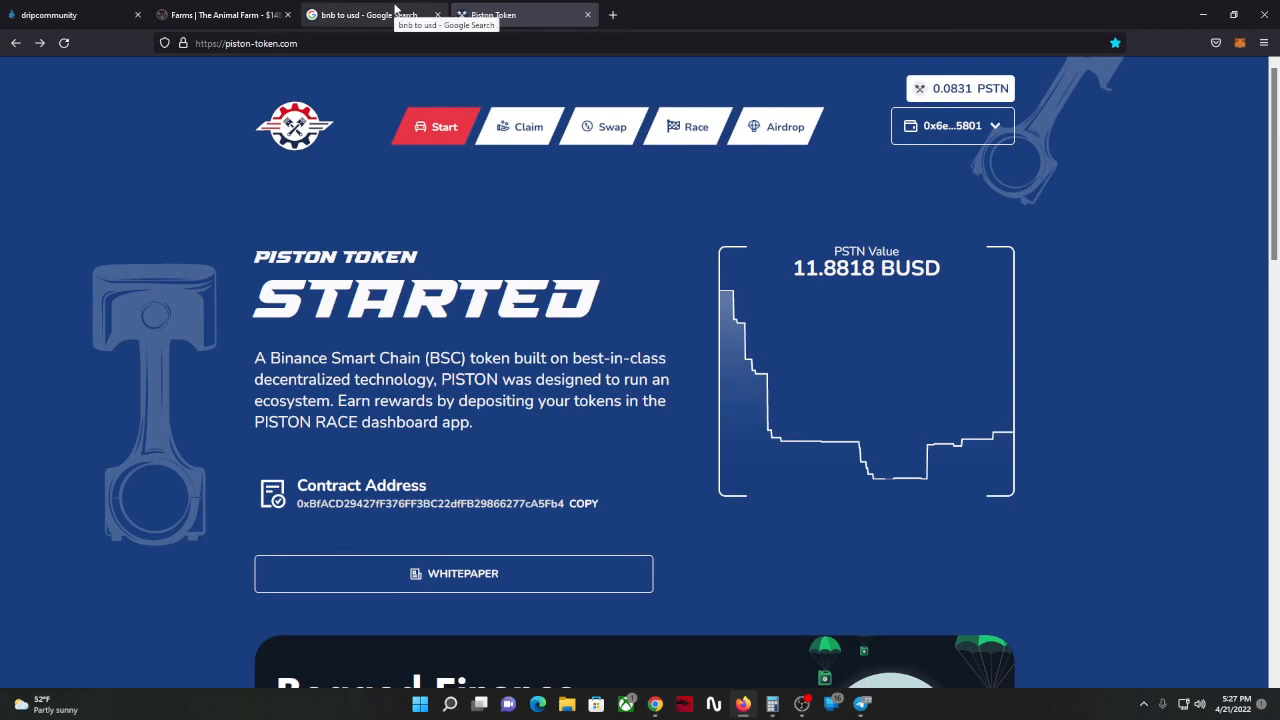
Step: Return to the 'bnb to usd' Google results showing 1 BNB = 407.18 USD
click(370, 14)
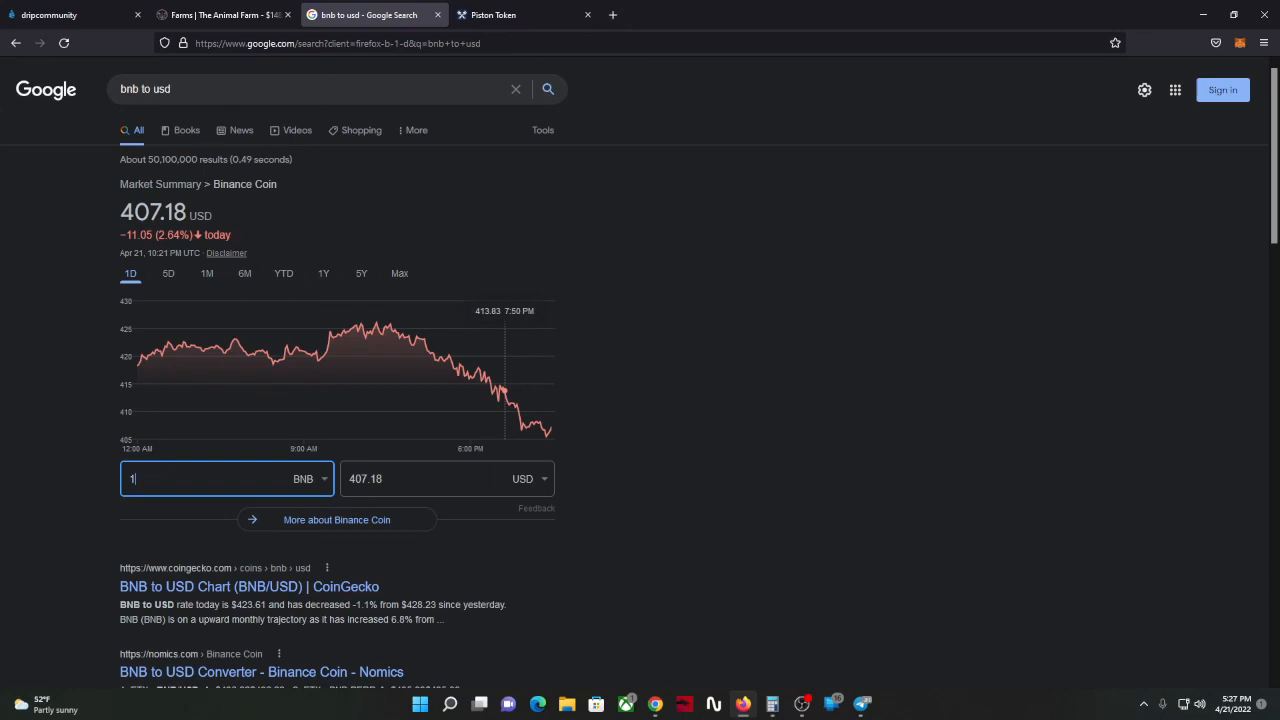
mouse_move(48, 15)
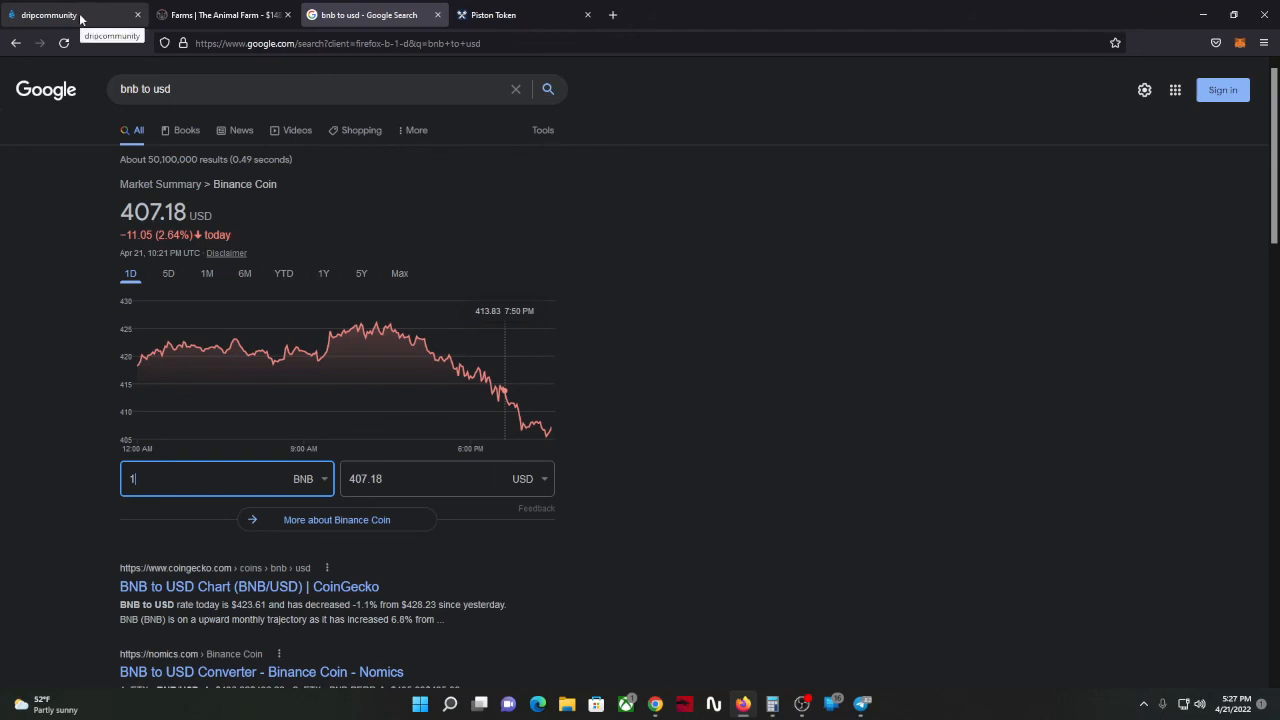